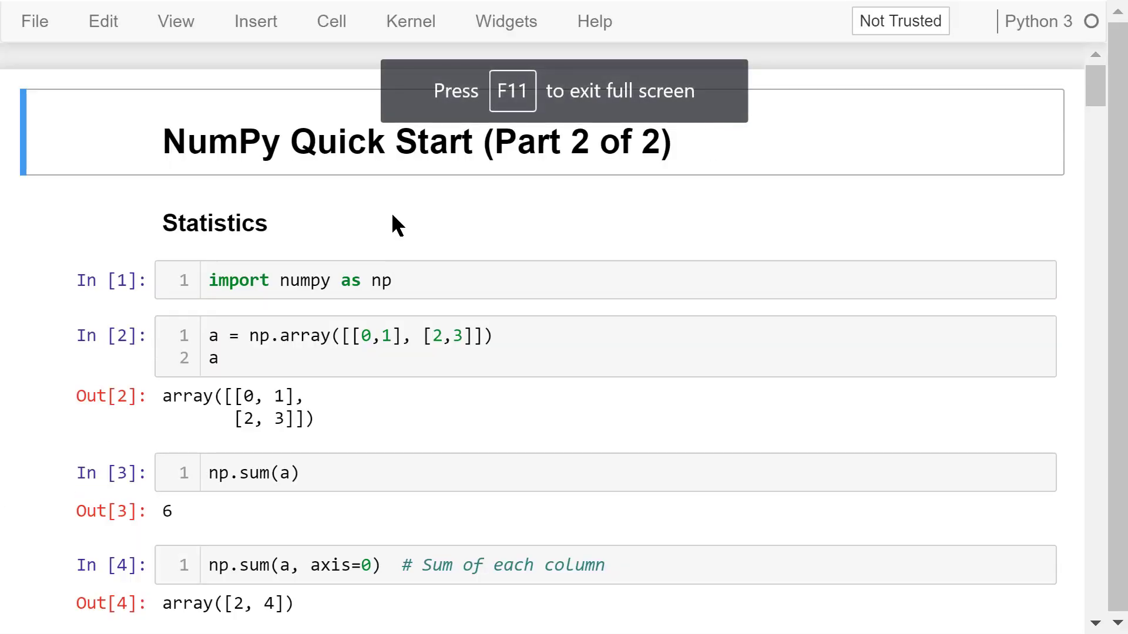
mouse_move(328, 178)
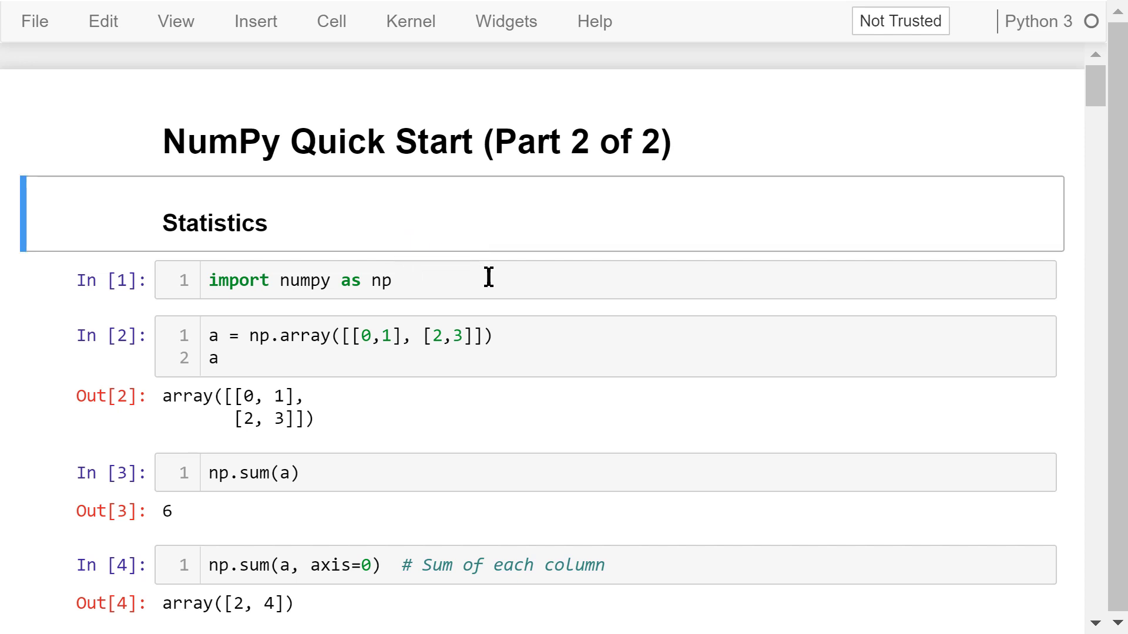
- Step through the numpy import, array a definition, and column-sum cells
click(481, 281)
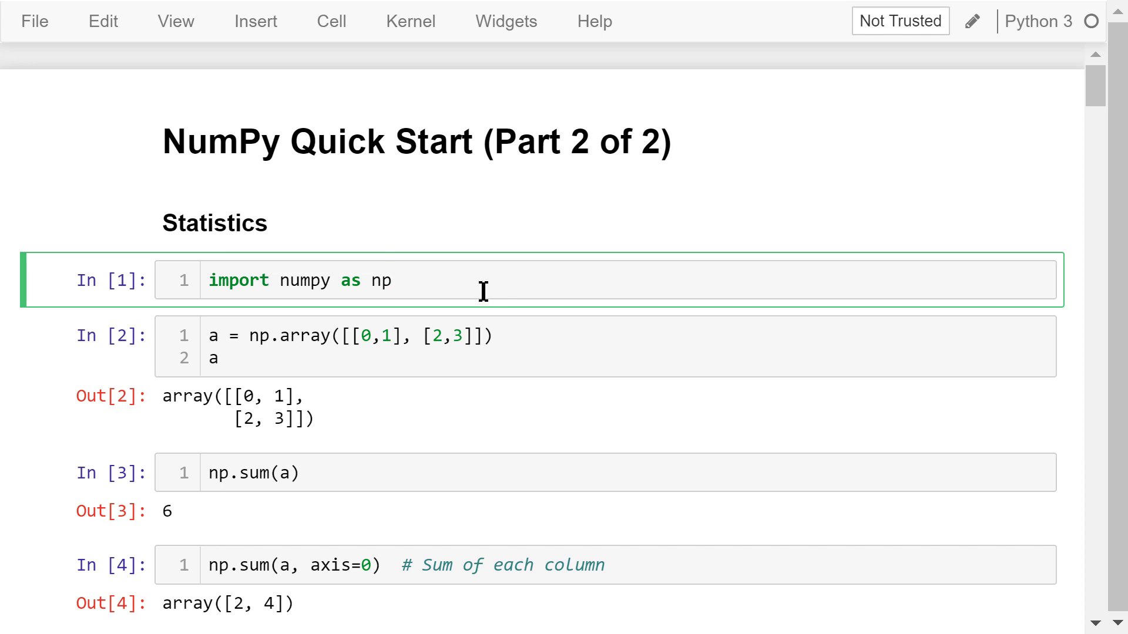
mouse_move(438, 359)
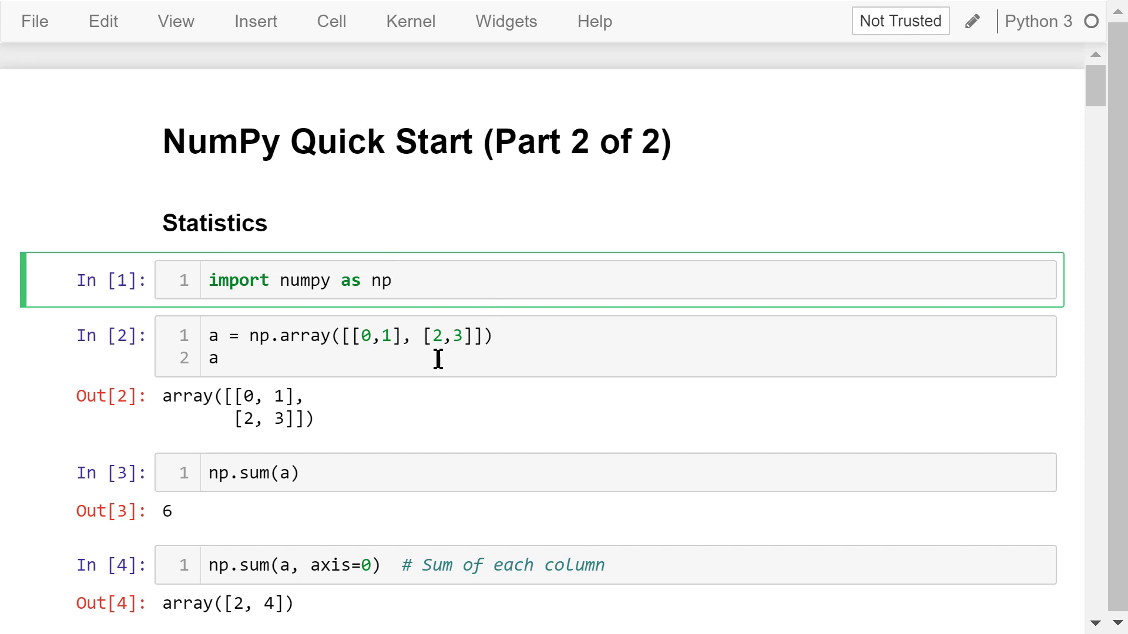
click(389, 400)
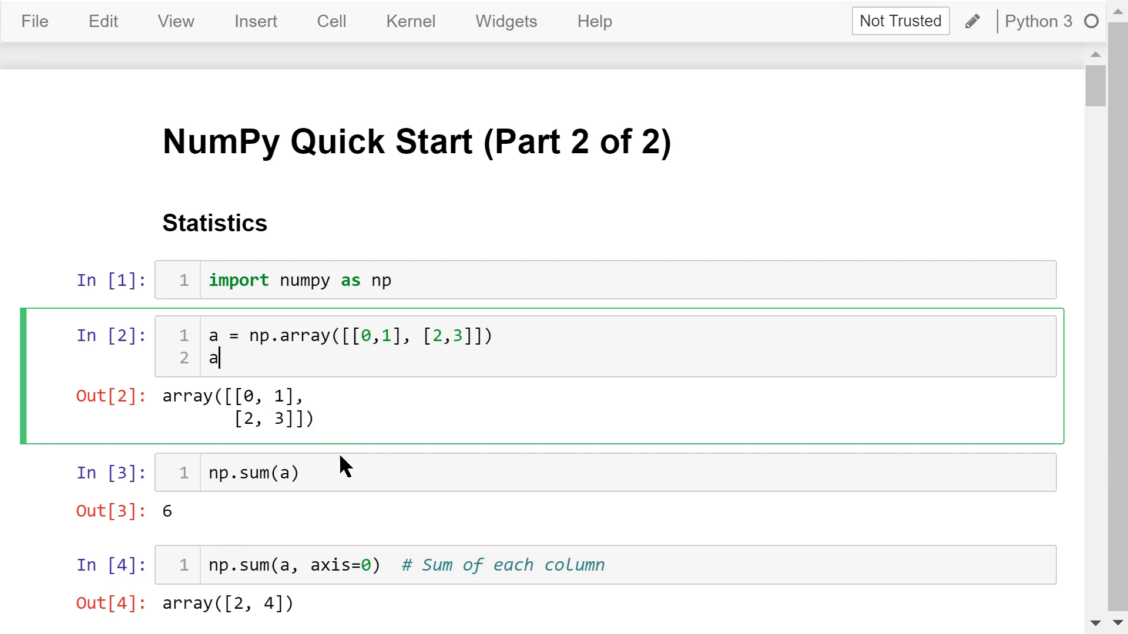
scroll(down, 3)
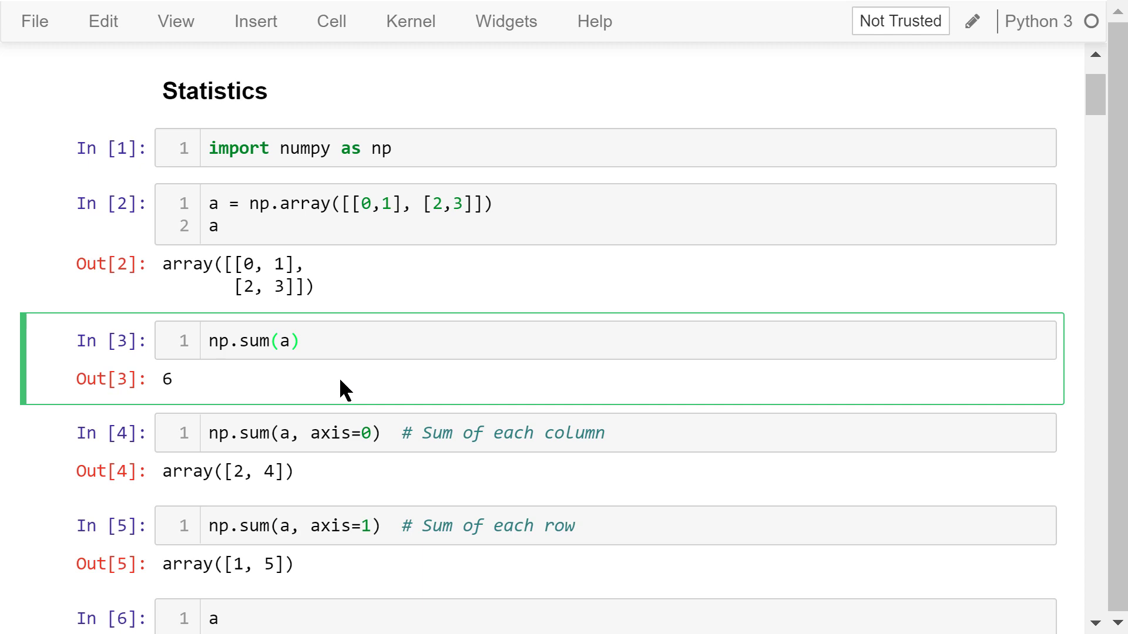
scroll(down, 3)
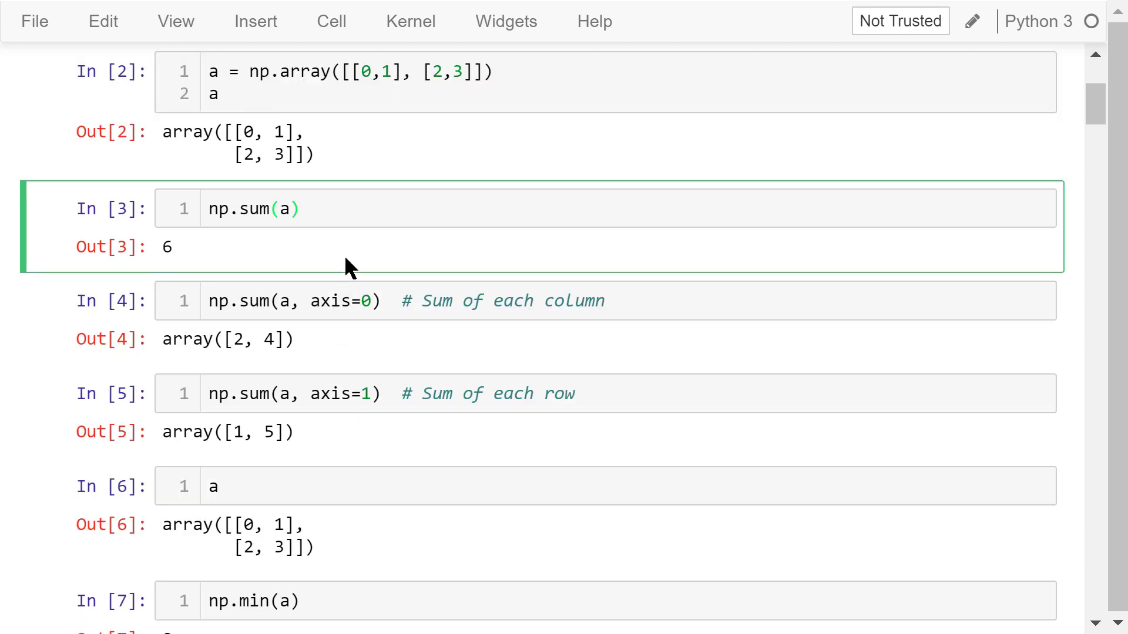
mouse_move(287, 247)
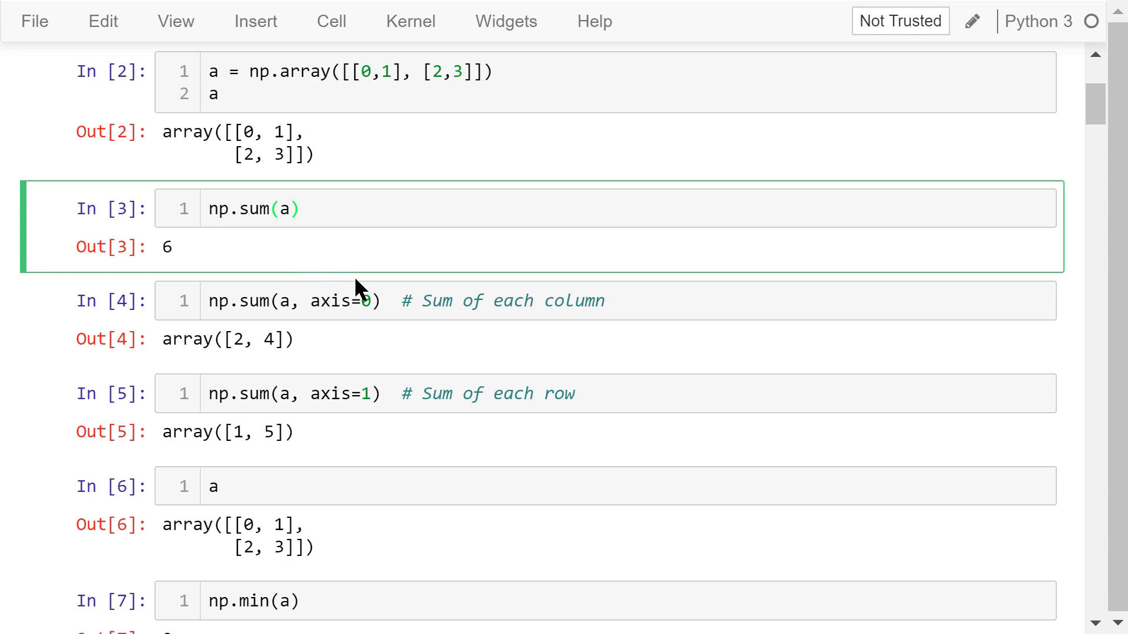
click(374, 301)
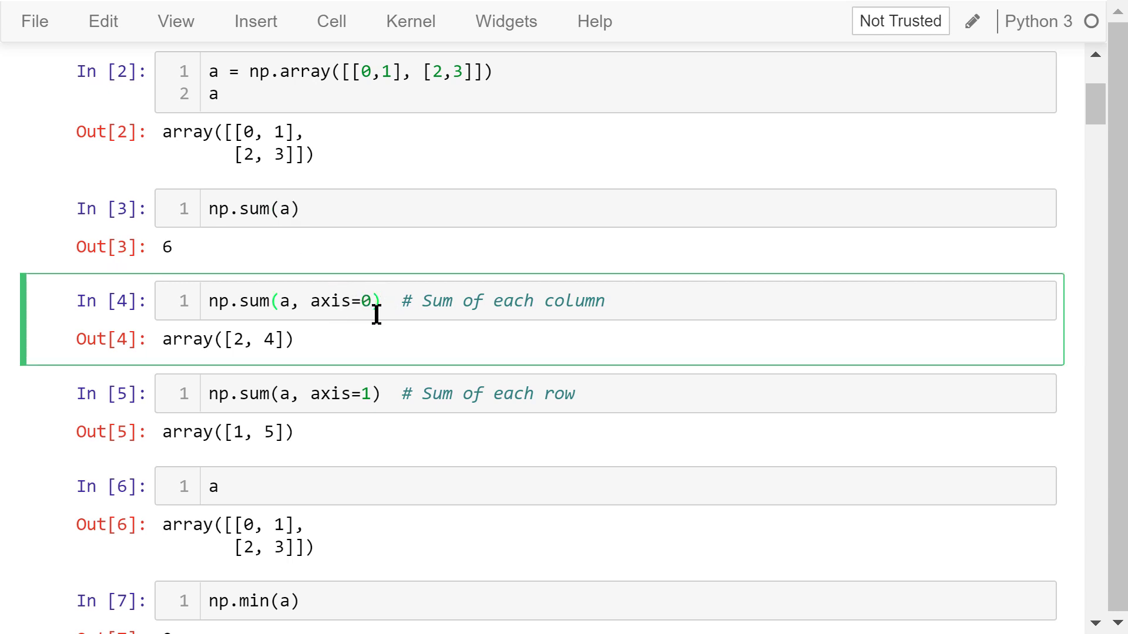
mouse_move(309, 349)
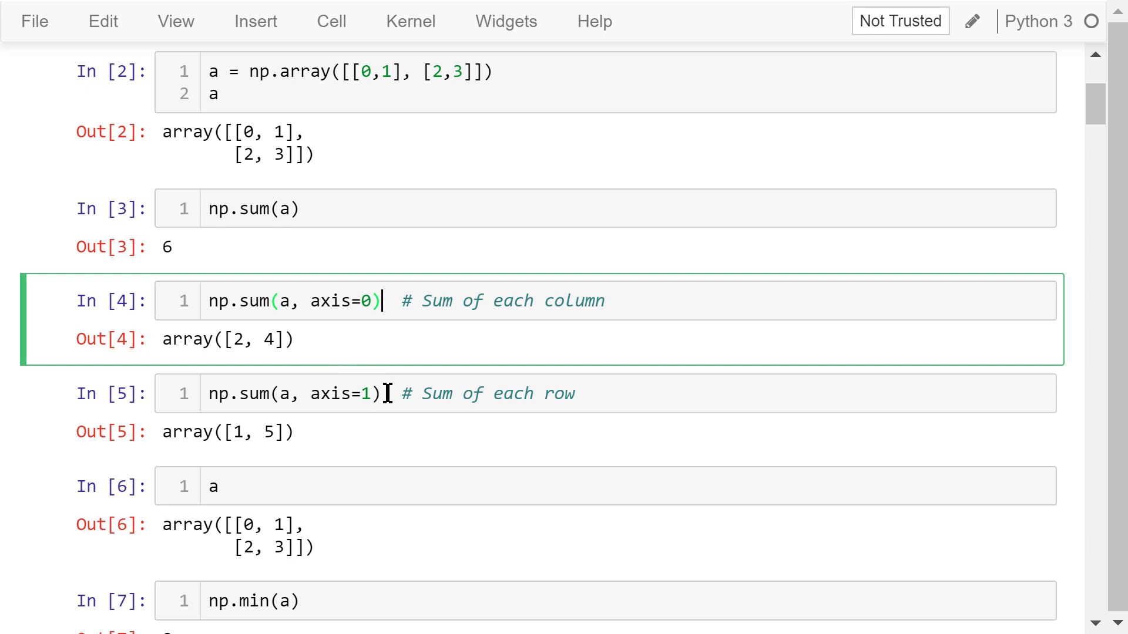
- Review the row-sum cell and the cell displaying a, returning to row-sum
click(382, 393)
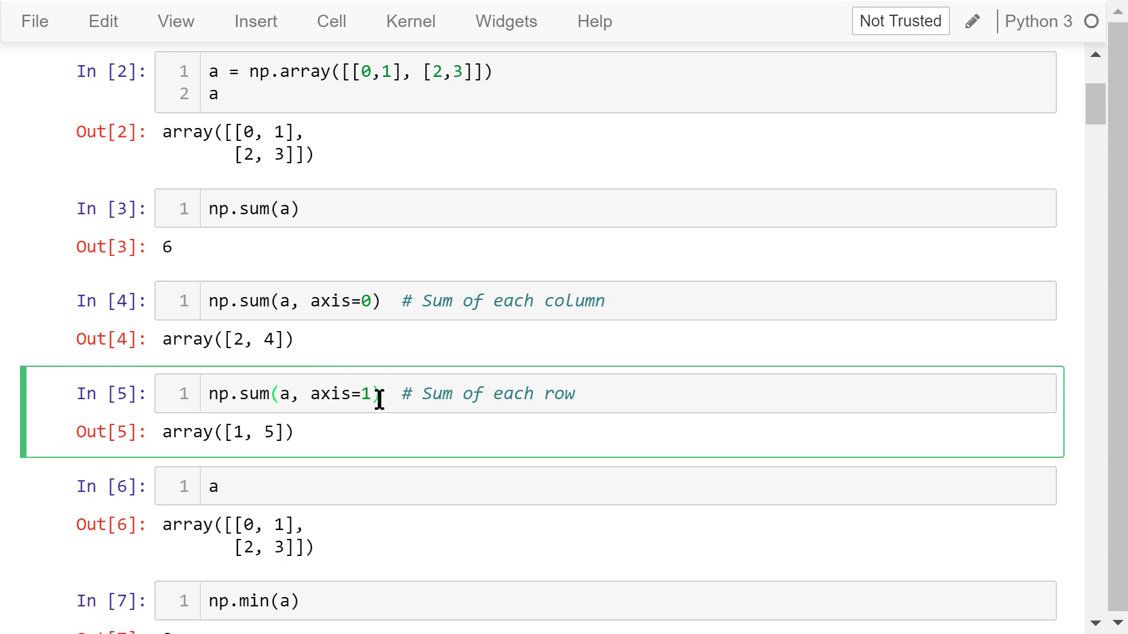
click(317, 431)
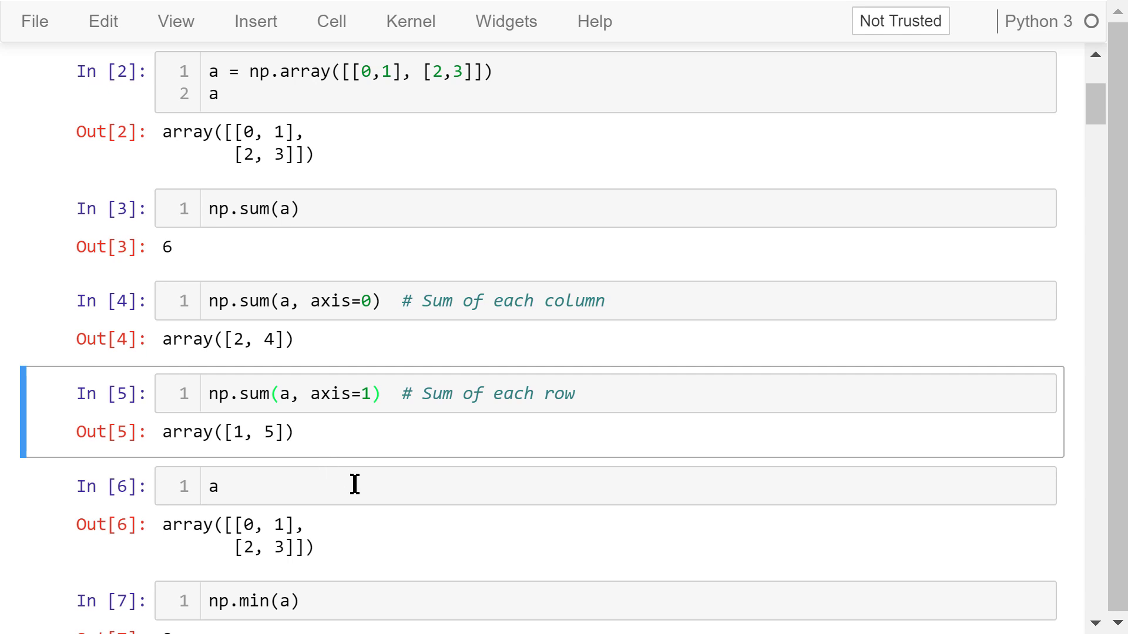
click(288, 486)
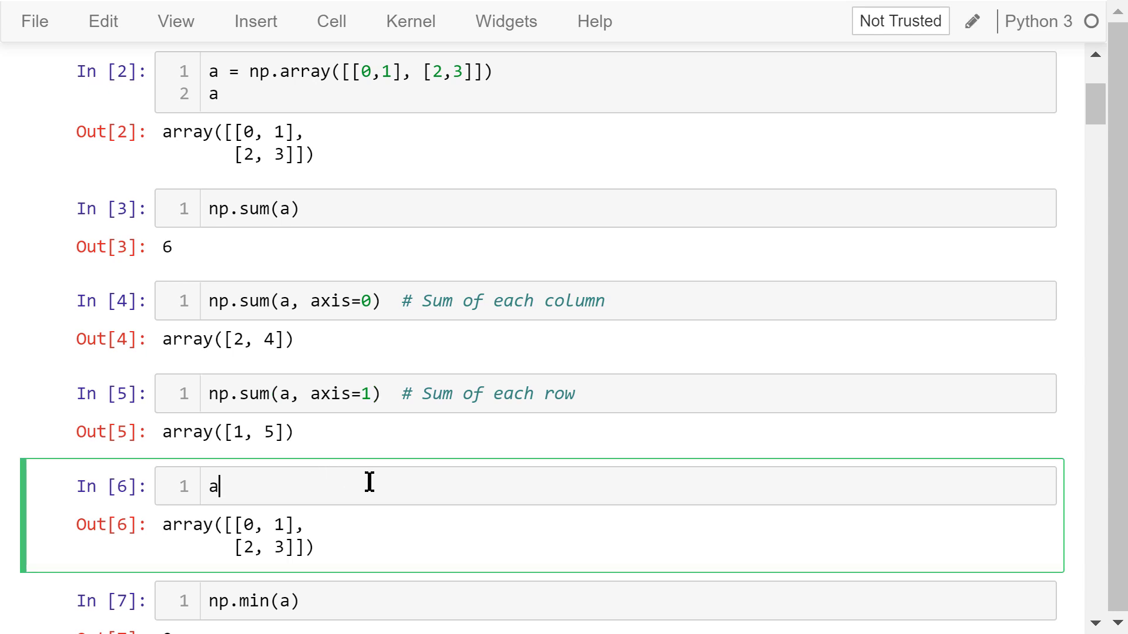
click(360, 432)
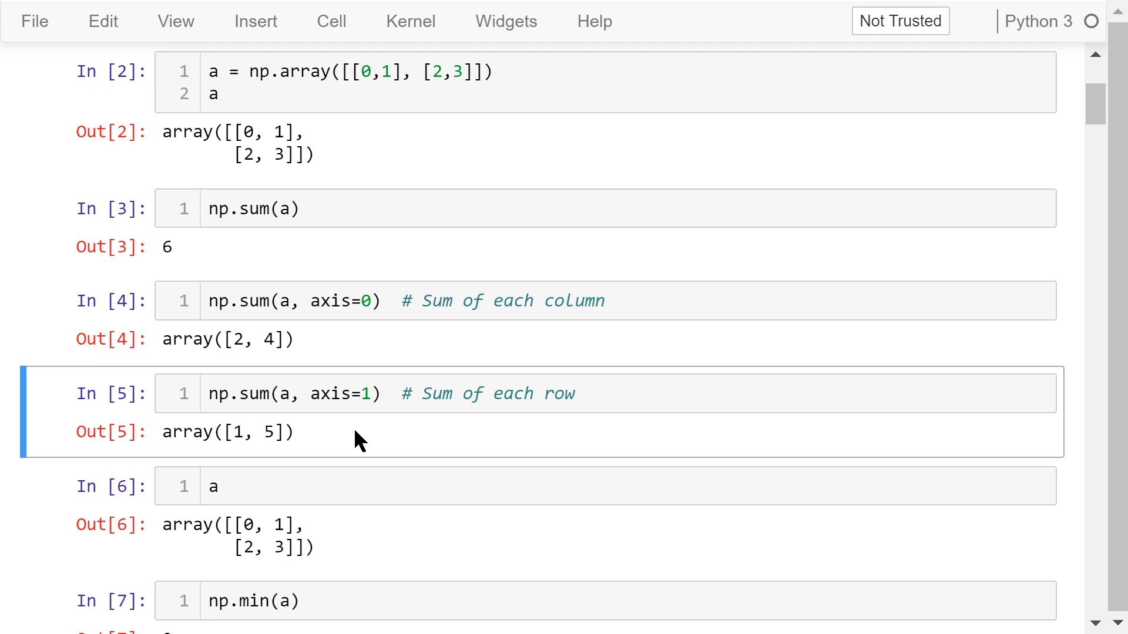
mouse_move(347, 440)
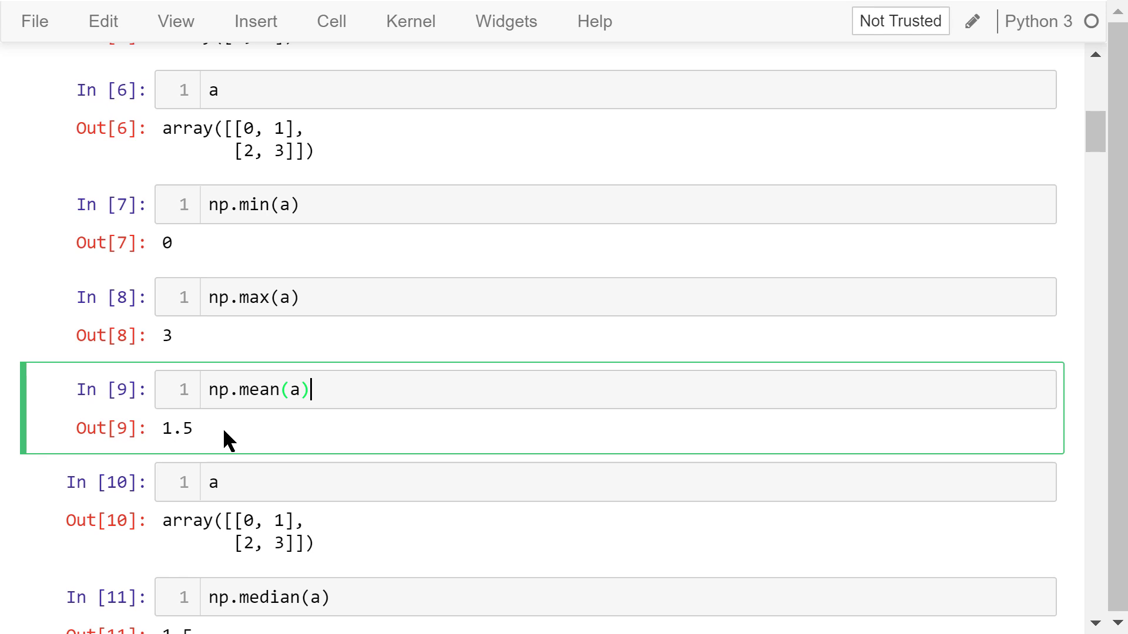
scroll(down, 3)
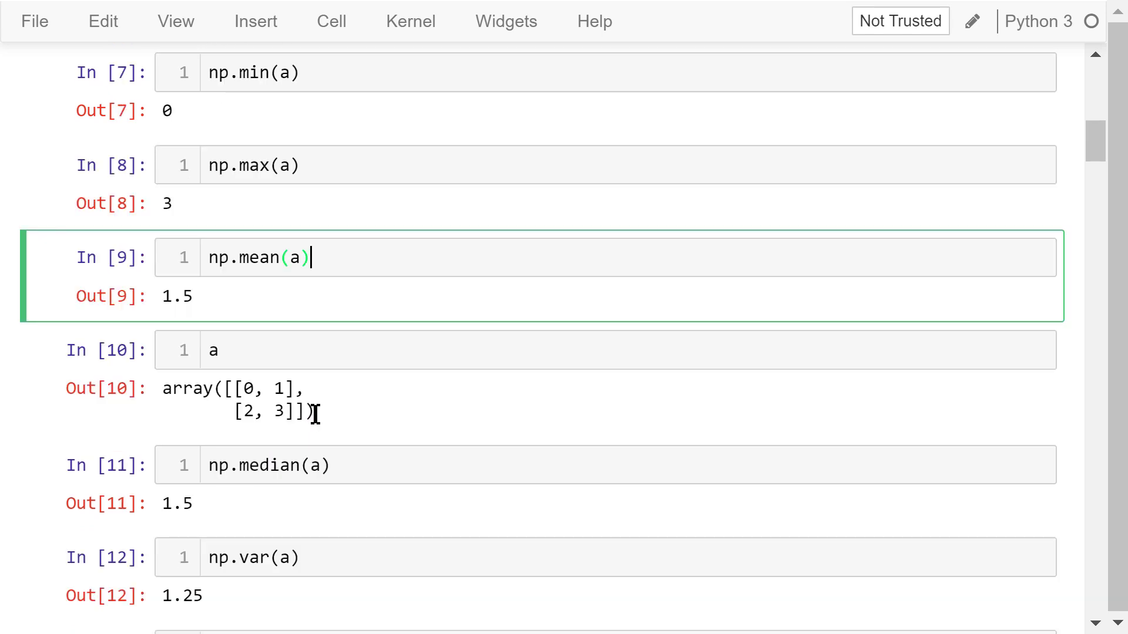
scroll(down, 3)
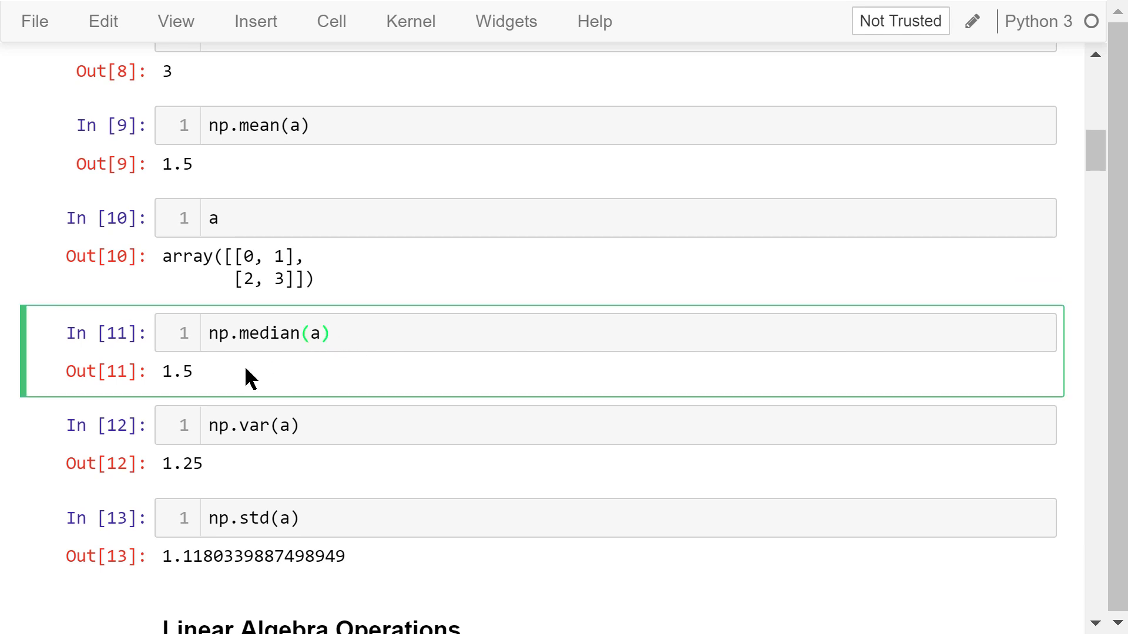
mouse_move(258, 378)
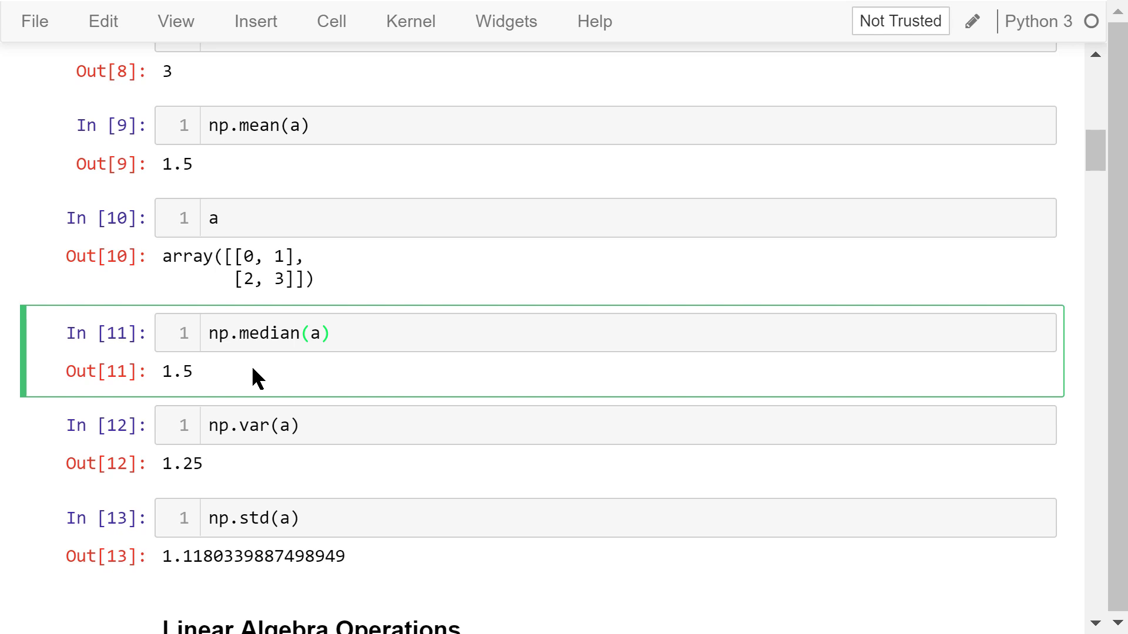
mouse_move(321, 400)
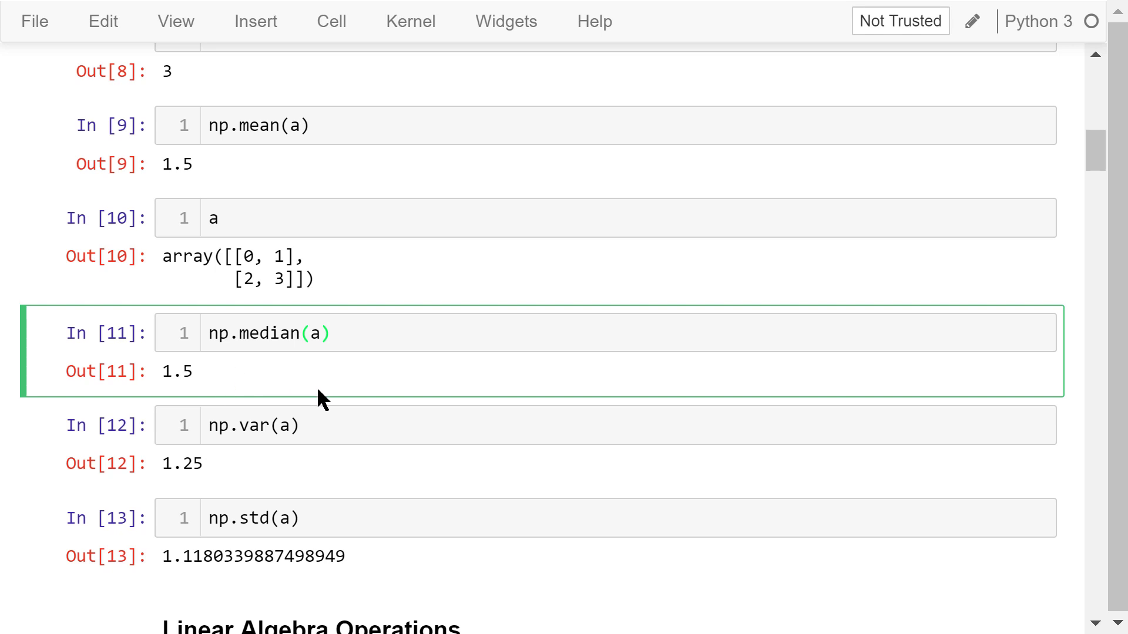
- Step through the variance, transpose, and inverse matrix cells
click(331, 424)
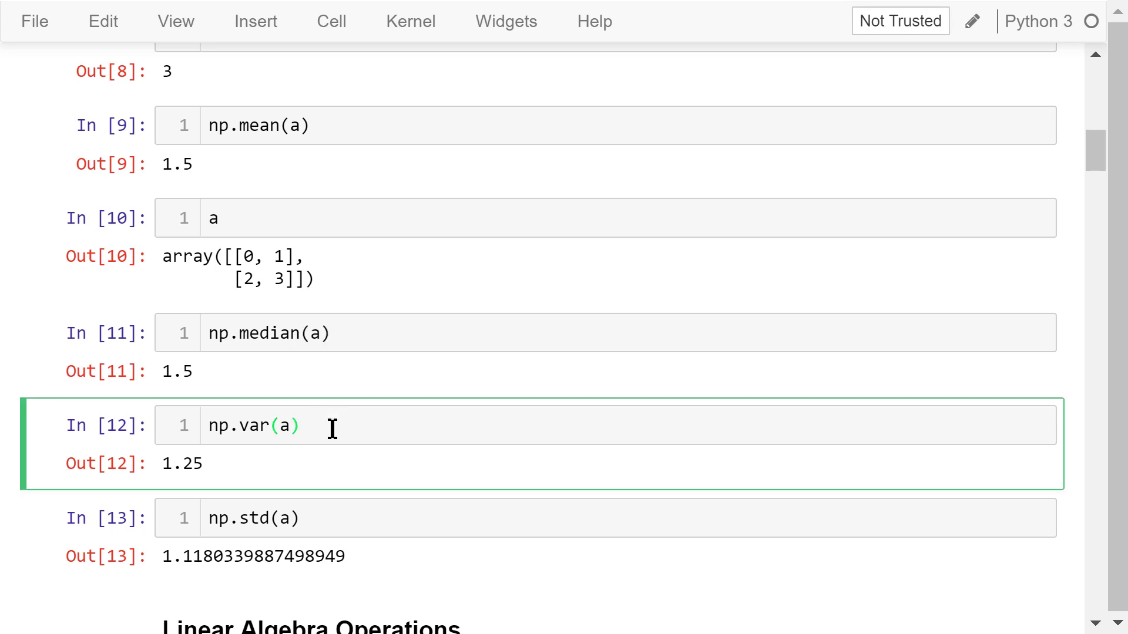
scroll(down, 3)
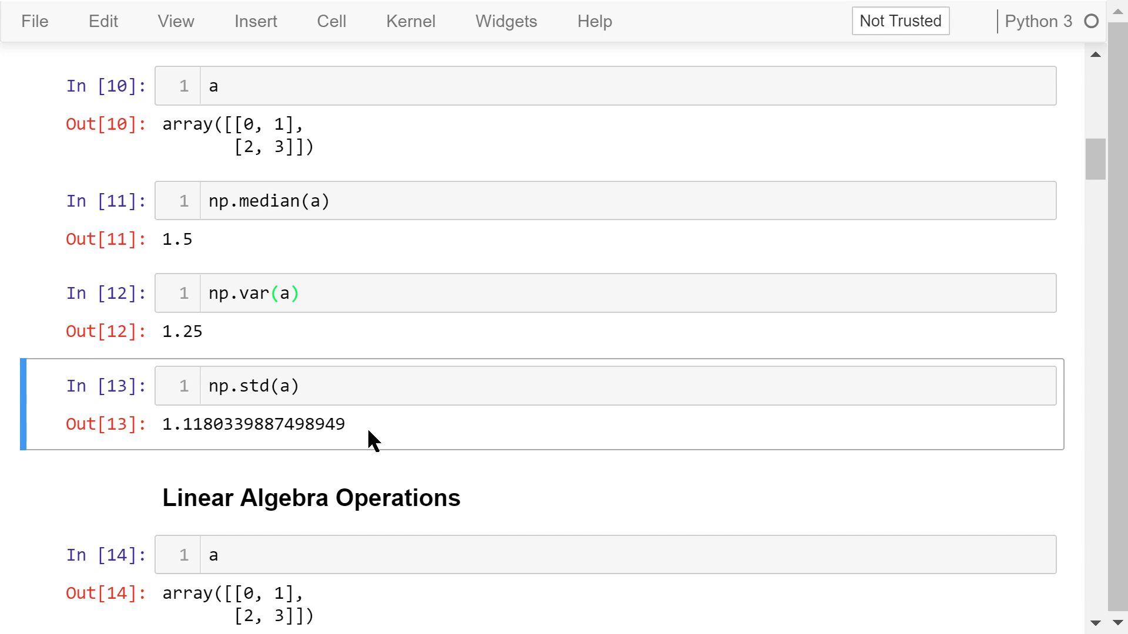
scroll(down, 3)
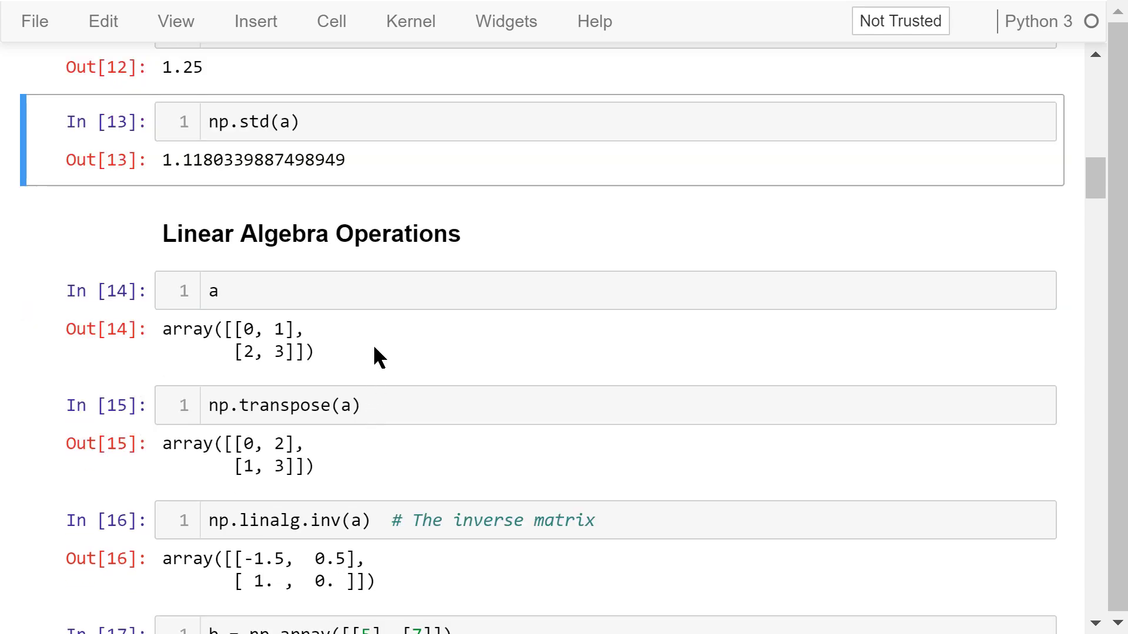
mouse_move(387, 404)
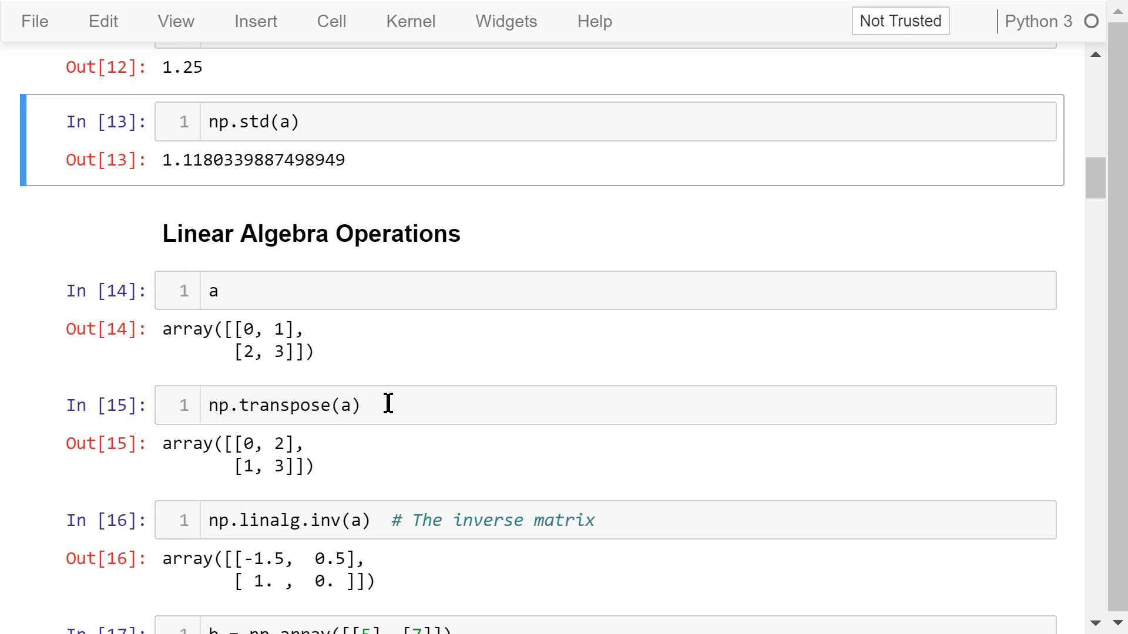
click(362, 404)
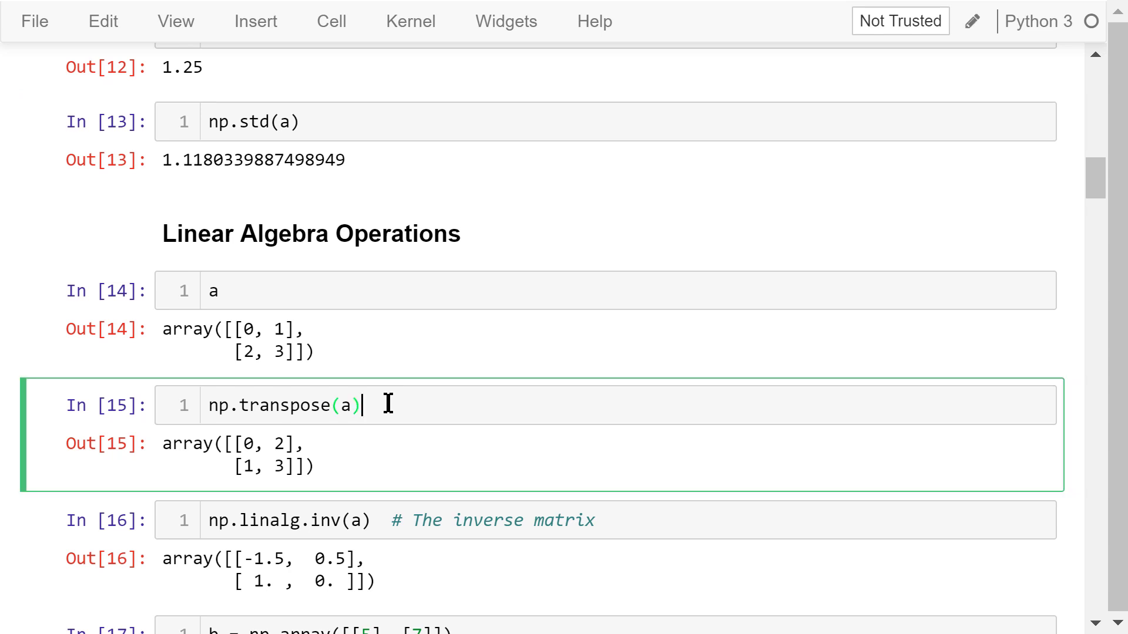
scroll(down, 3)
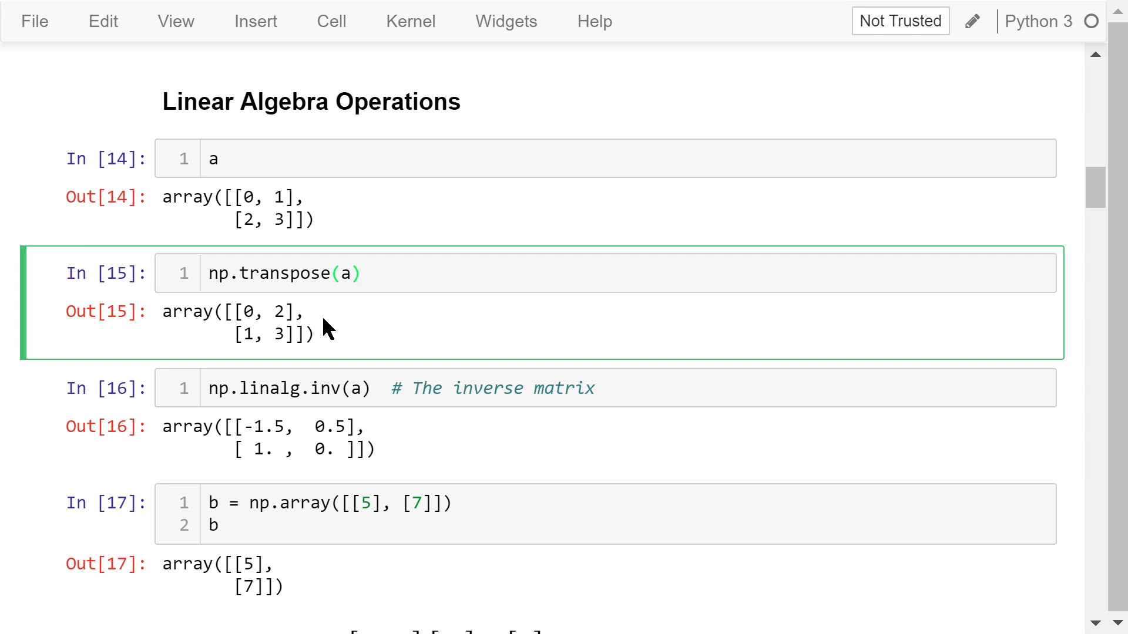
click(369, 389)
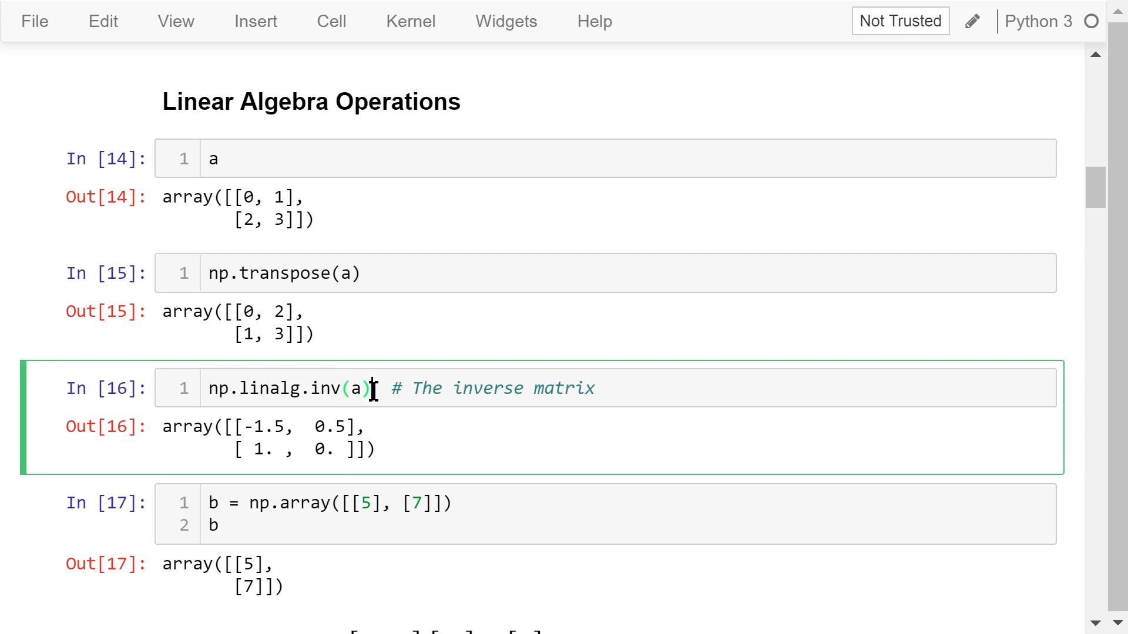
- Review the vector b definition and the np.linalg.solve example
scroll(down, 3)
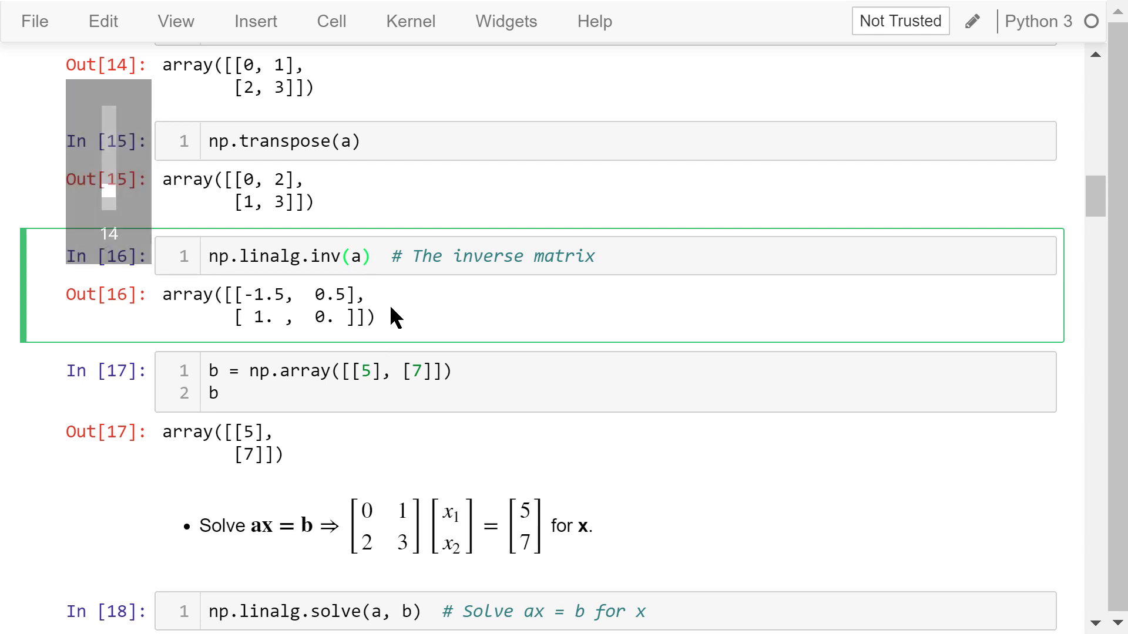
click(371, 256)
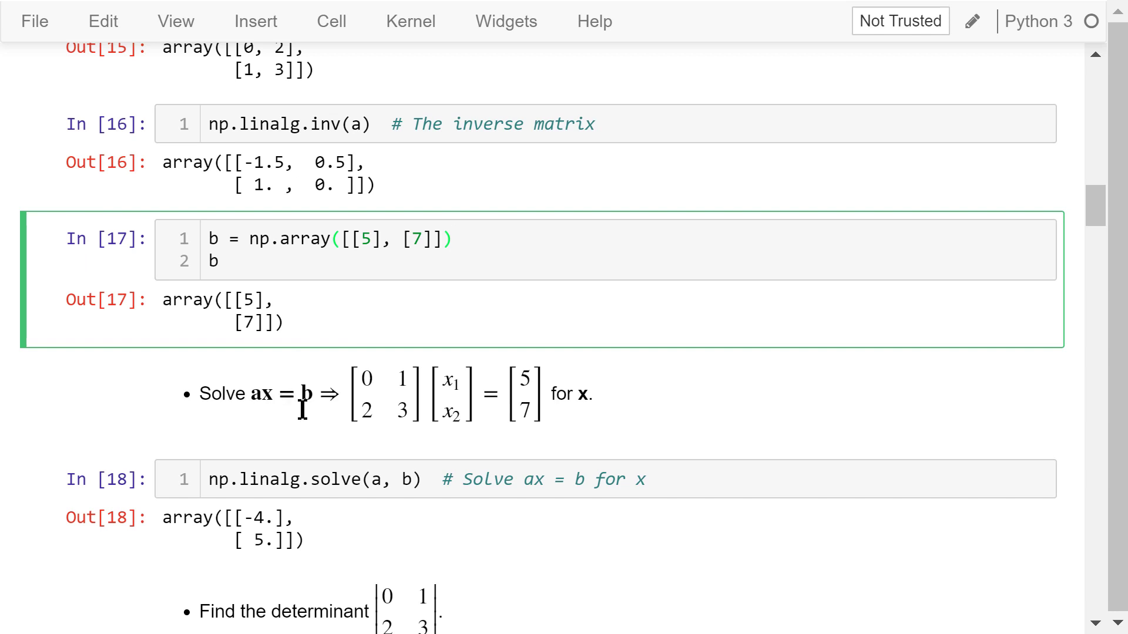
mouse_move(307, 428)
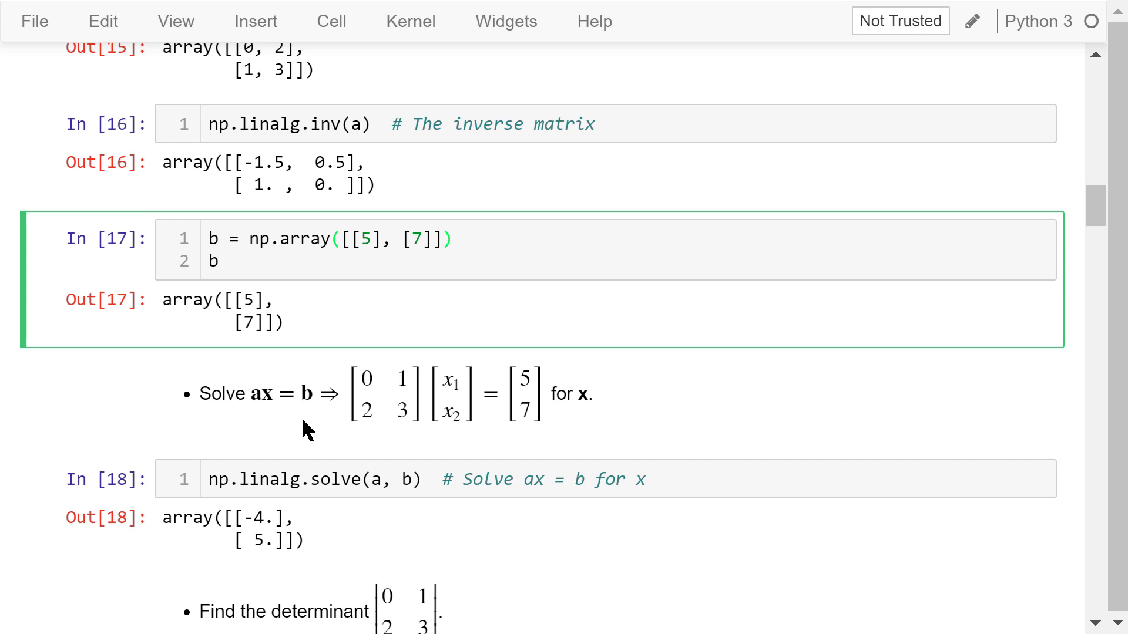
mouse_move(446, 441)
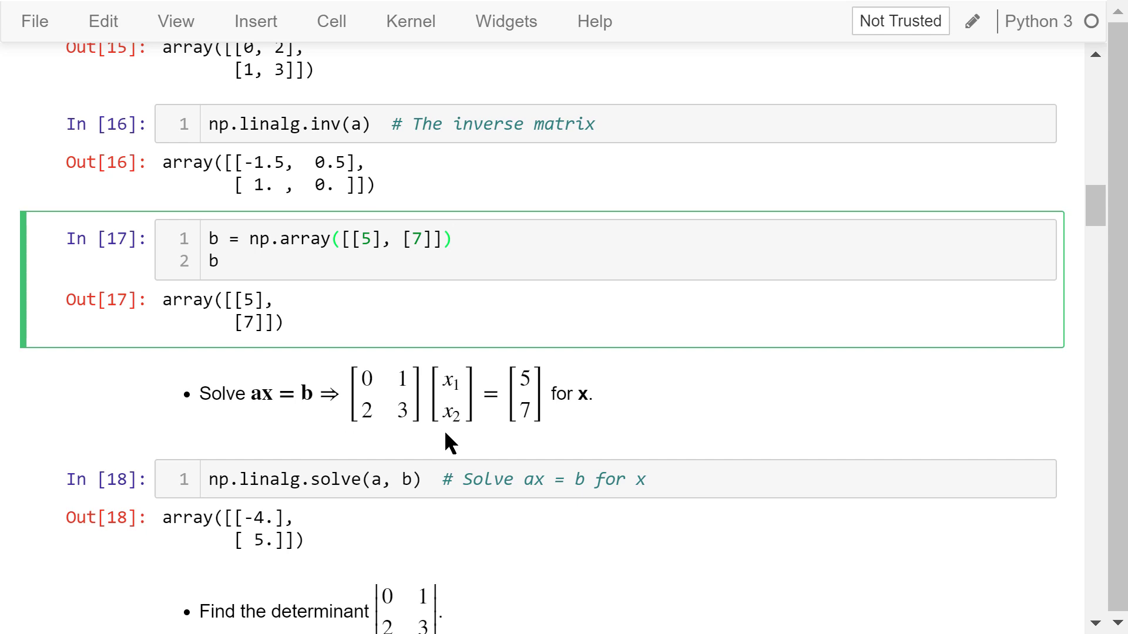
click(449, 239)
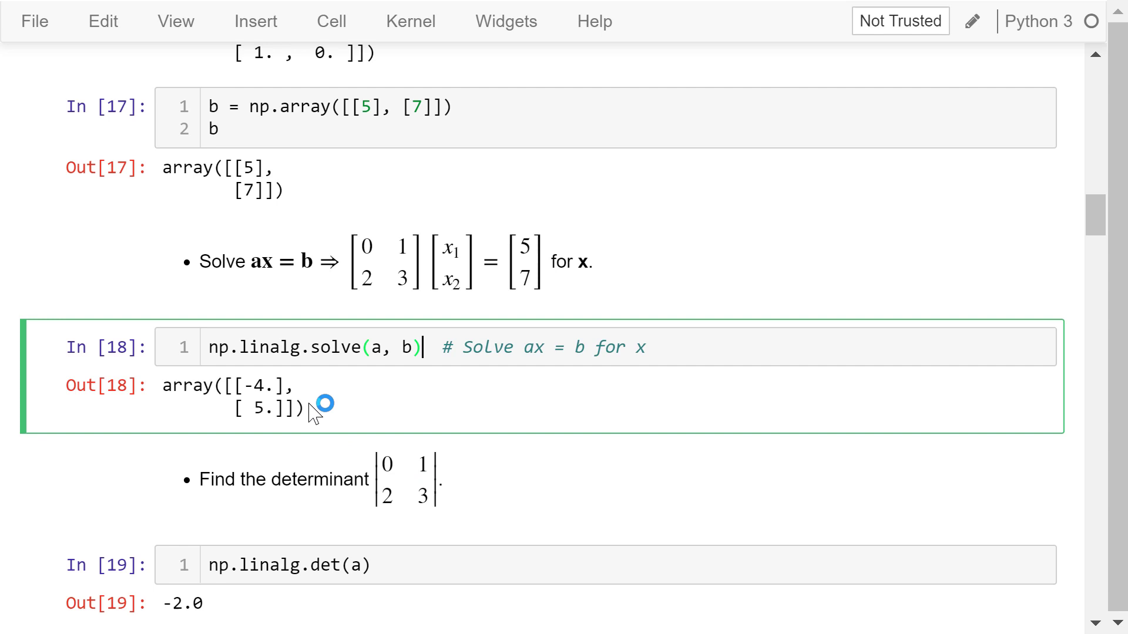
click(332, 414)
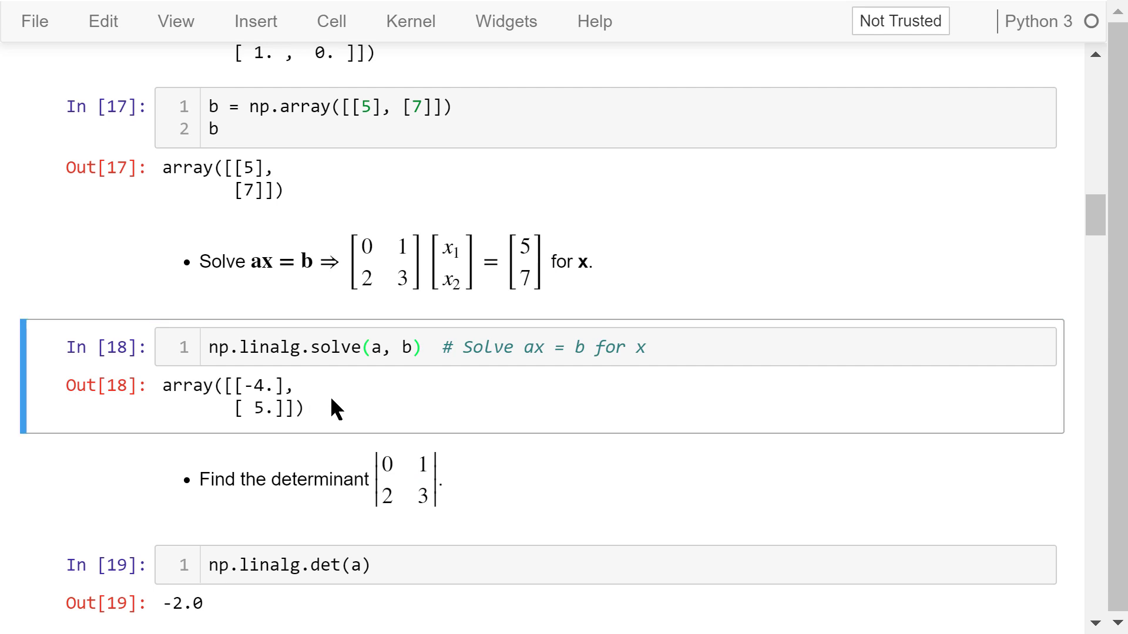
scroll(down, 3)
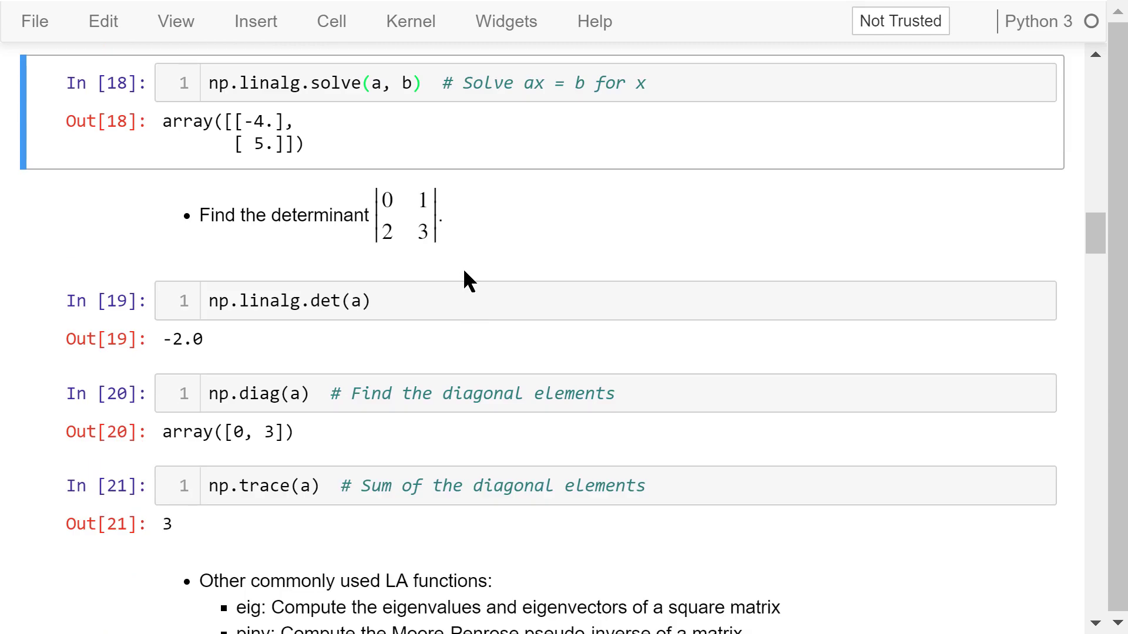
- Inspect the np.linalg.det(a) and np.trace(a) examples
click(324, 301)
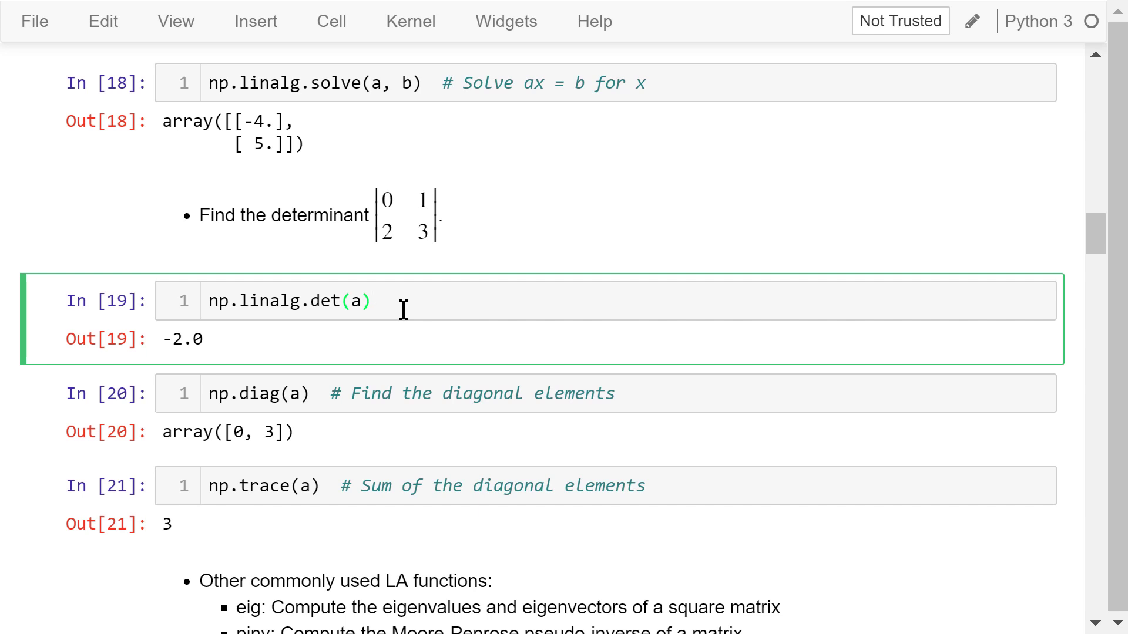
mouse_move(396, 310)
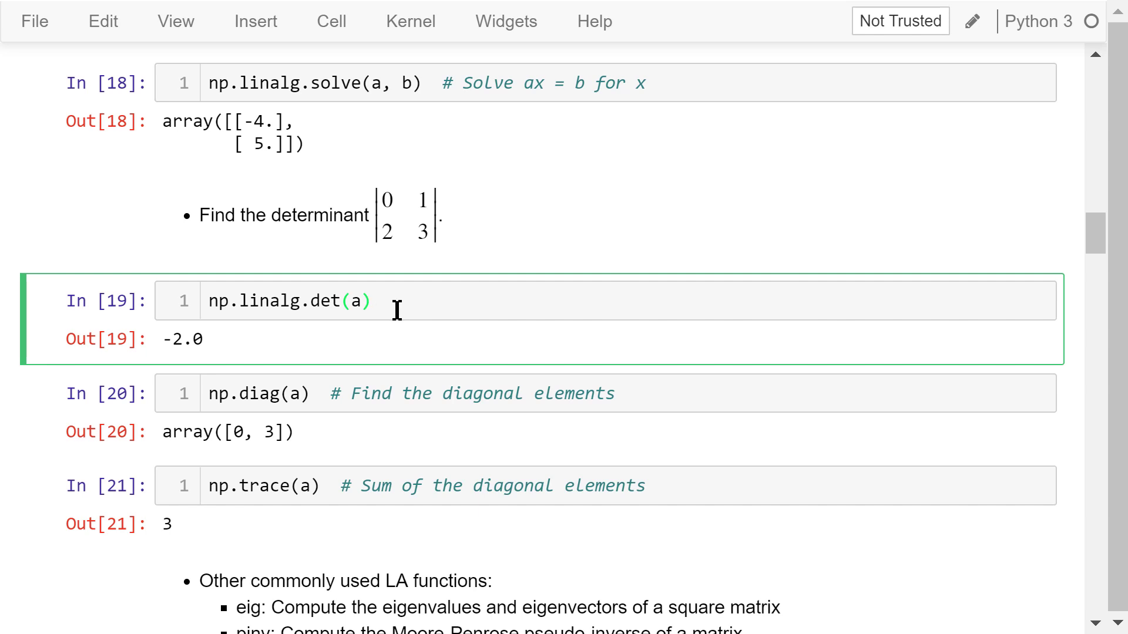
mouse_move(360, 352)
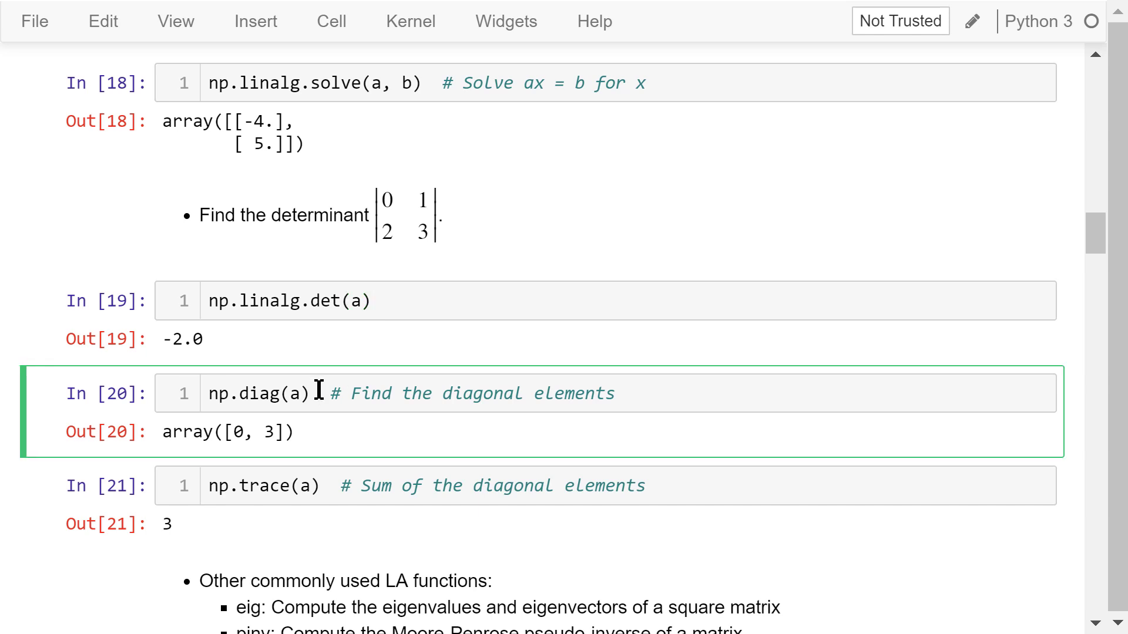
mouse_move(310, 446)
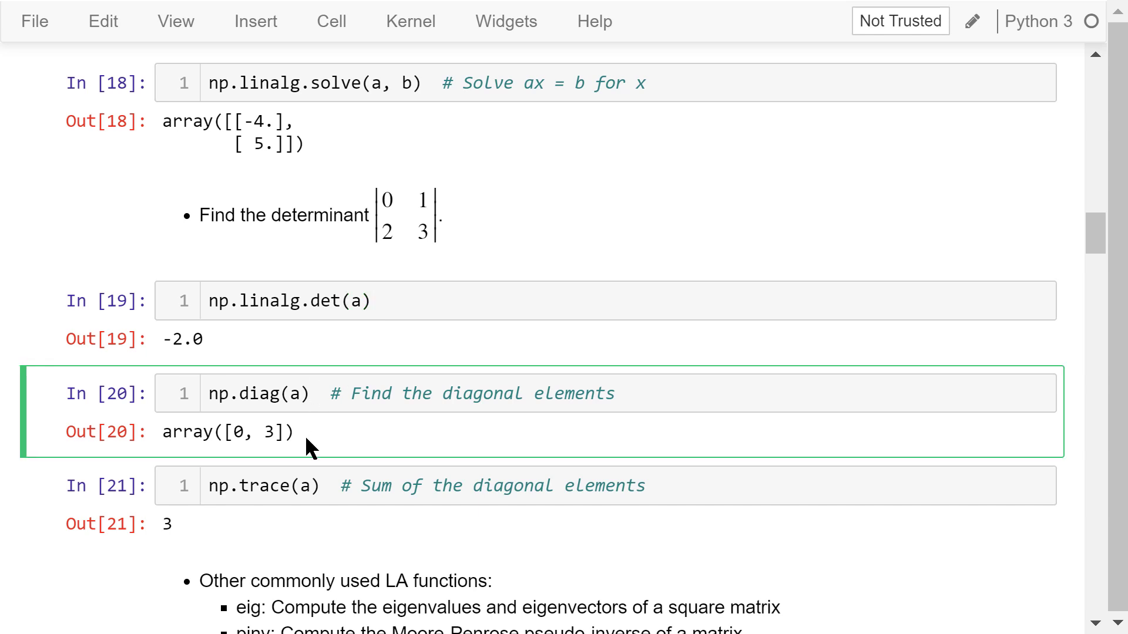
click(320, 393)
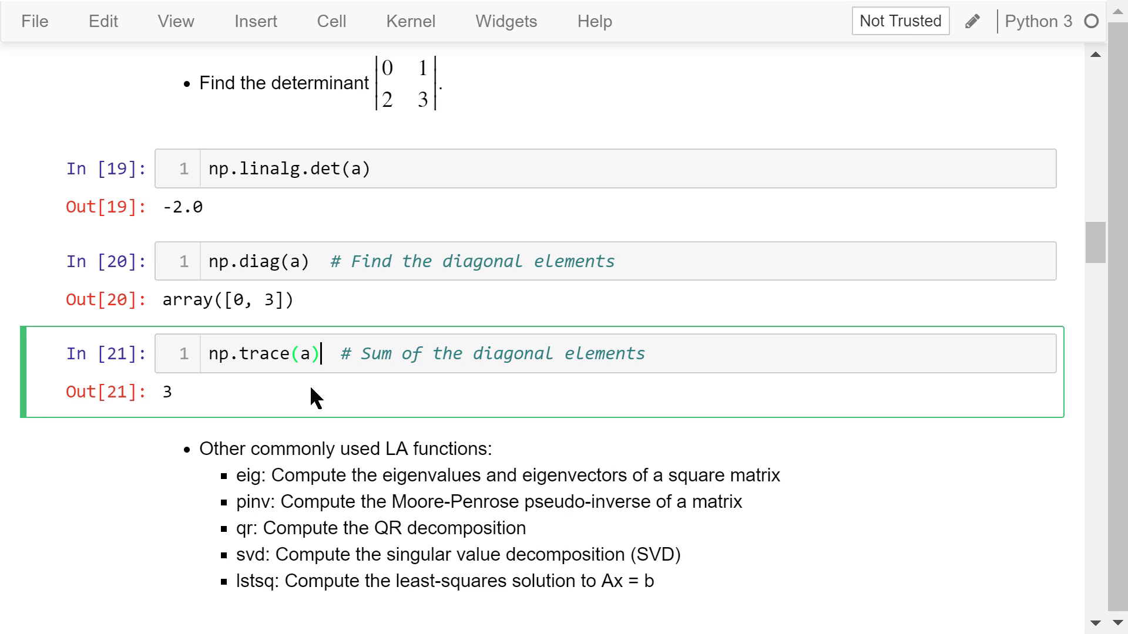
mouse_move(266, 395)
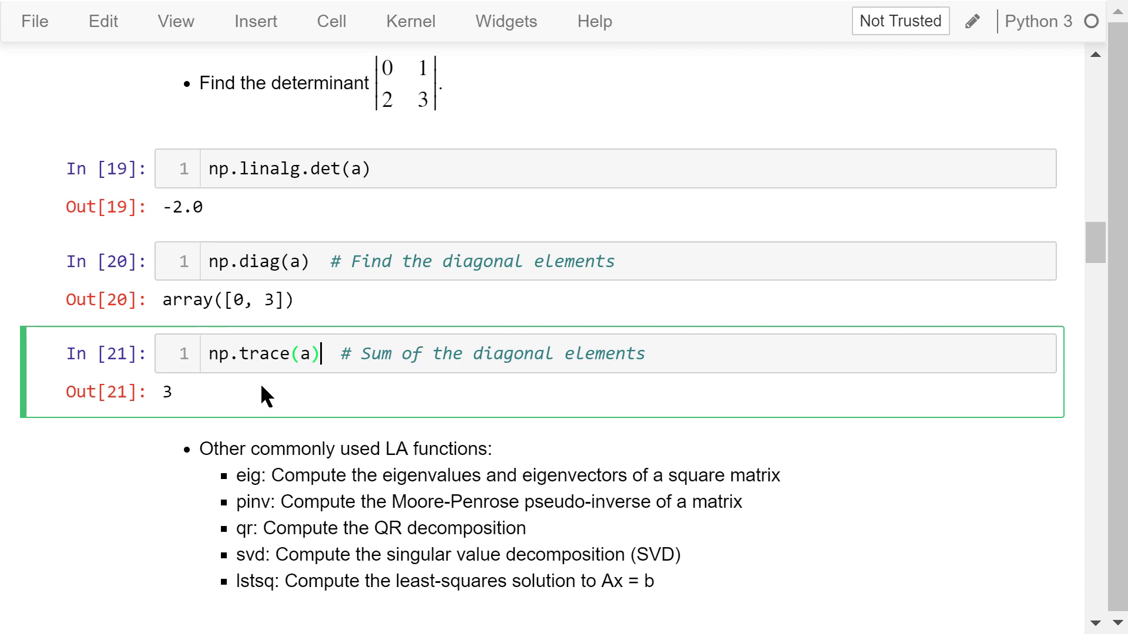
scroll(down, 3)
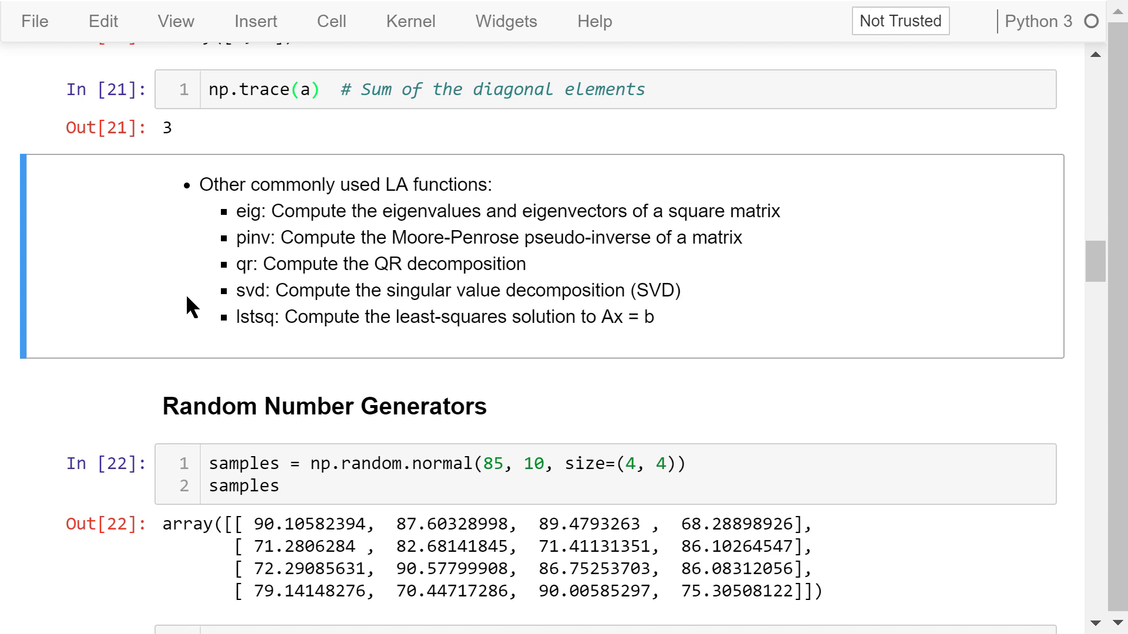
mouse_move(228, 371)
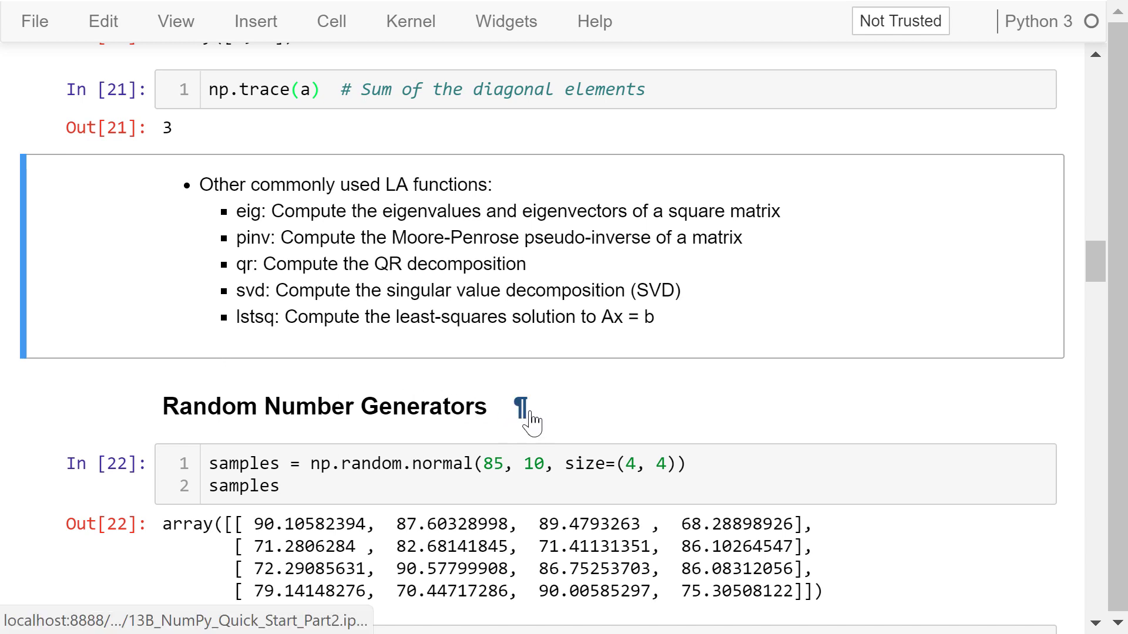
scroll(down, 3)
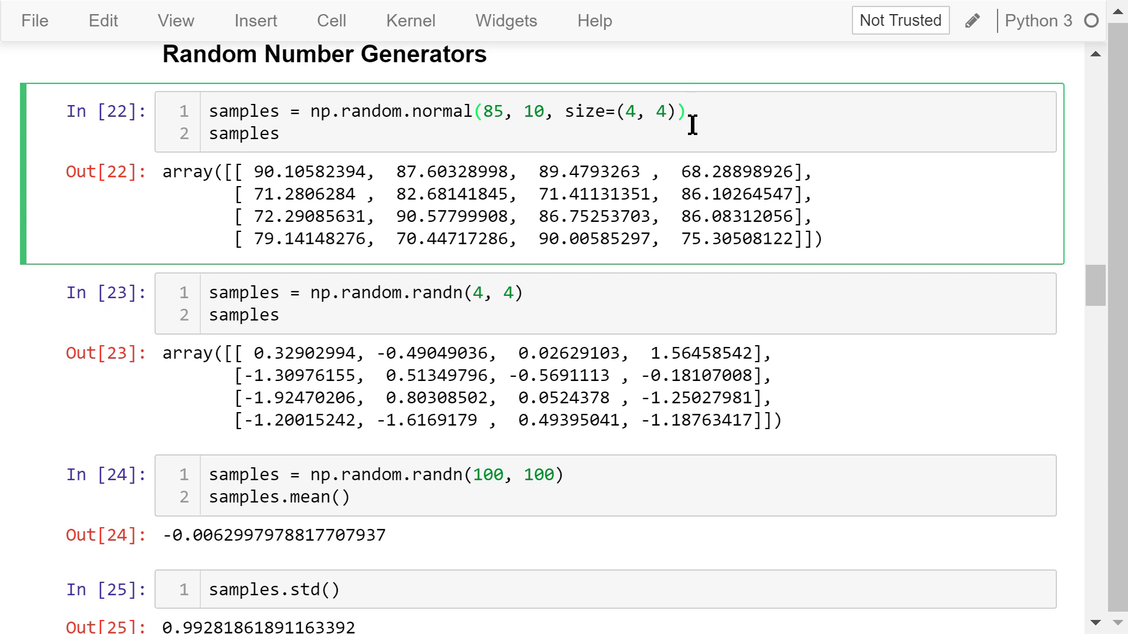
mouse_move(515, 123)
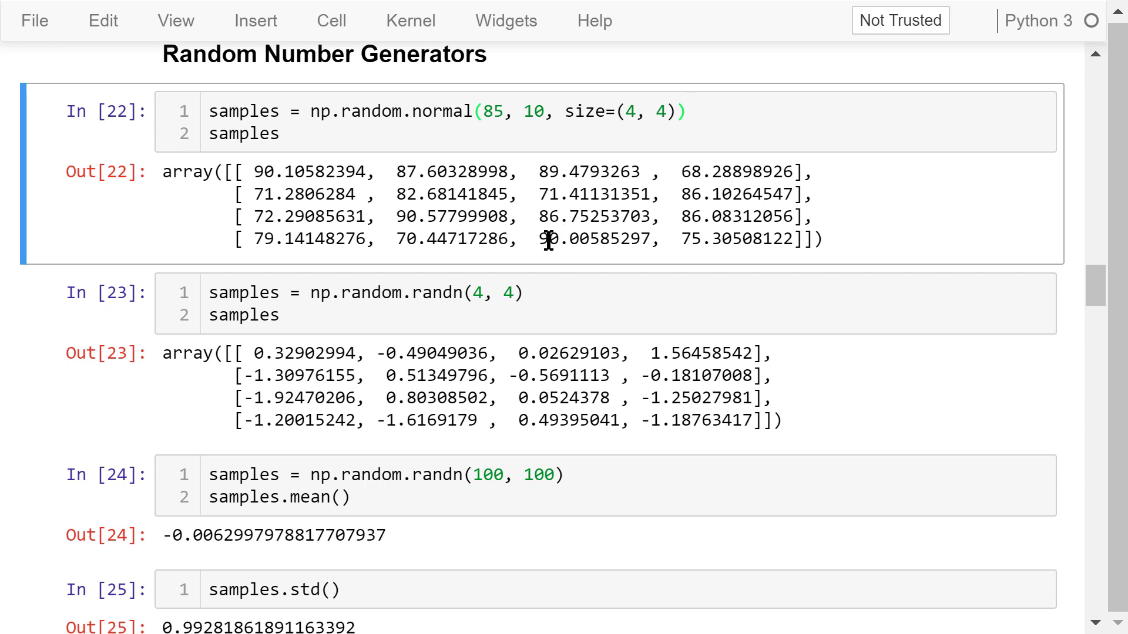
- Inspect the 4×4 randn example and the sample mean computation
click(579, 294)
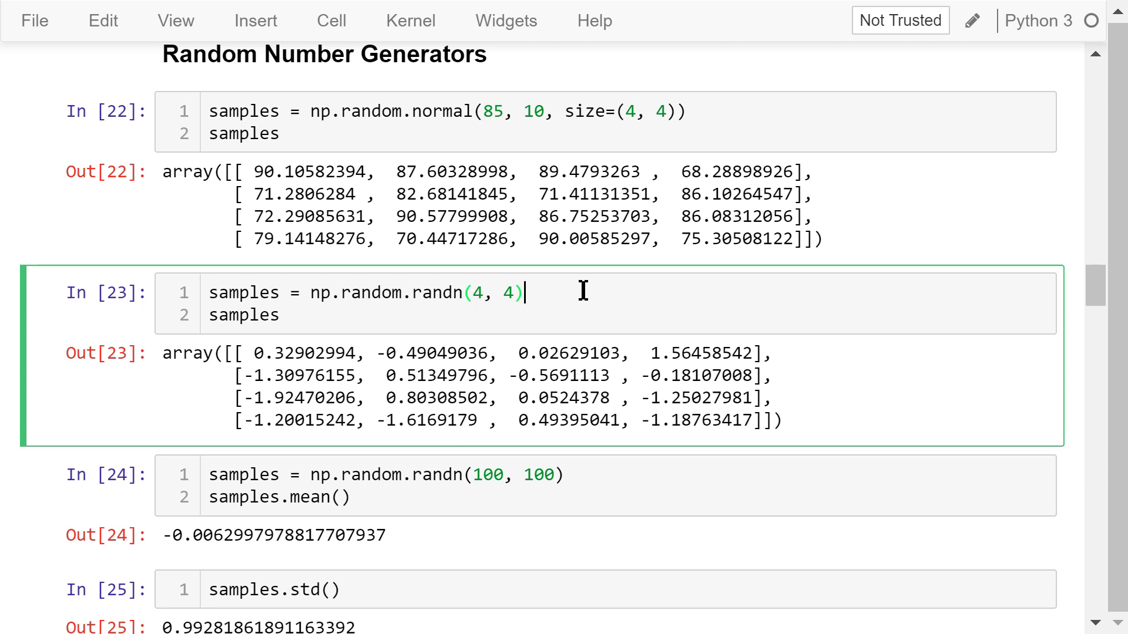
scroll(down, 3)
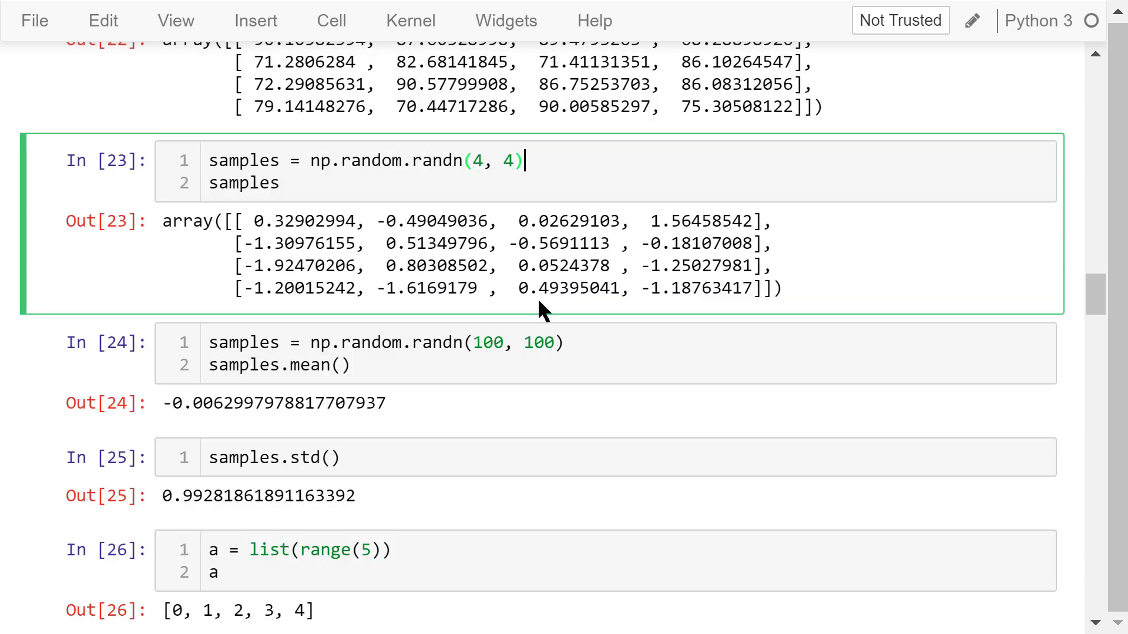
mouse_move(795, 309)
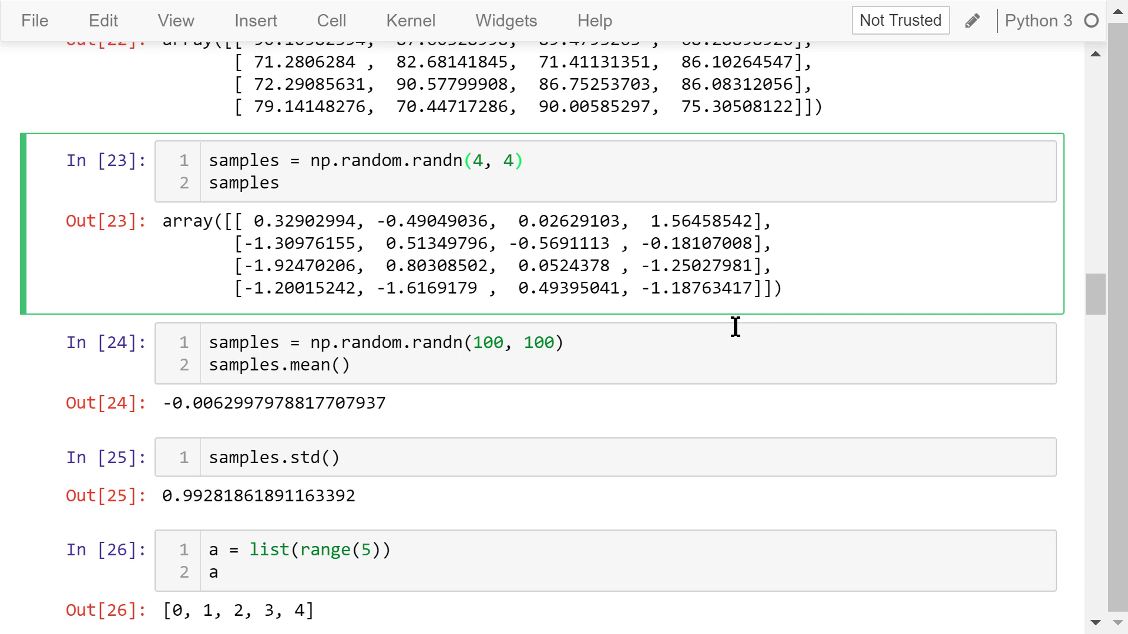
mouse_move(608, 342)
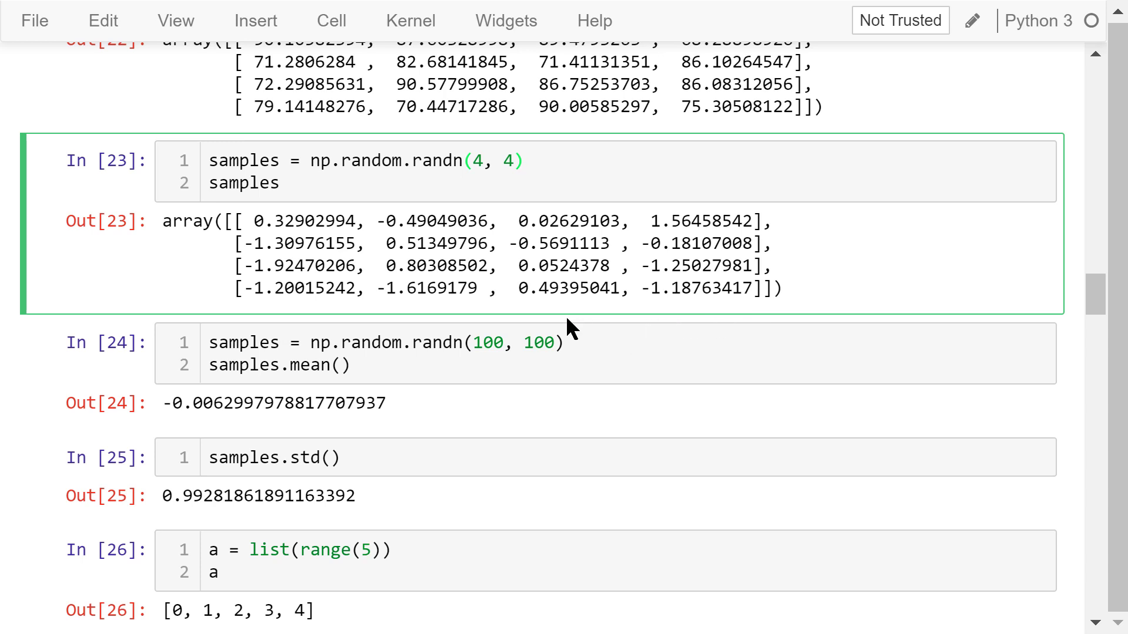
click(565, 343)
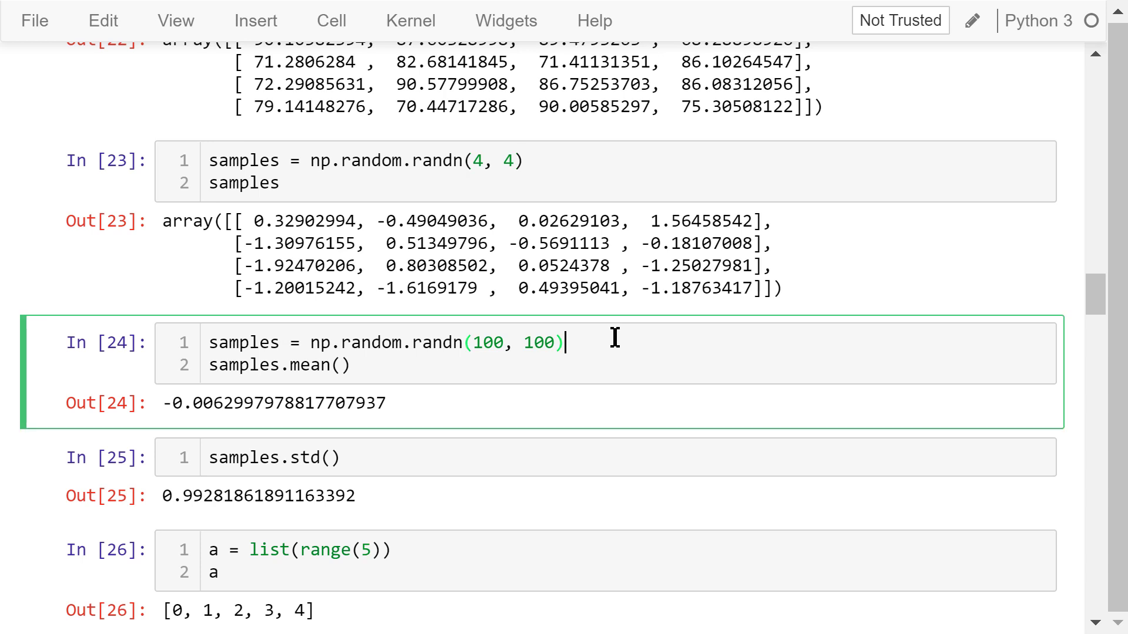
scroll(down, 3)
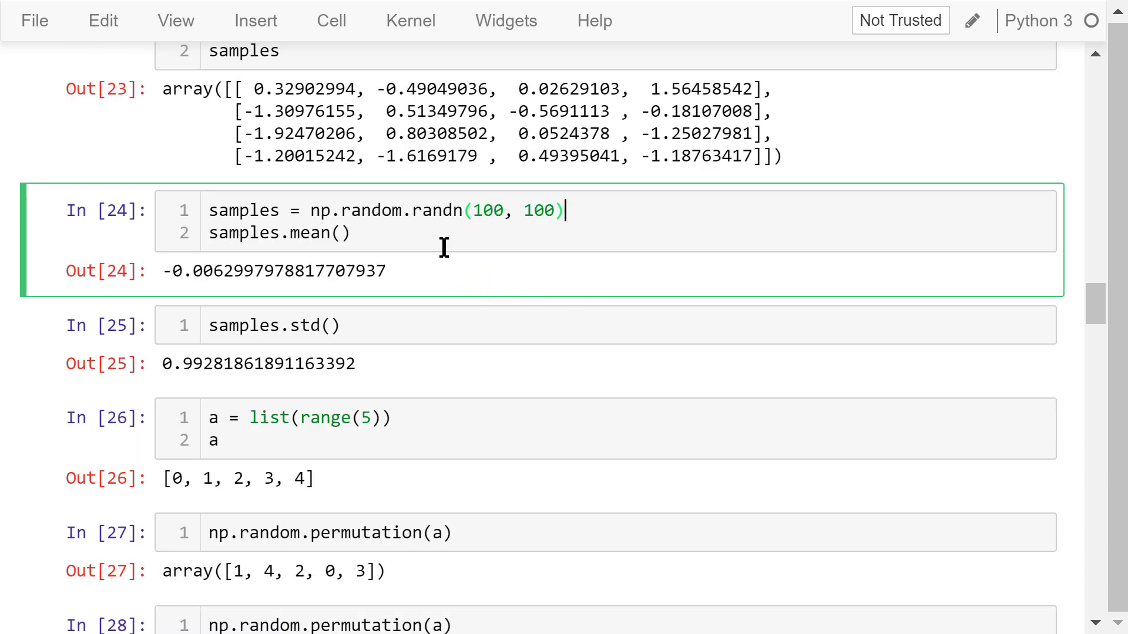
mouse_move(495, 226)
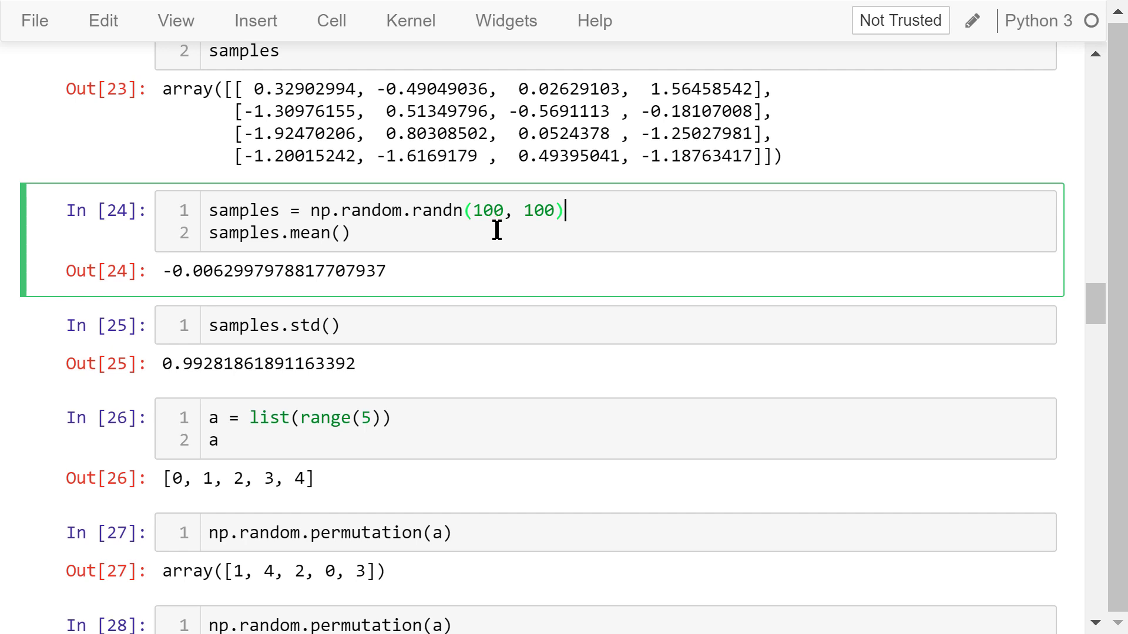
mouse_move(434, 283)
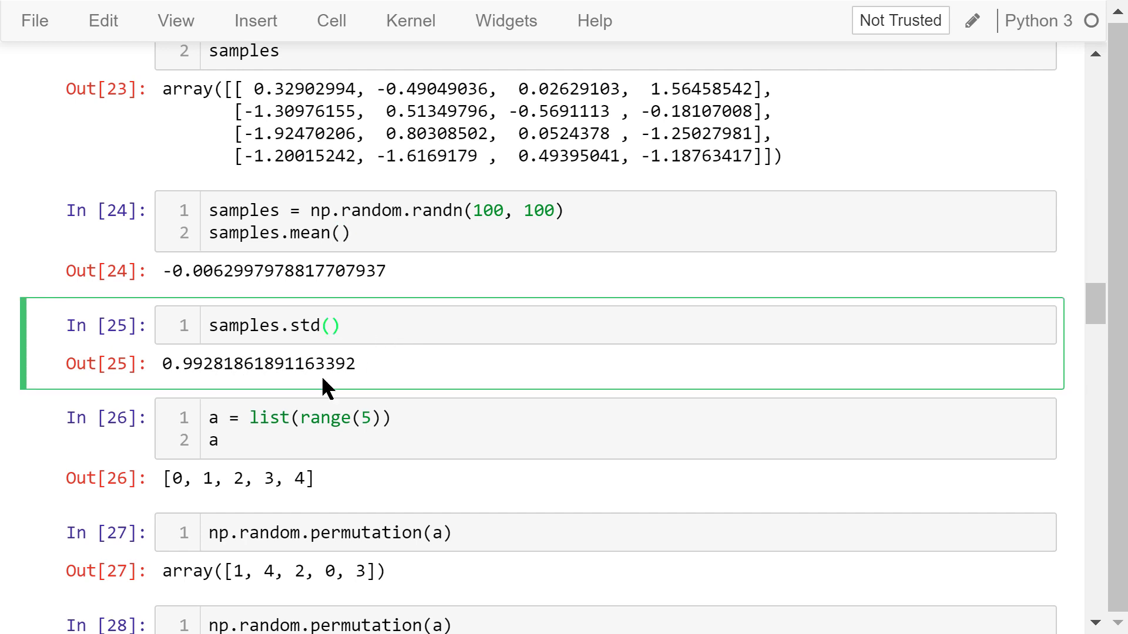
mouse_move(410, 385)
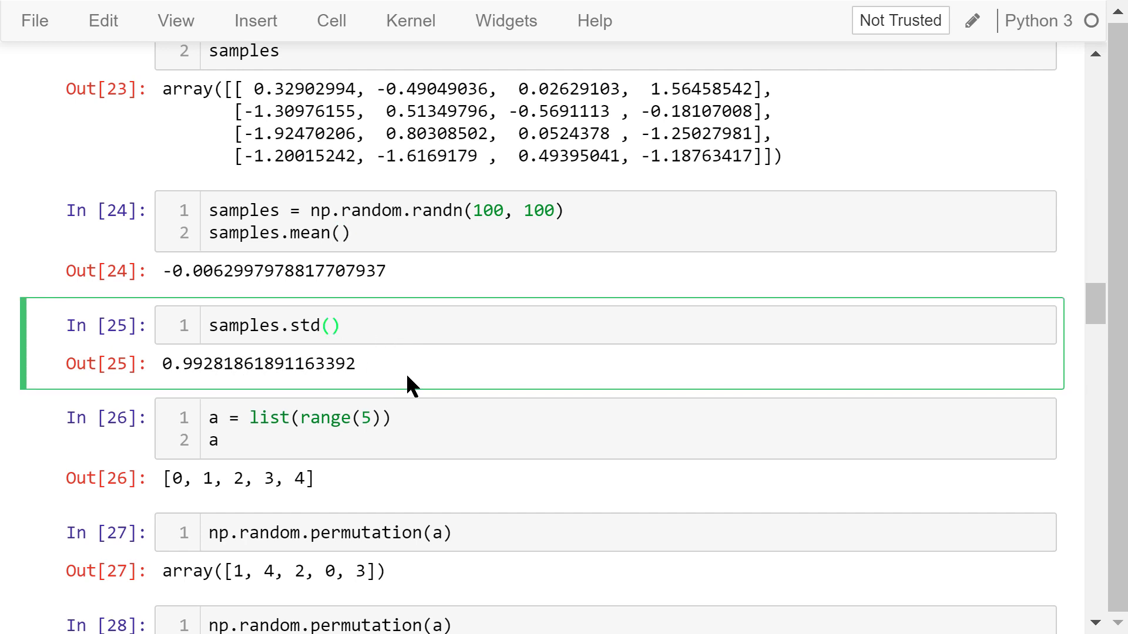
mouse_move(415, 394)
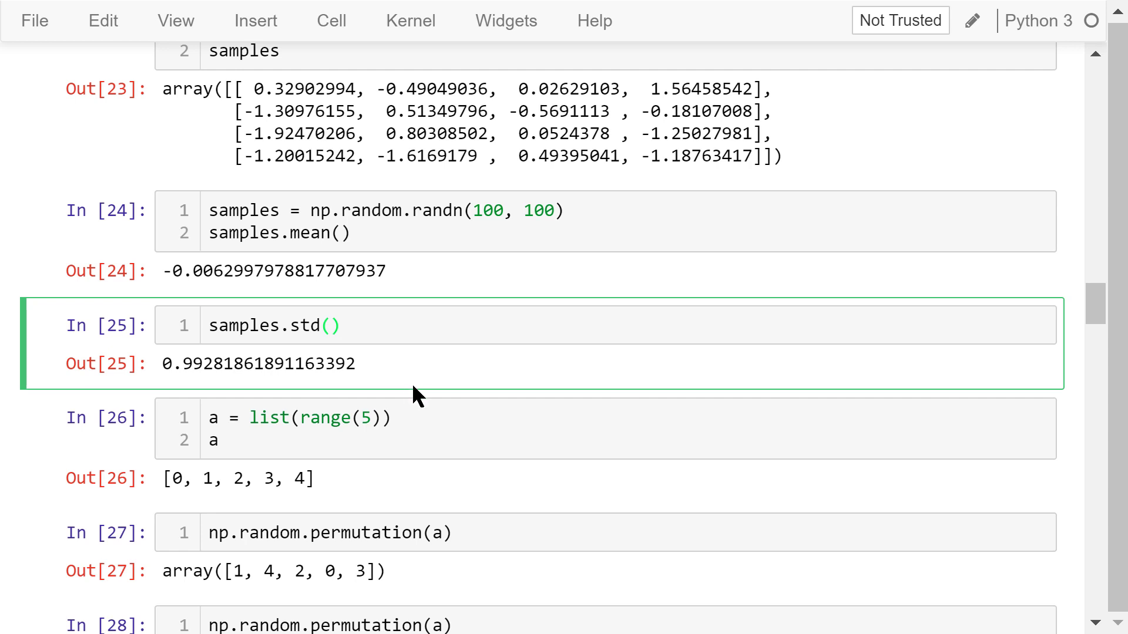
mouse_move(432, 395)
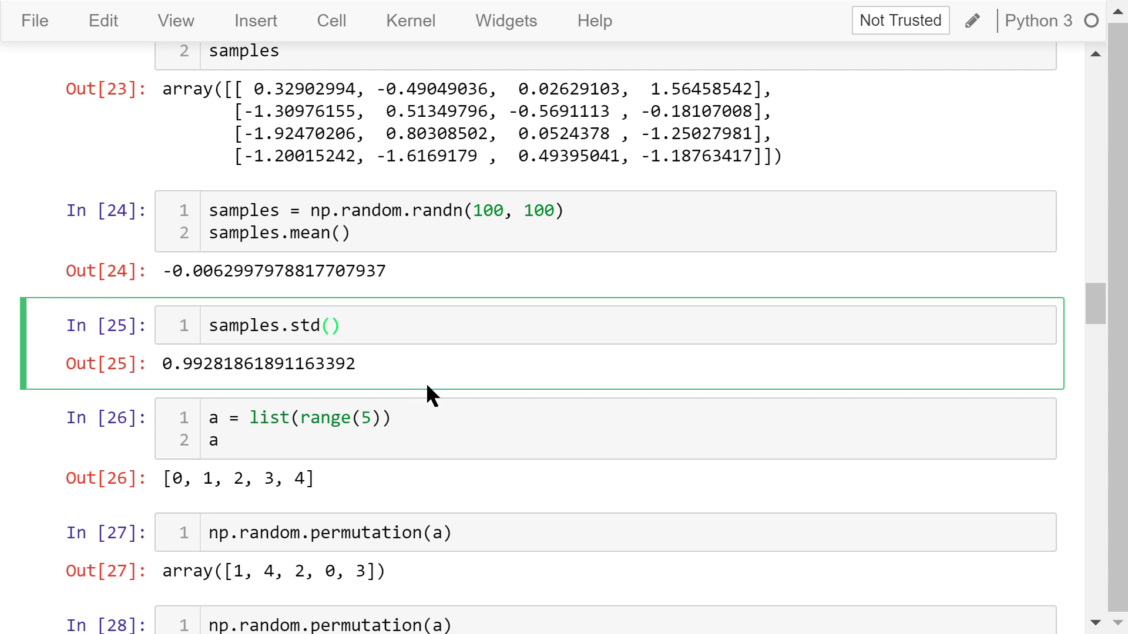
scroll(down, 3)
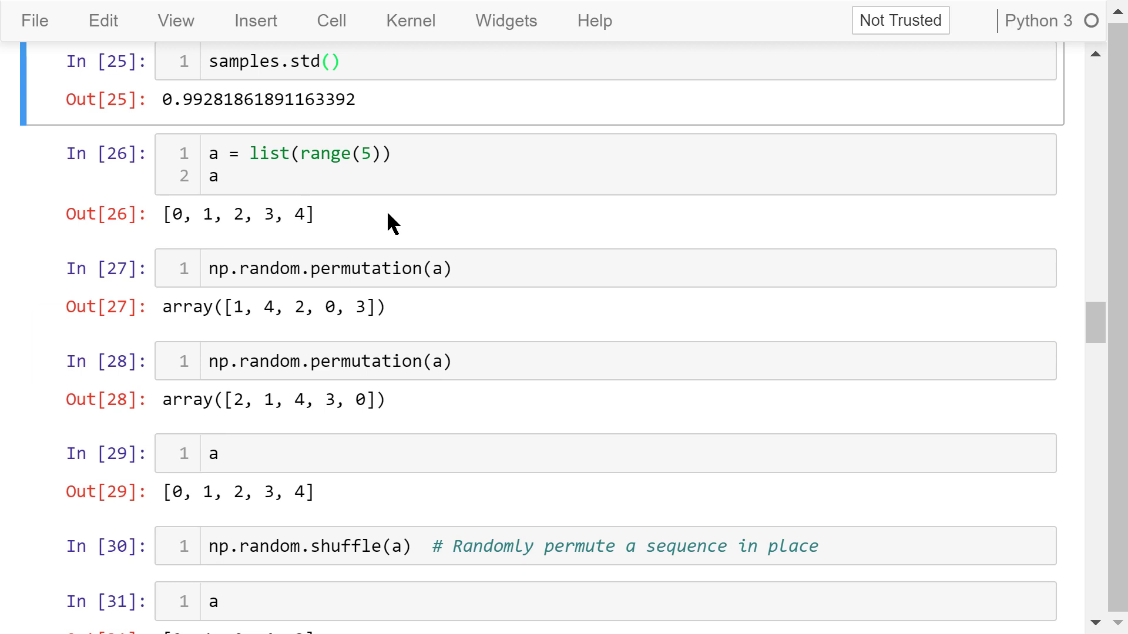
- Review the two np.random.permutation examples and the in-place shuffle of a
click(324, 215)
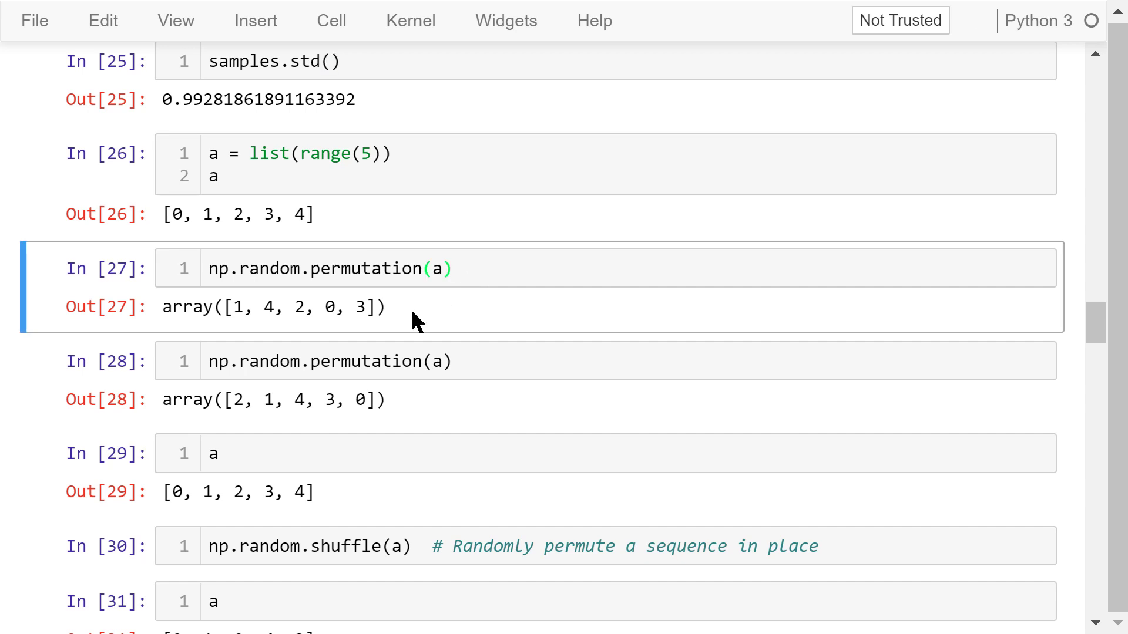
mouse_move(424, 340)
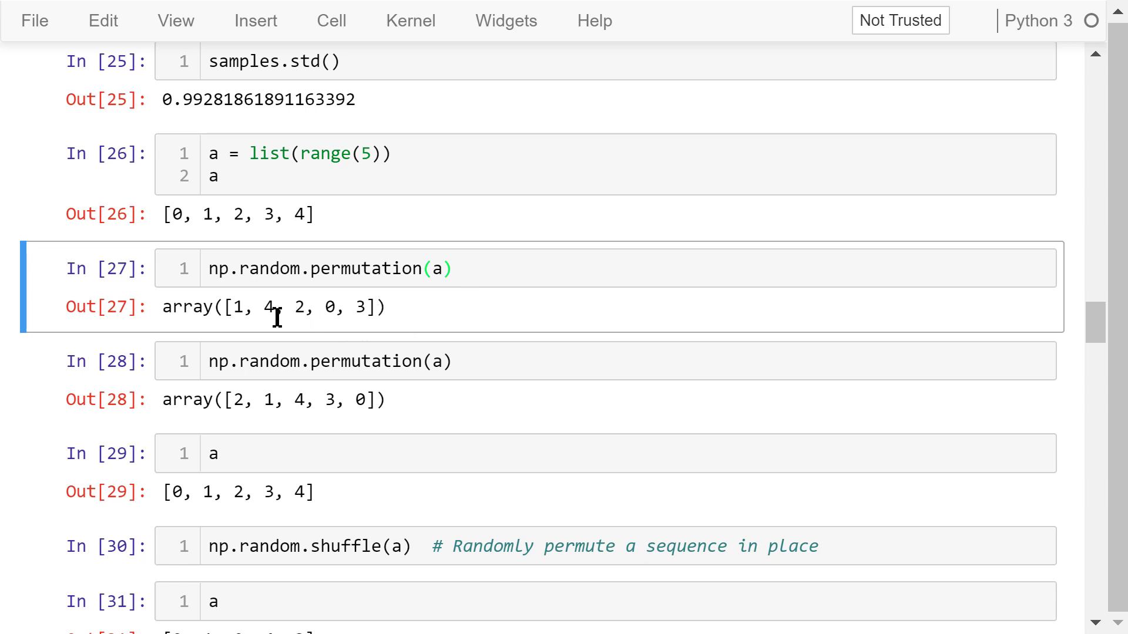
mouse_move(424, 410)
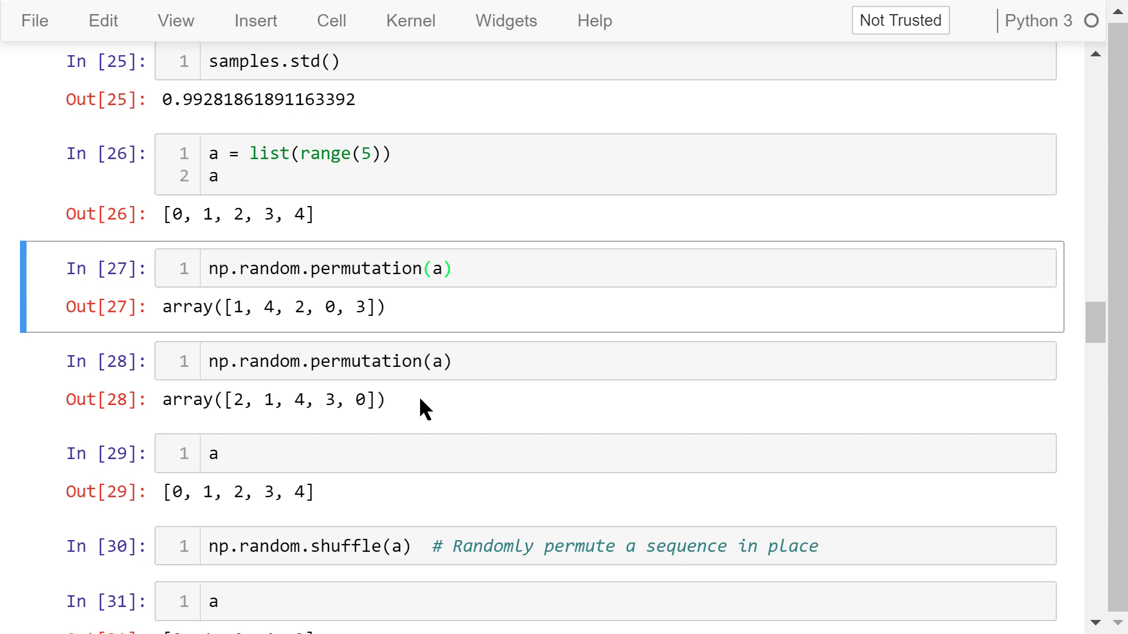
click(359, 361)
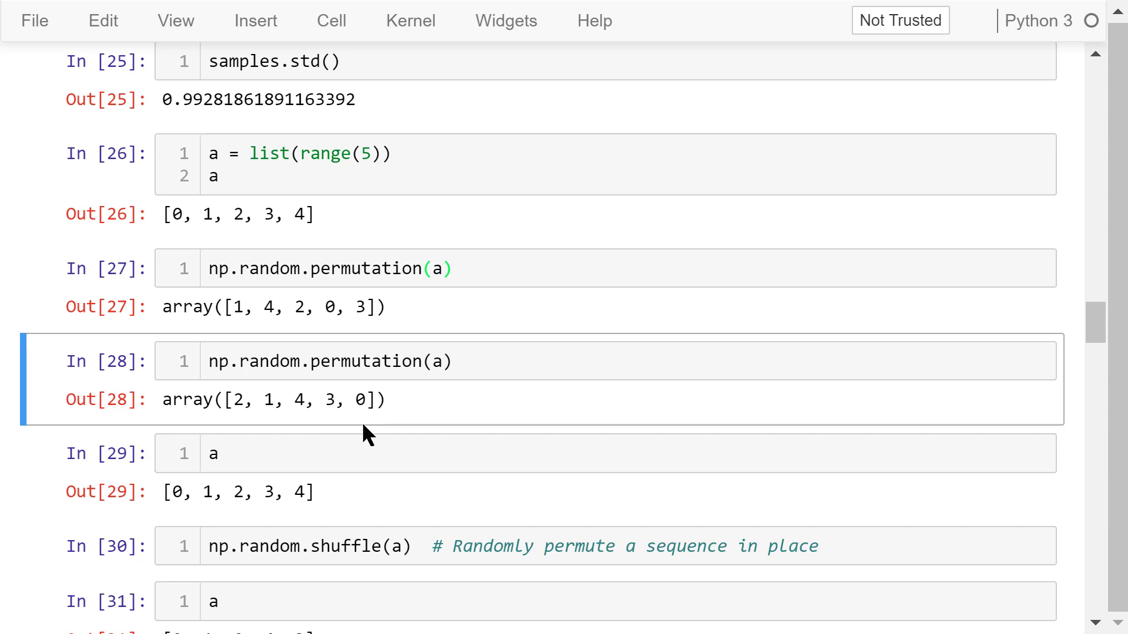
mouse_move(360, 458)
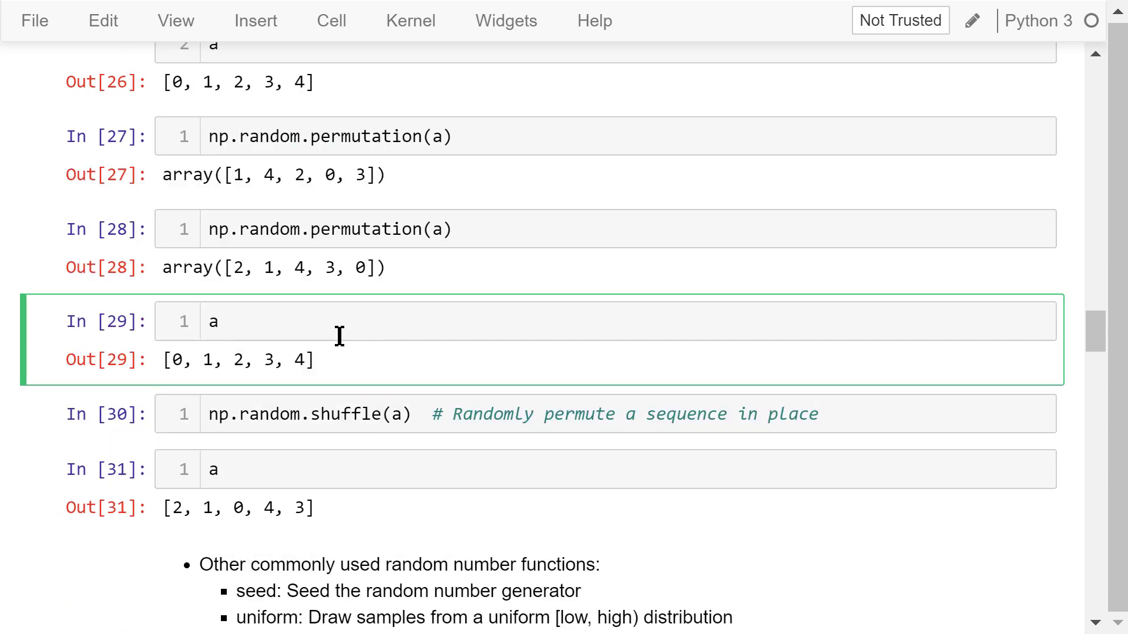
mouse_move(387, 413)
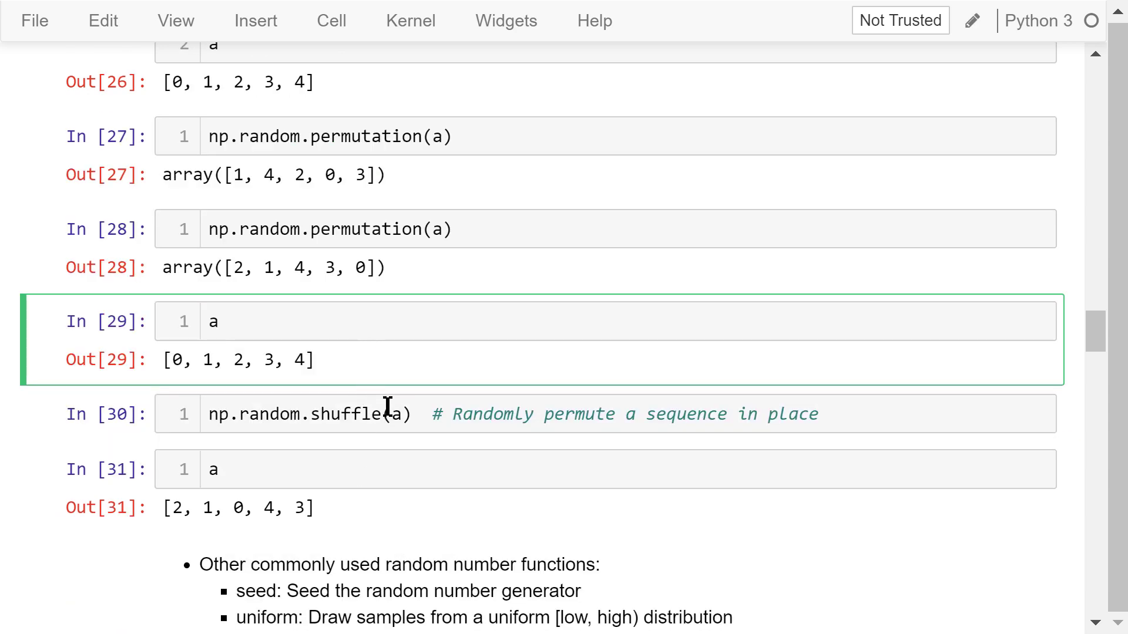
click(388, 413)
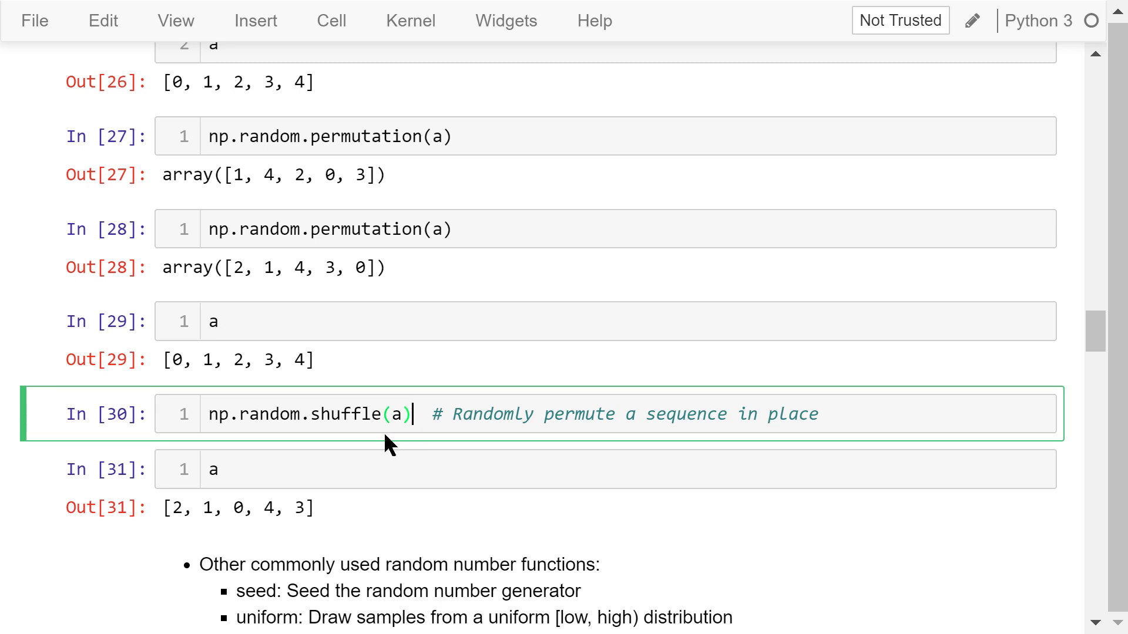
mouse_move(352, 454)
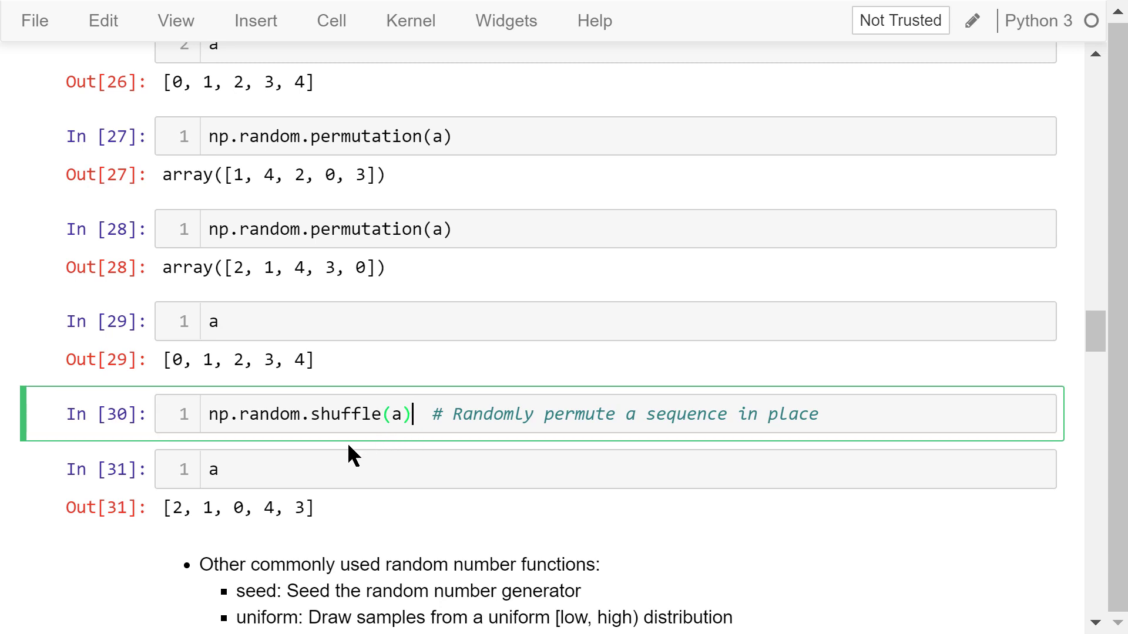
click(213, 469)
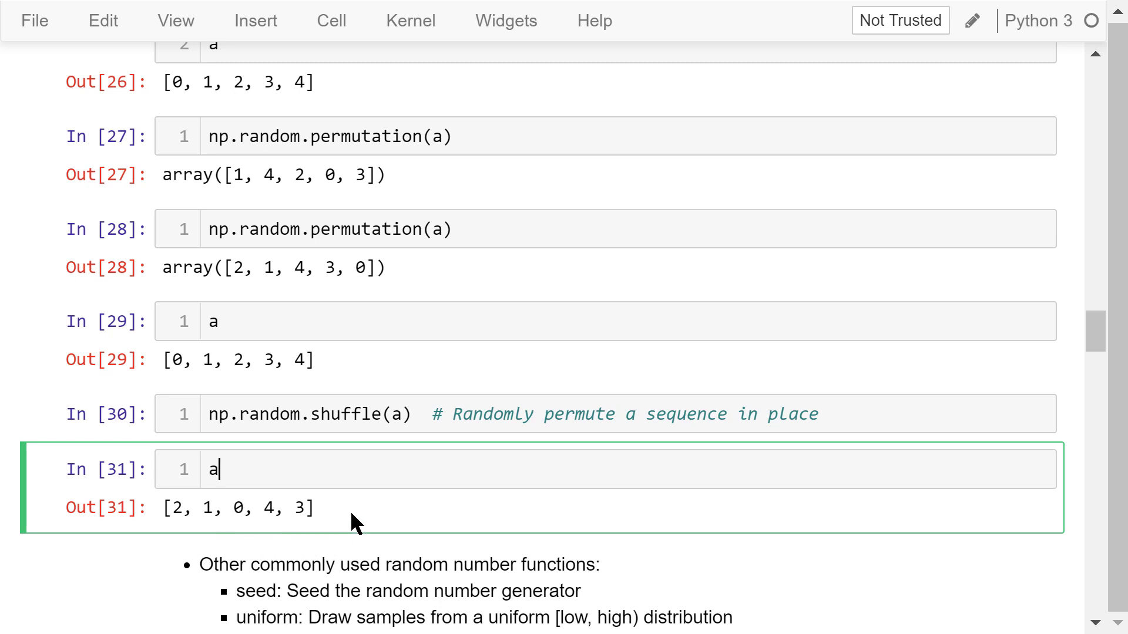
- Inspect the np.all and np.any check cells
scroll(down, 3)
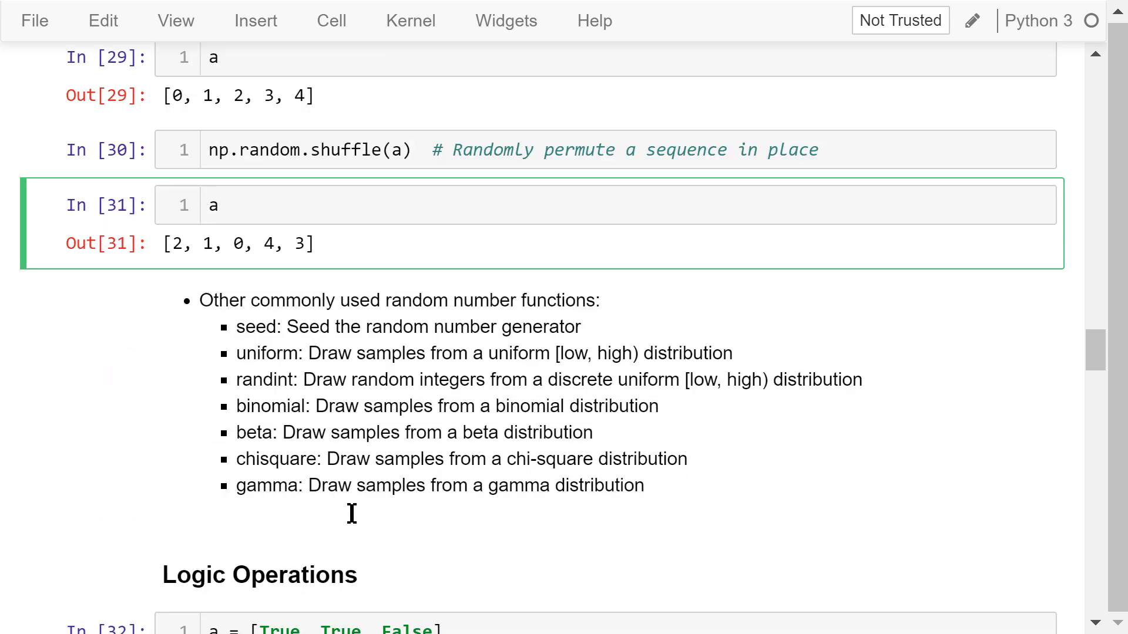
scroll(down, 3)
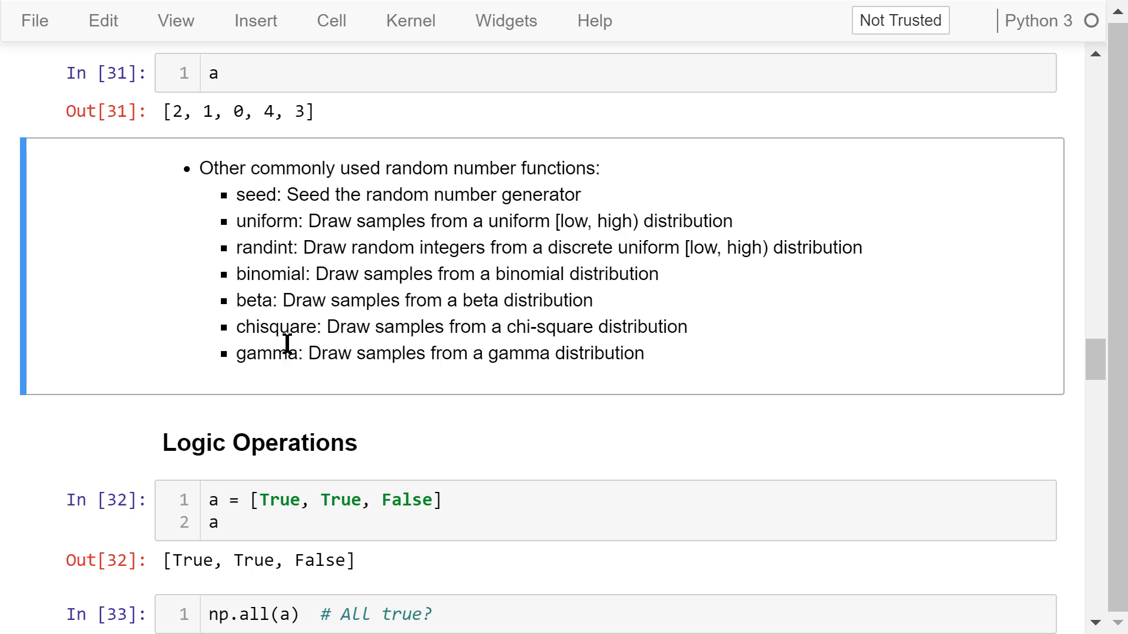
mouse_move(320, 385)
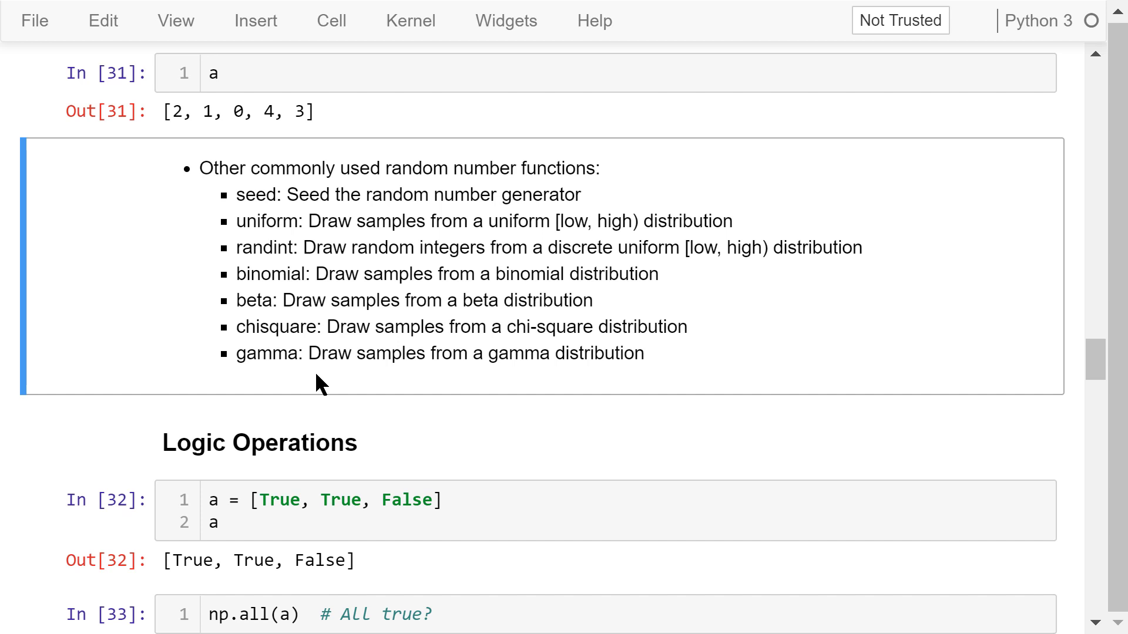
scroll(down, 3)
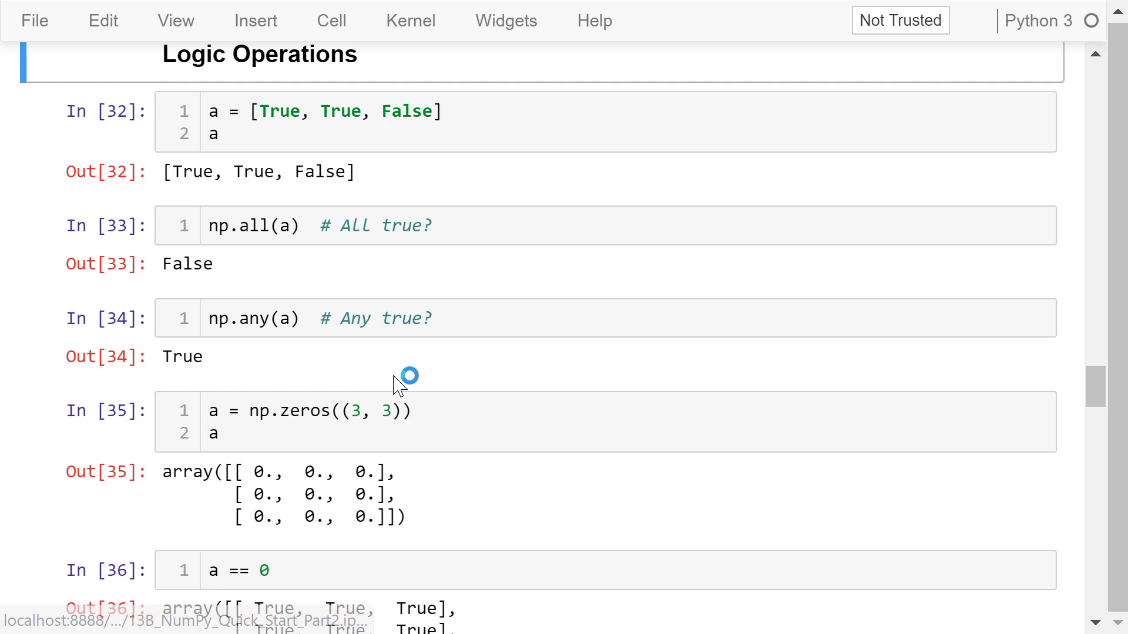
mouse_move(471, 159)
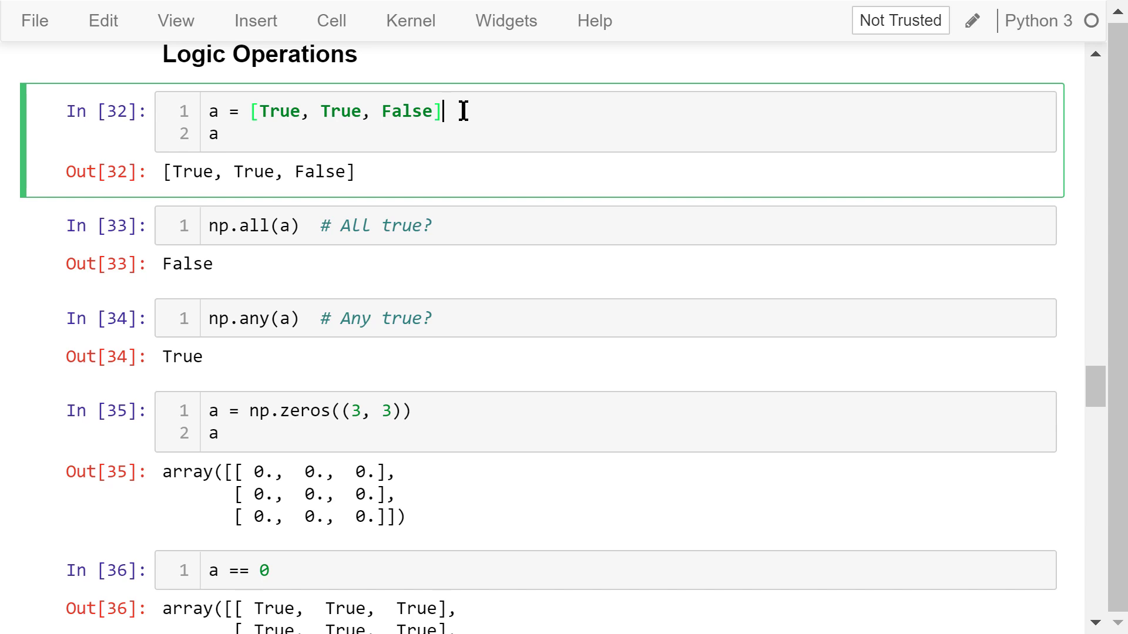
mouse_move(458, 224)
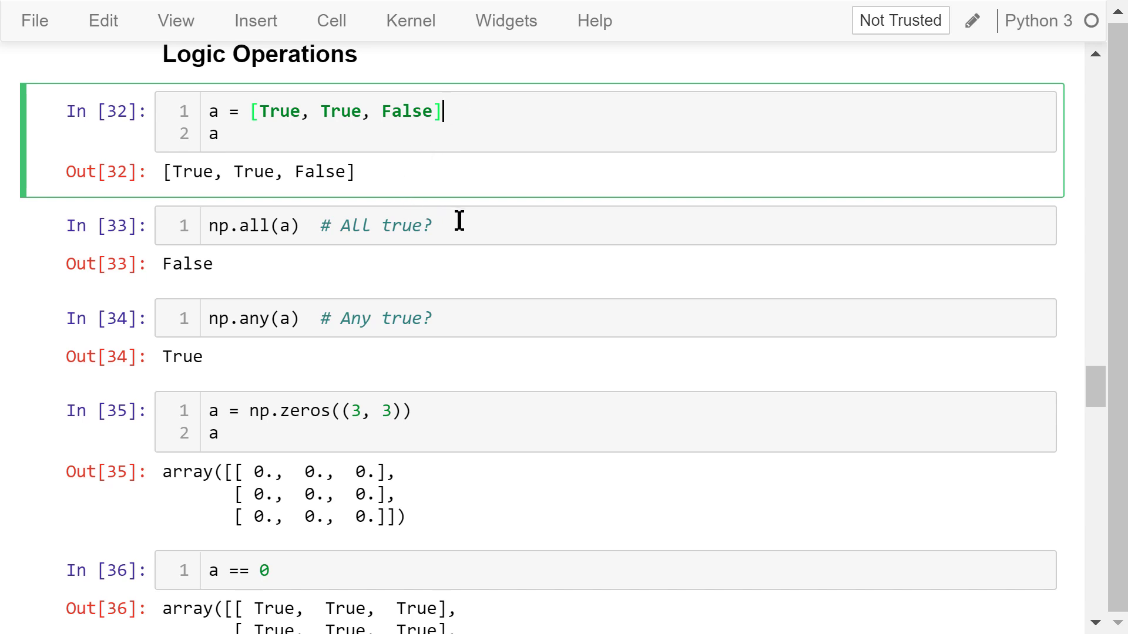
click(302, 225)
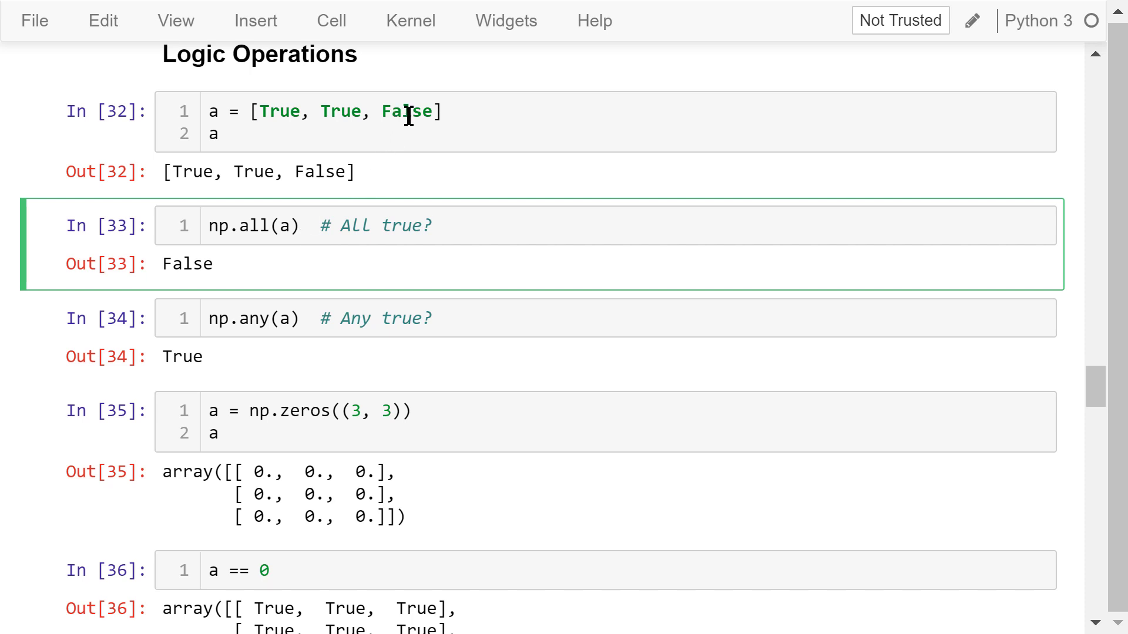
mouse_move(282, 267)
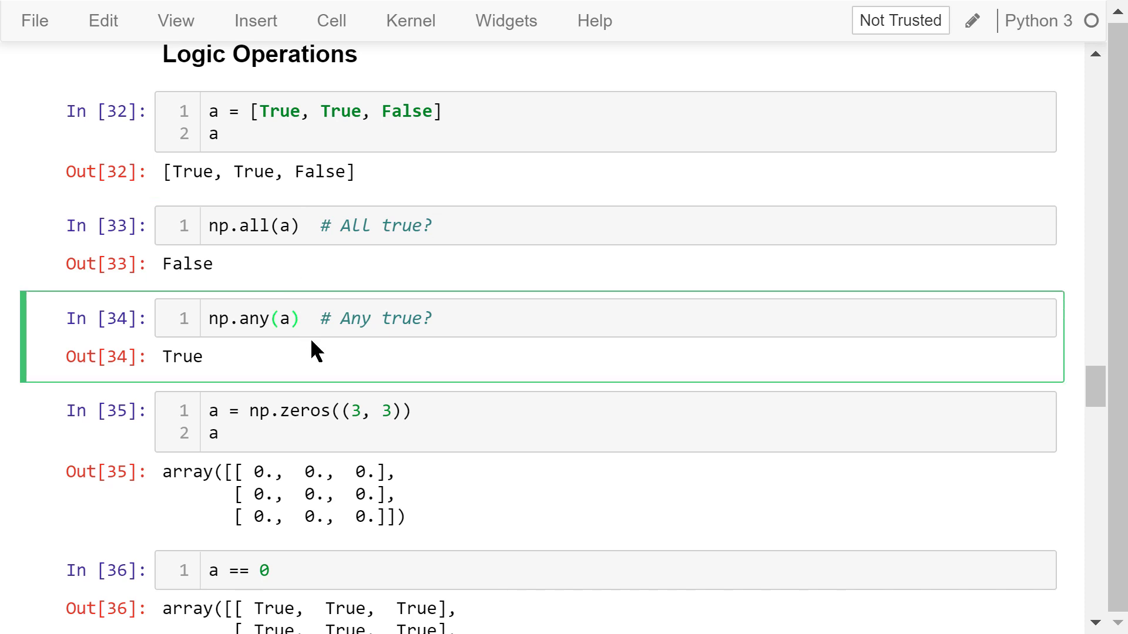
mouse_move(353, 352)
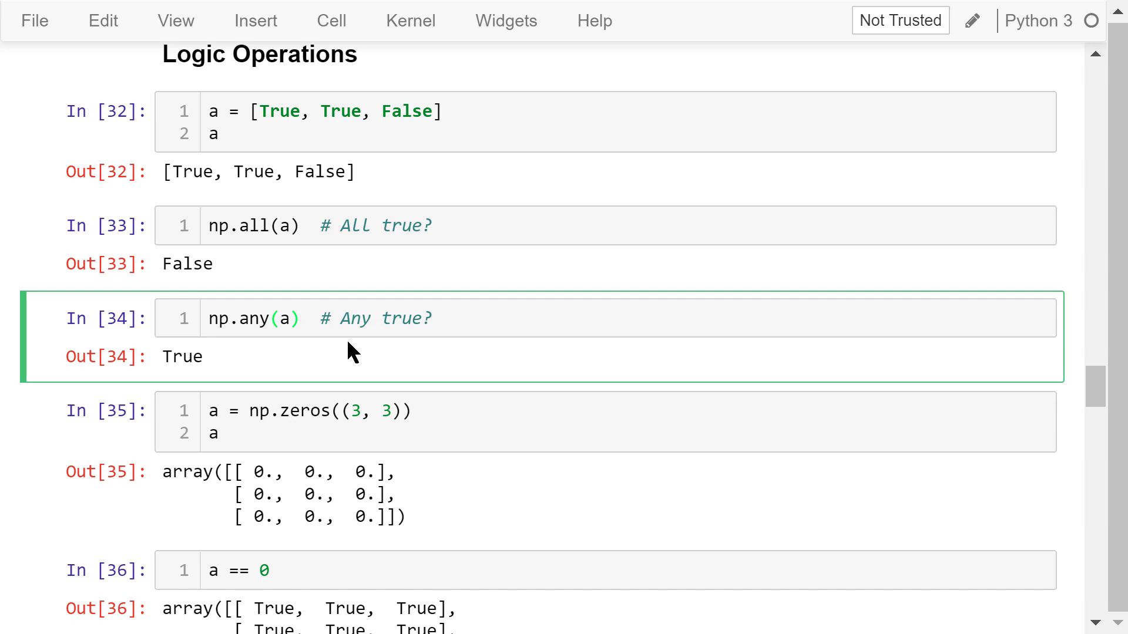
click(302, 318)
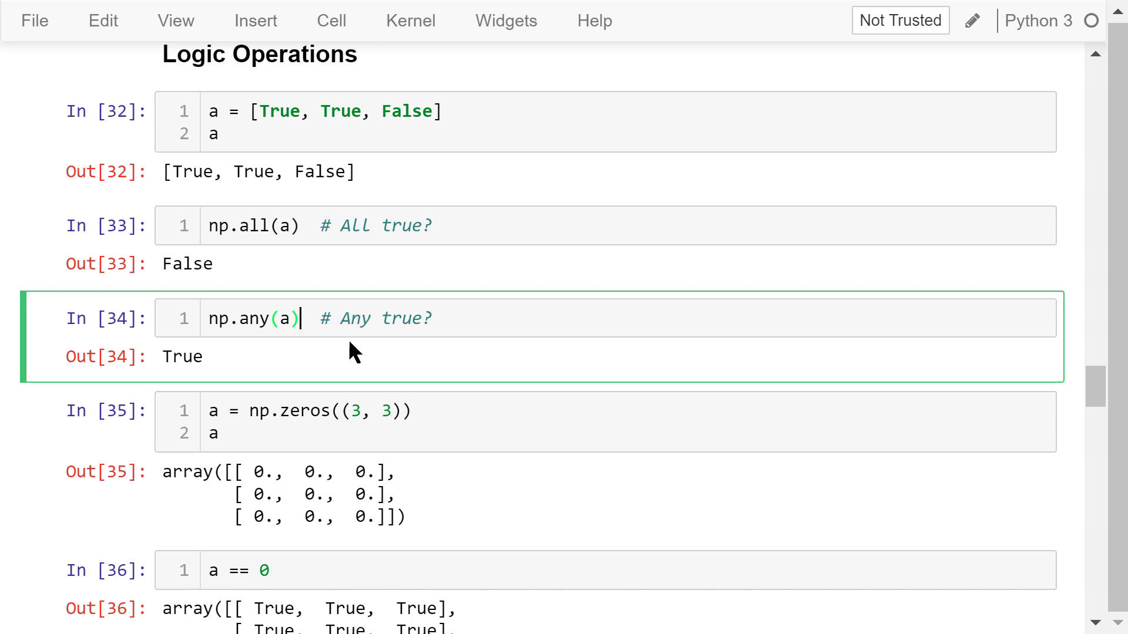
- Scroll to the Sorting section and select its first example cell
scroll(down, 3)
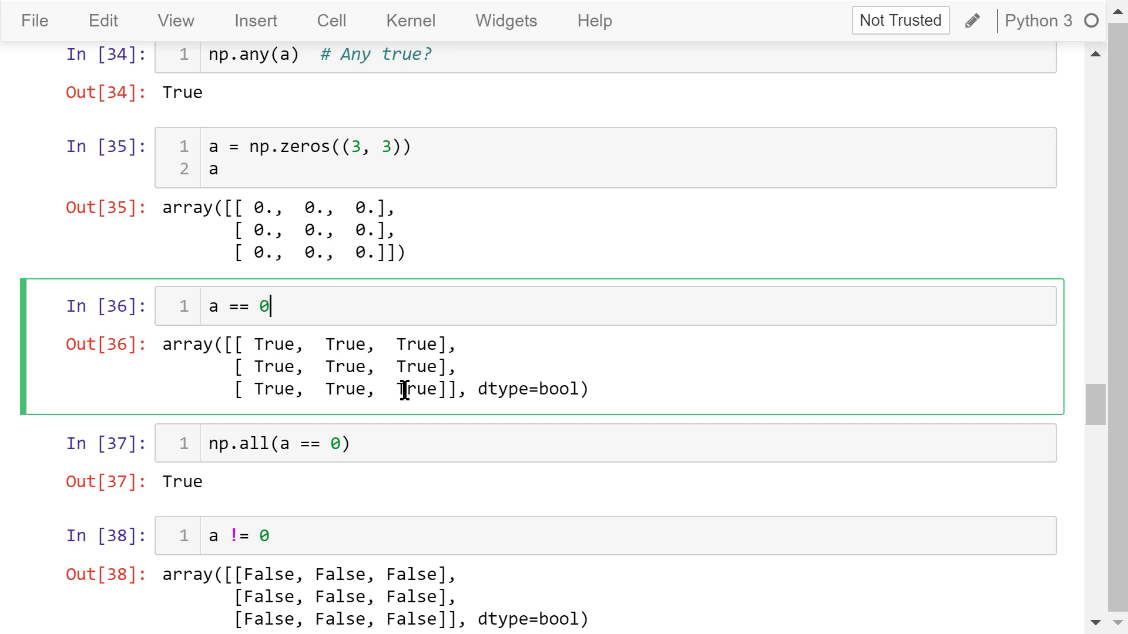
mouse_move(399, 421)
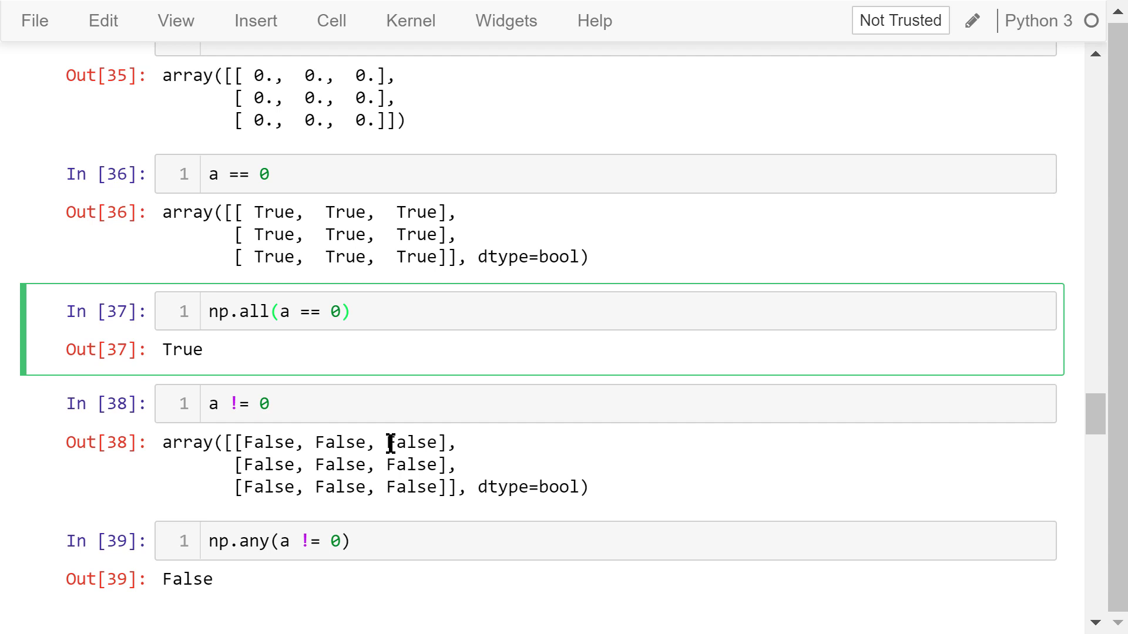
mouse_move(327, 351)
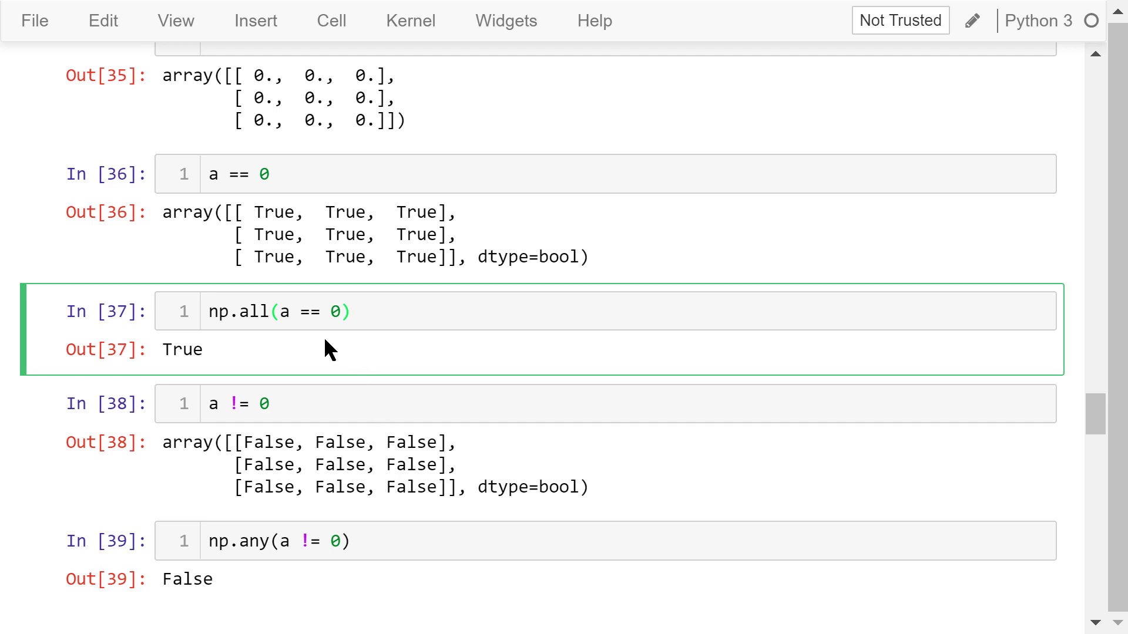
mouse_move(399, 285)
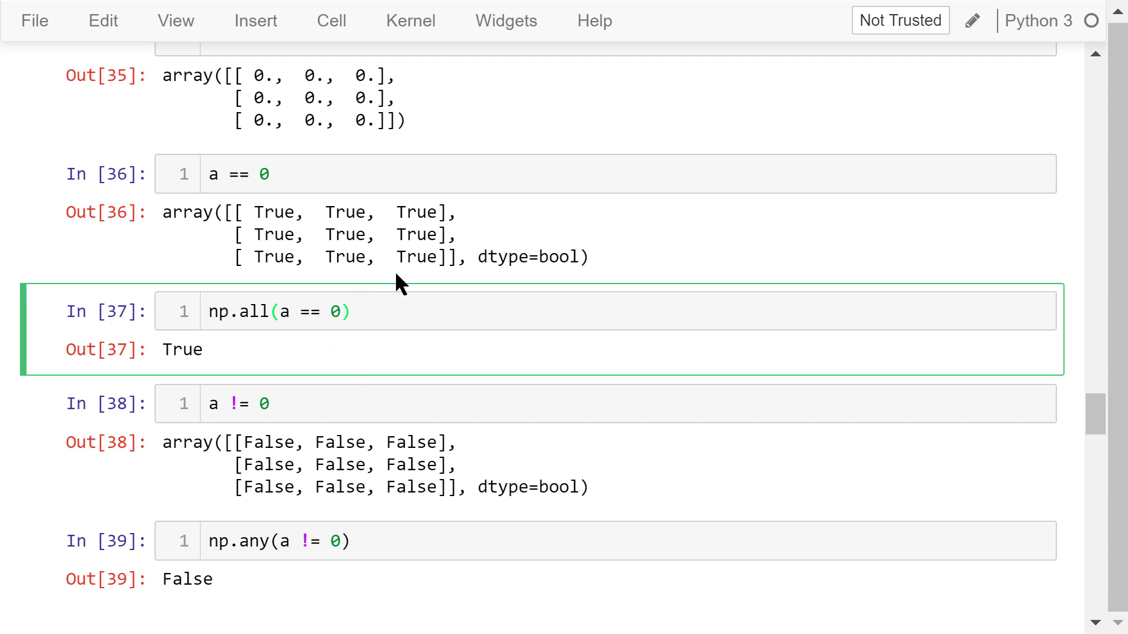
mouse_move(245, 366)
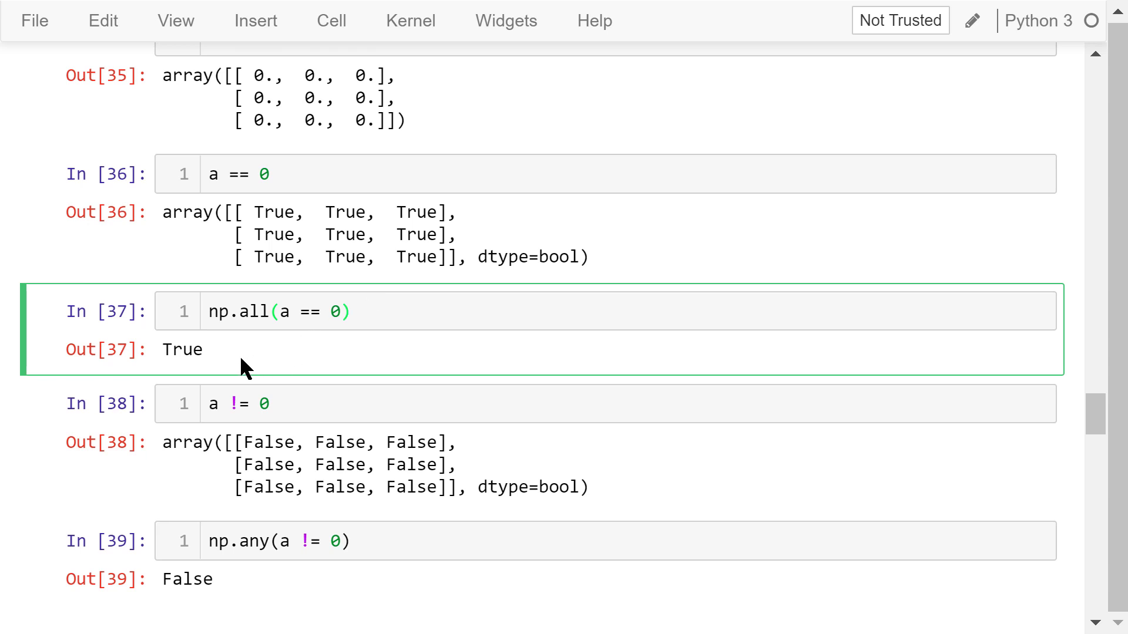
mouse_move(240, 371)
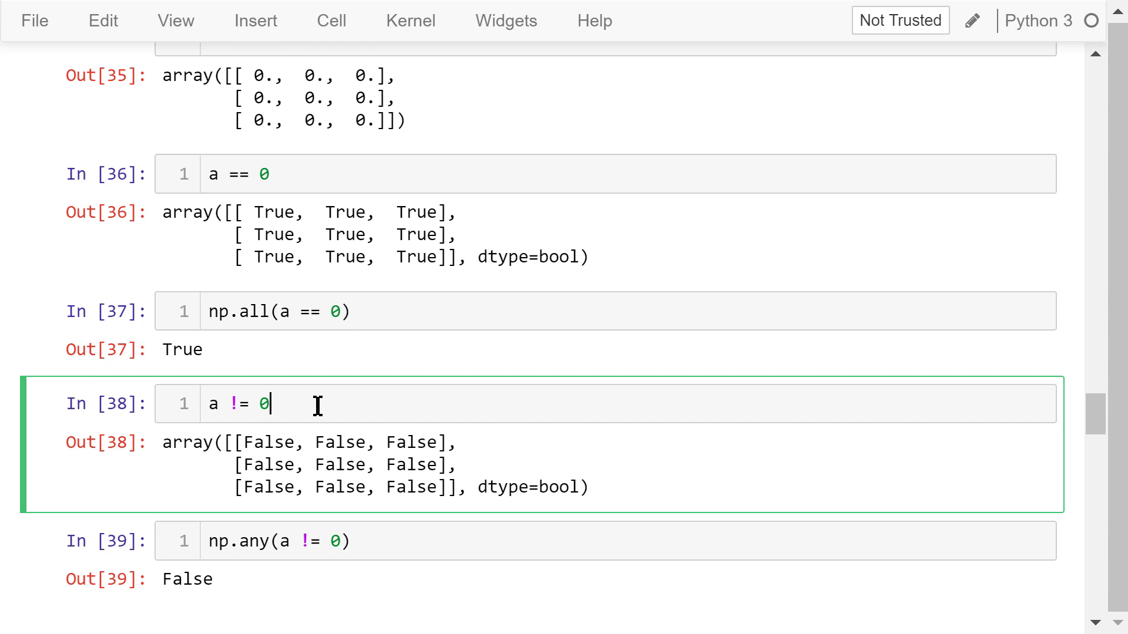
mouse_move(324, 443)
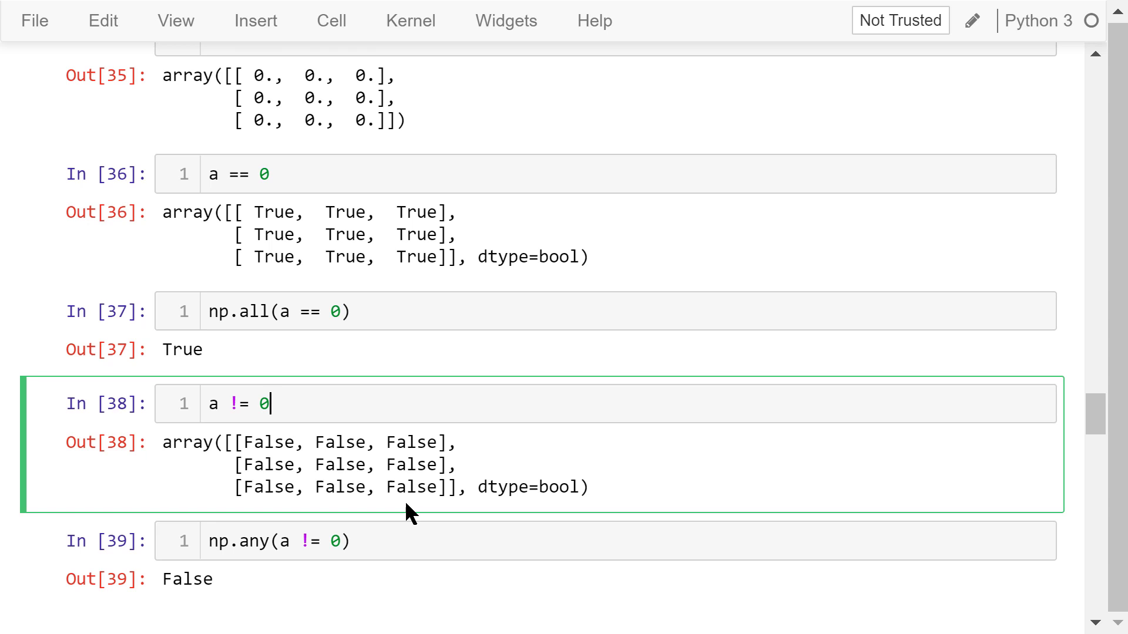
mouse_move(399, 545)
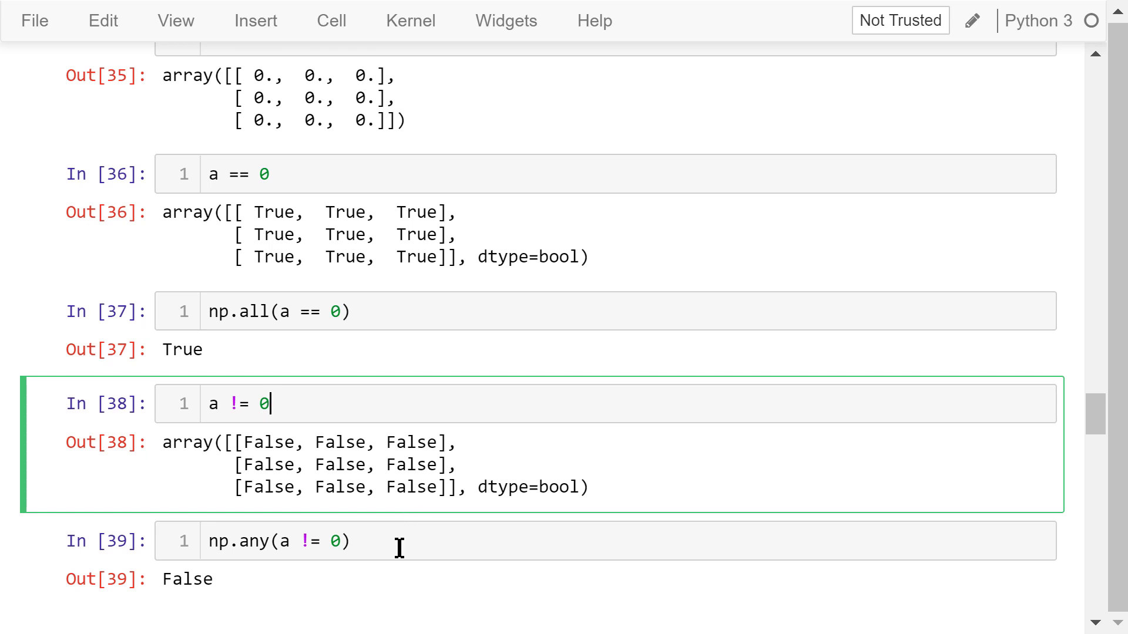
scroll(down, 3)
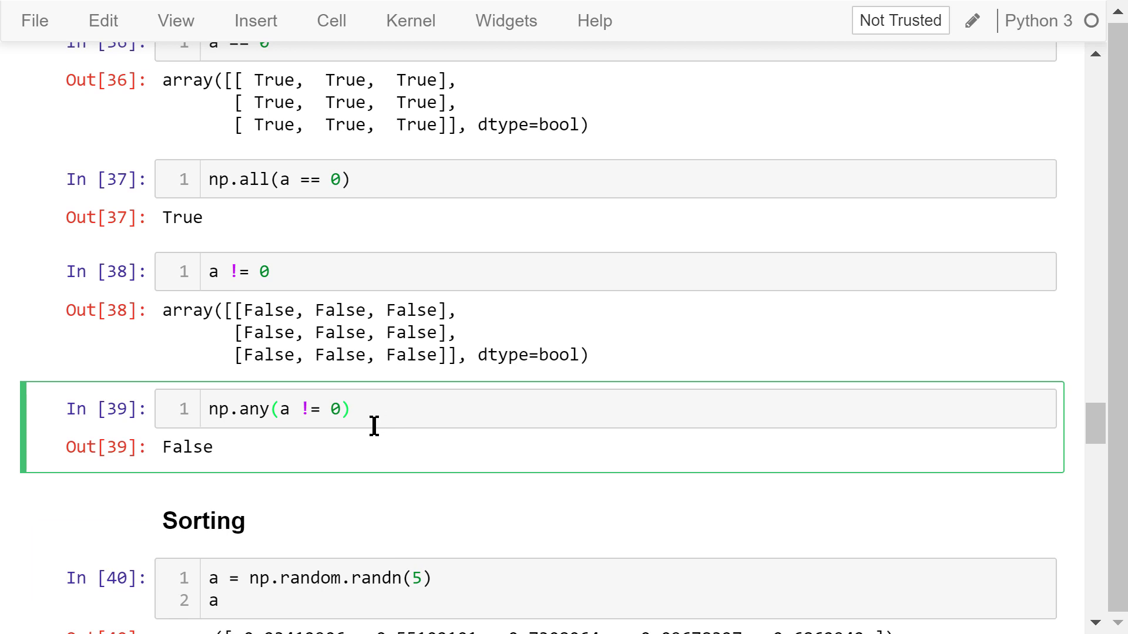
mouse_move(363, 424)
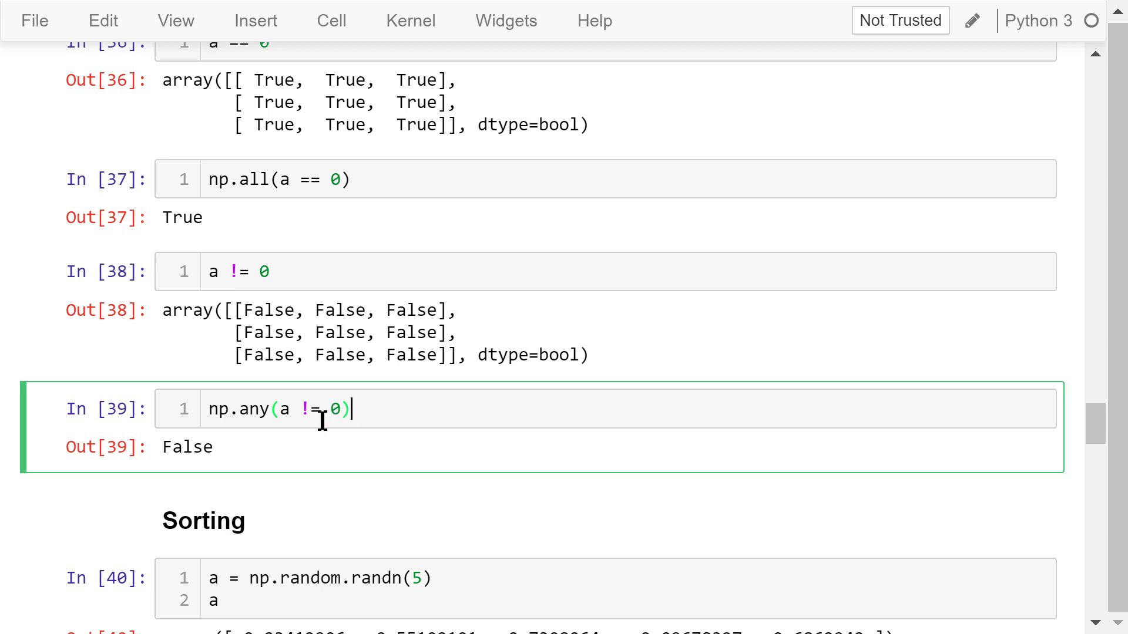
mouse_move(319, 484)
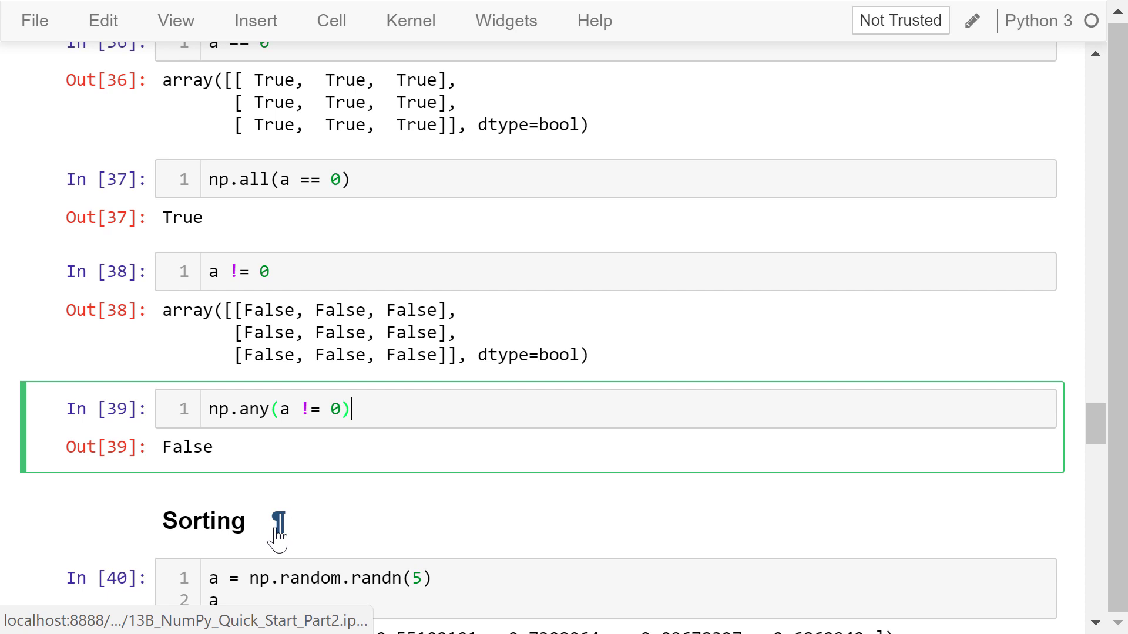
scroll(down, 3)
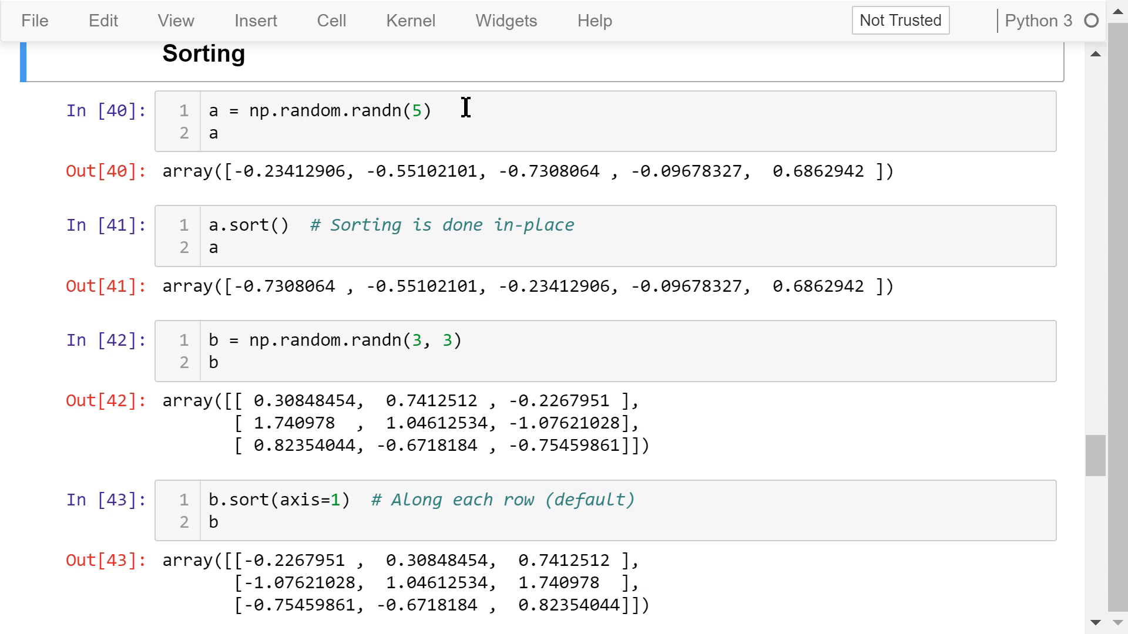
click(434, 111)
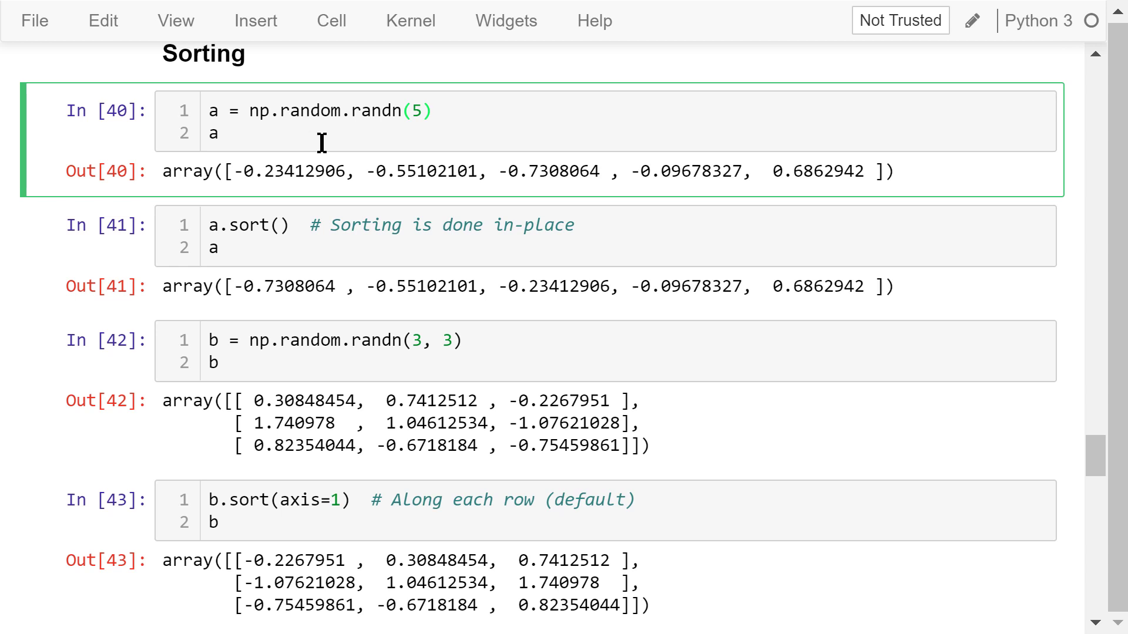
mouse_move(461, 207)
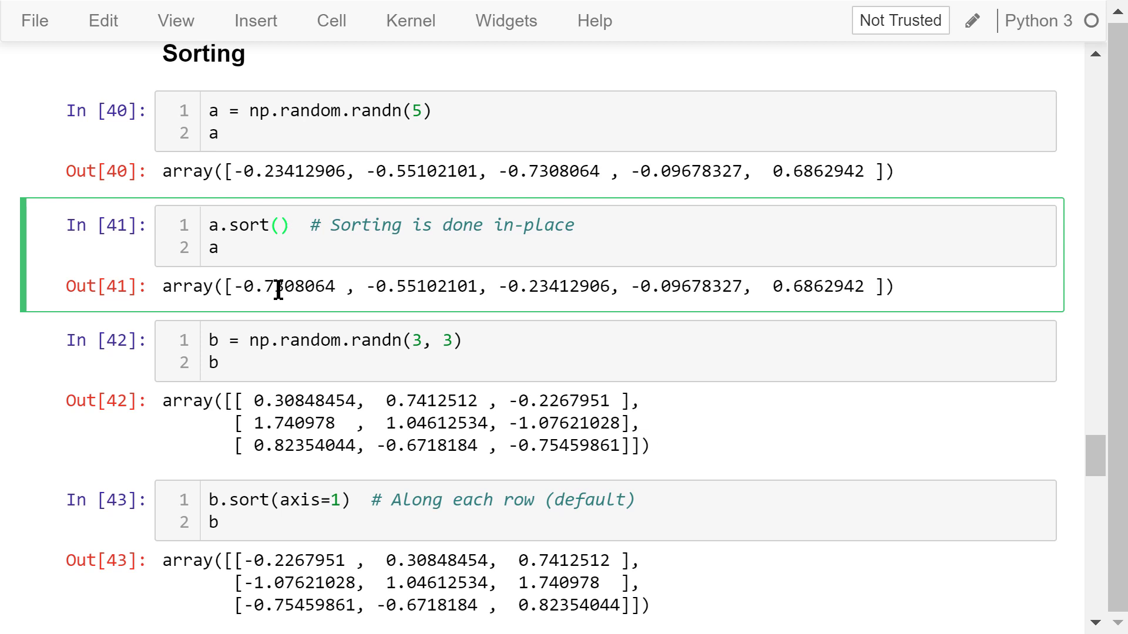
mouse_move(349, 282)
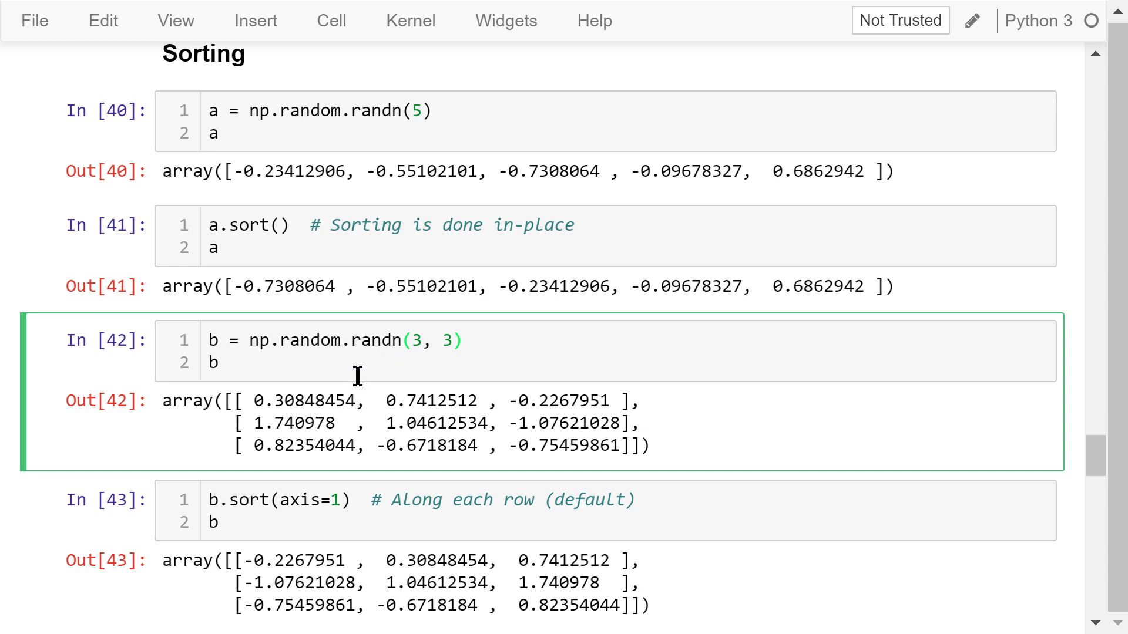
scroll(down, 3)
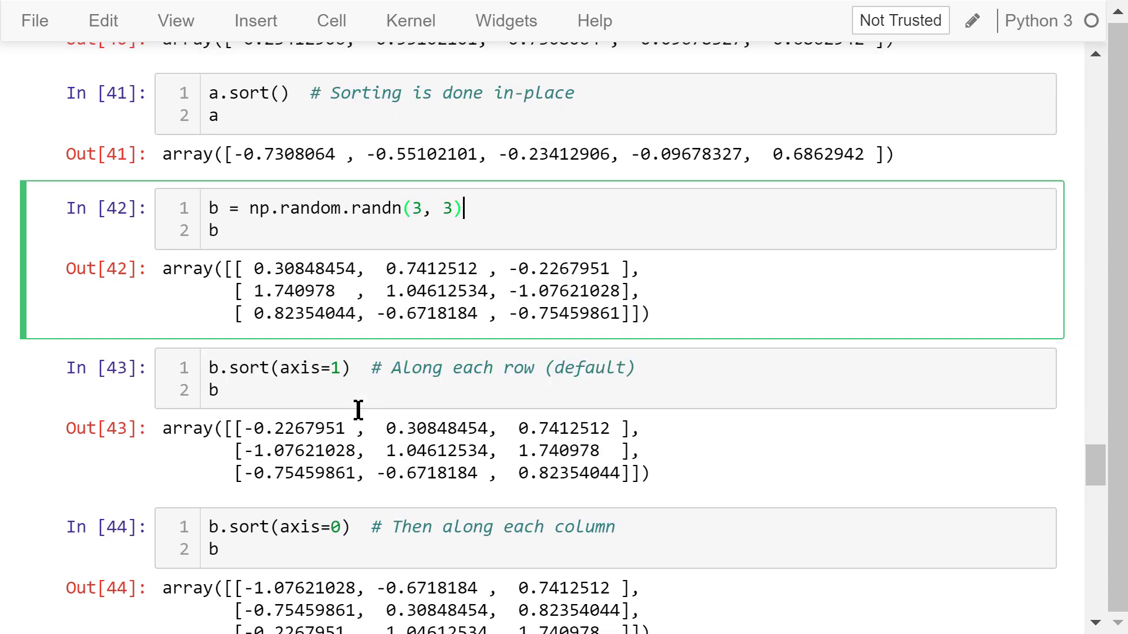
- Work in the row-wise then column-wise sort cells for b
click(360, 377)
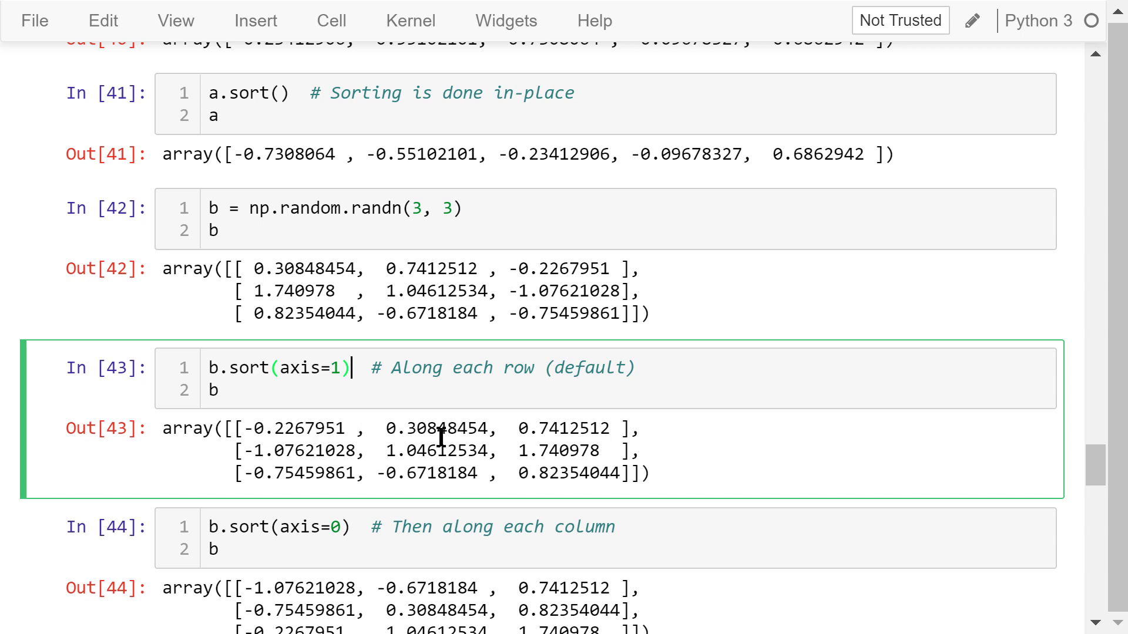
mouse_move(512, 428)
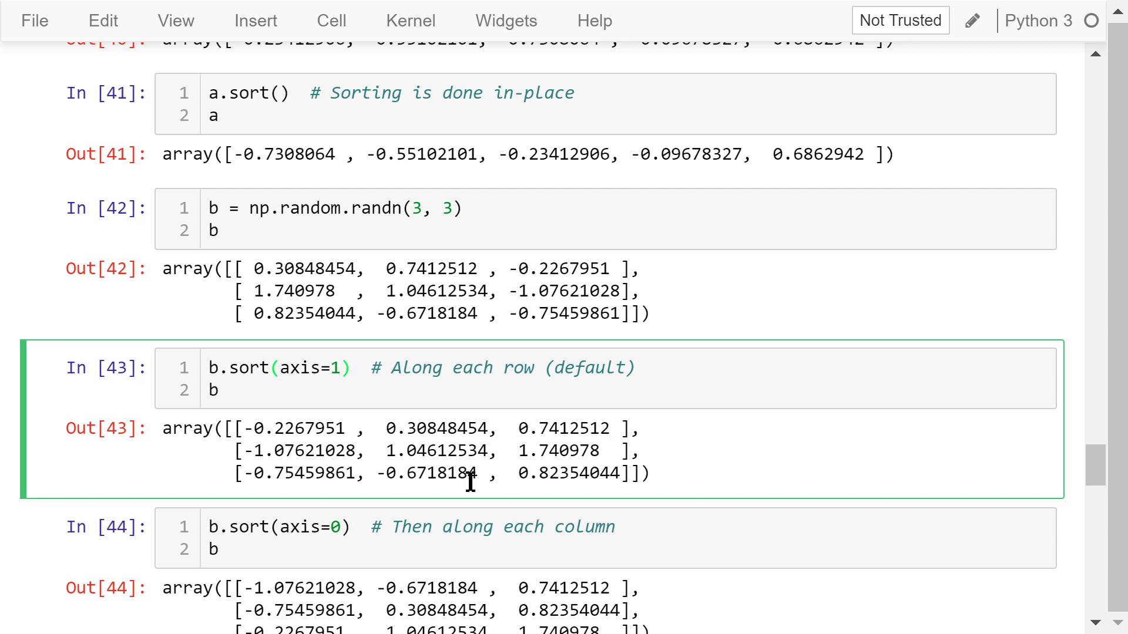
scroll(down, 3)
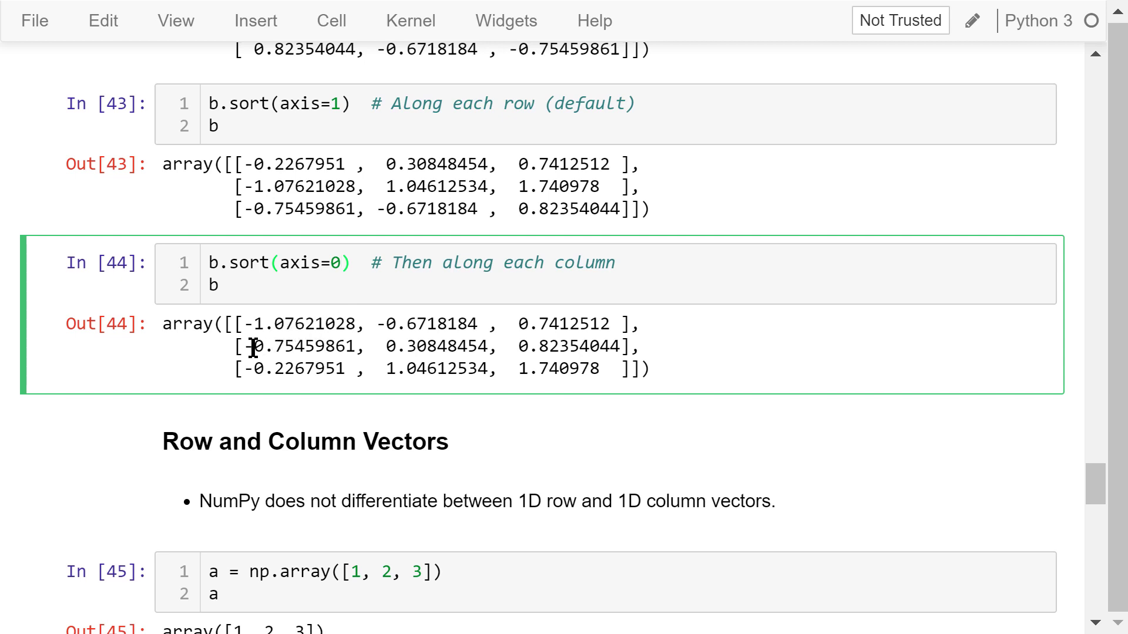
mouse_move(359, 353)
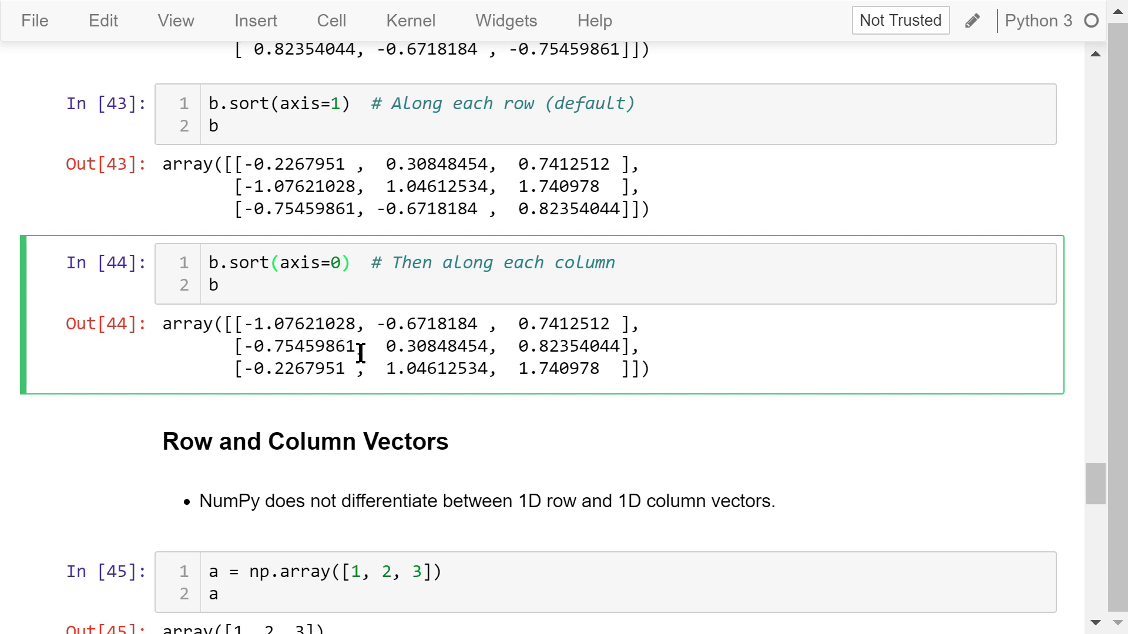
mouse_move(327, 395)
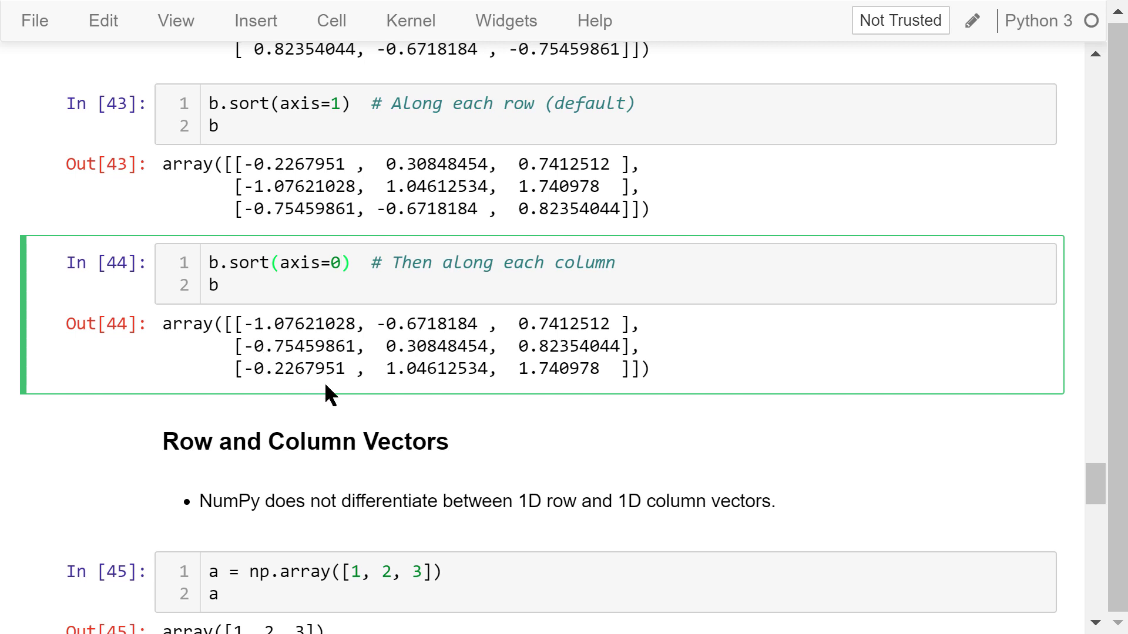
click(338, 262)
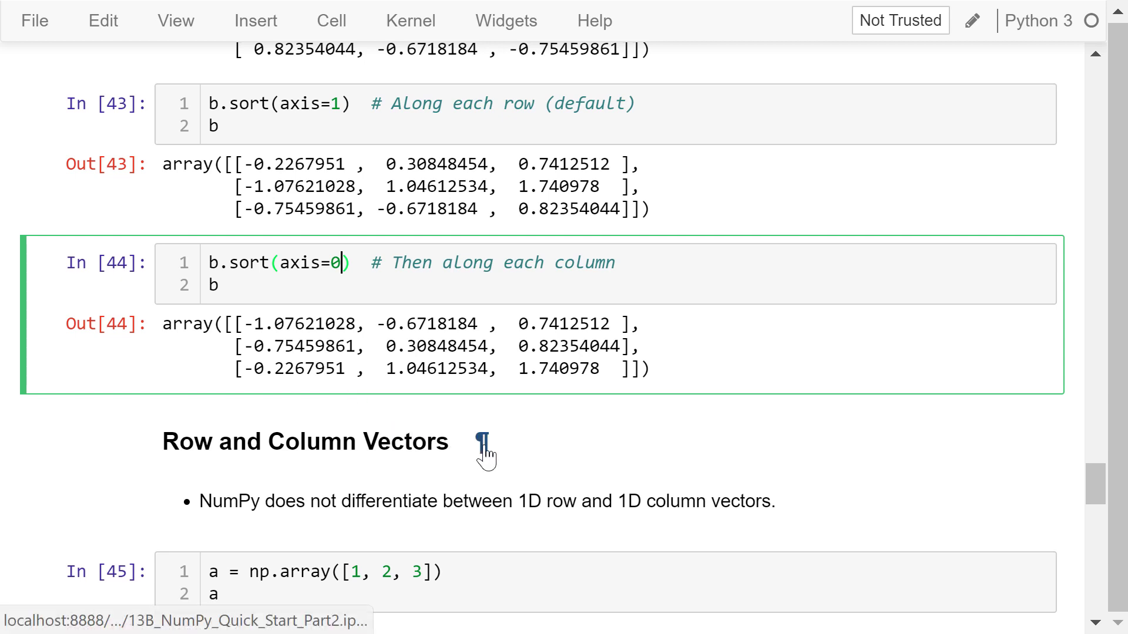
- Select the transpose example cell and the column vector b cell
scroll(down, 3)
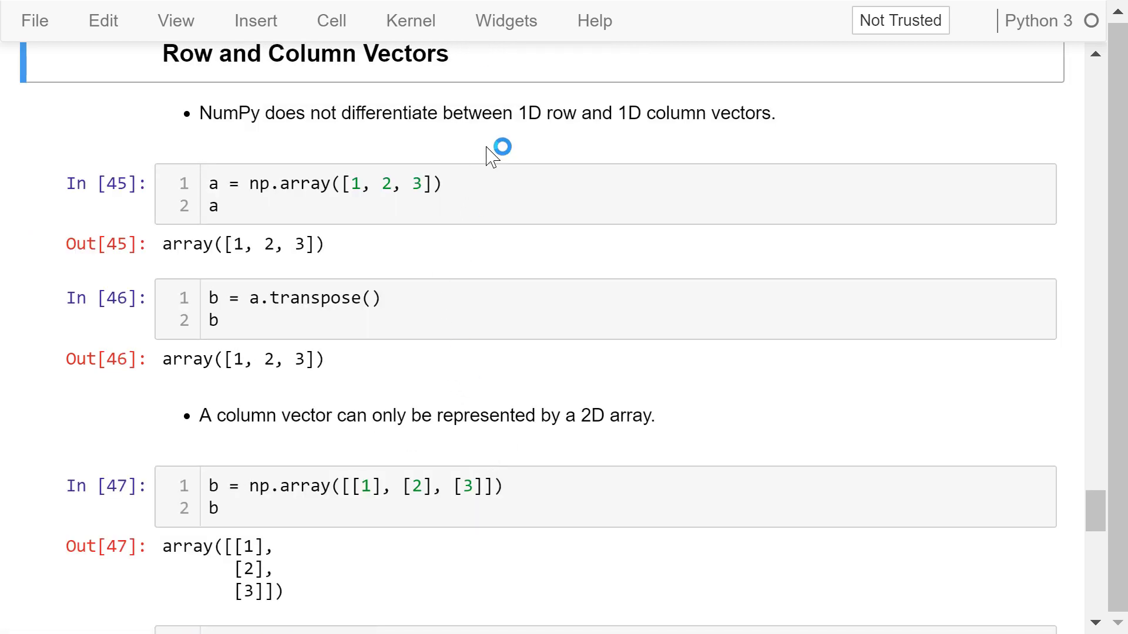
mouse_move(438, 144)
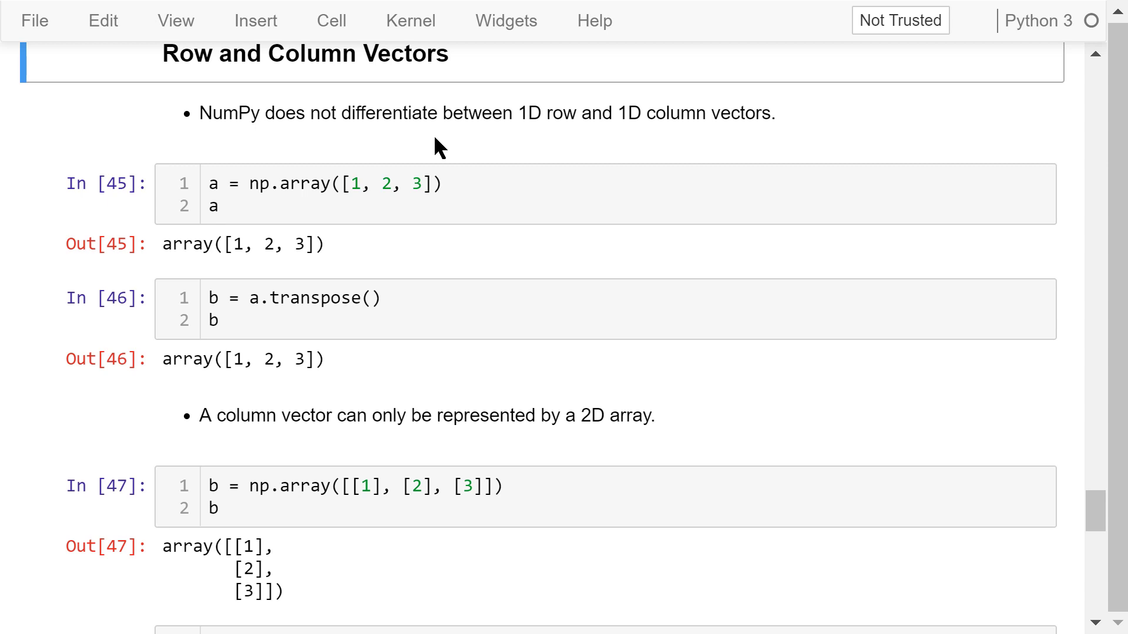
mouse_move(451, 158)
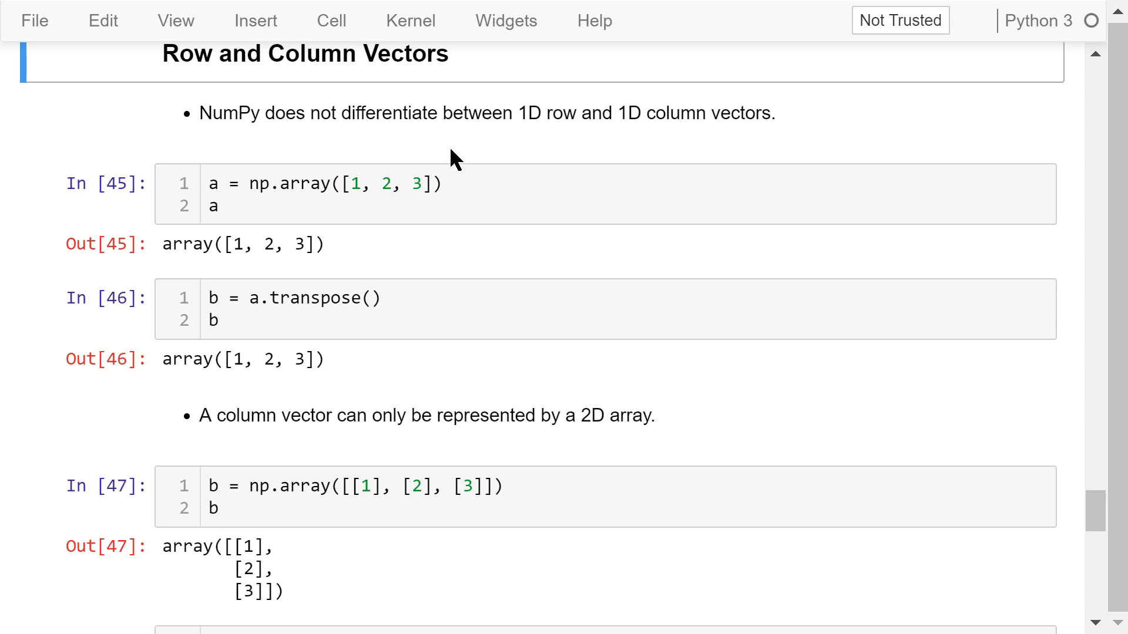
mouse_move(483, 190)
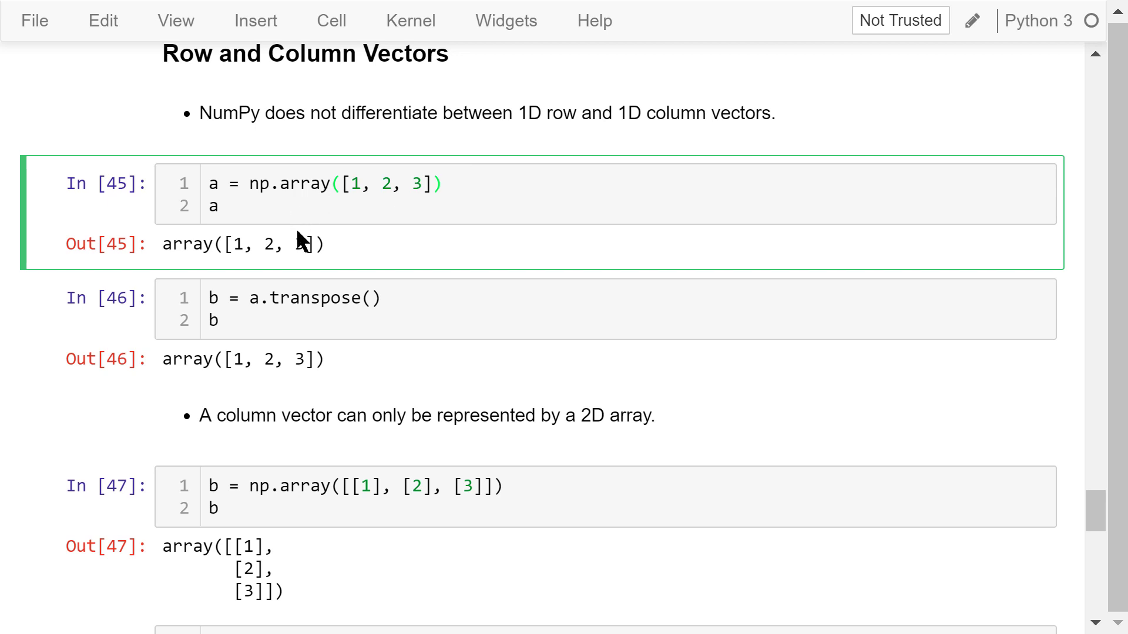
click(442, 183)
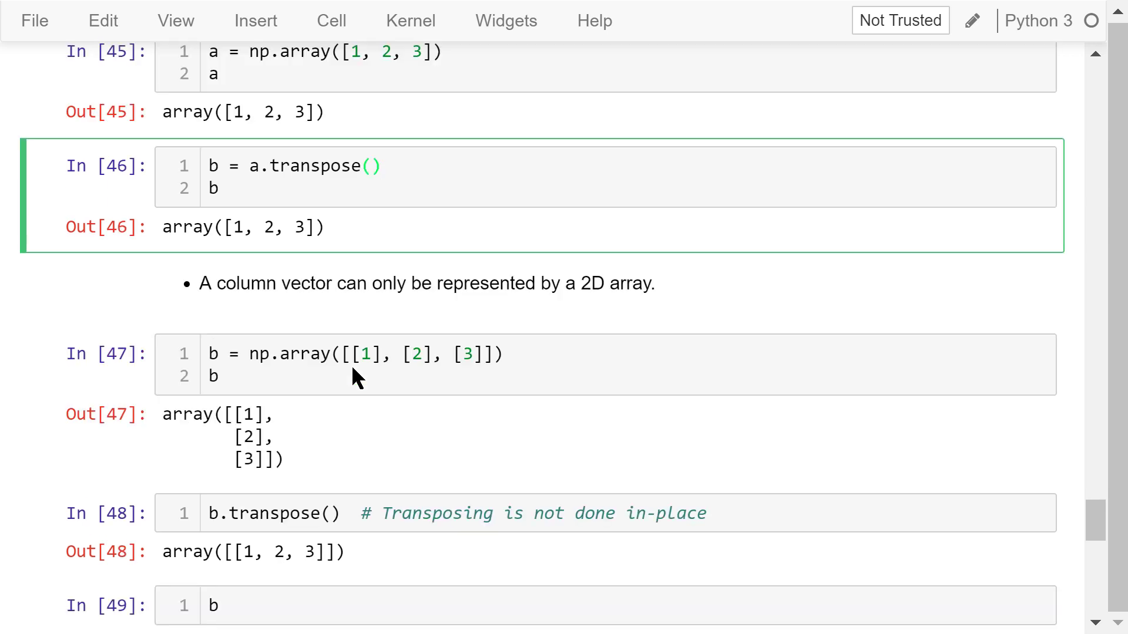
click(461, 289)
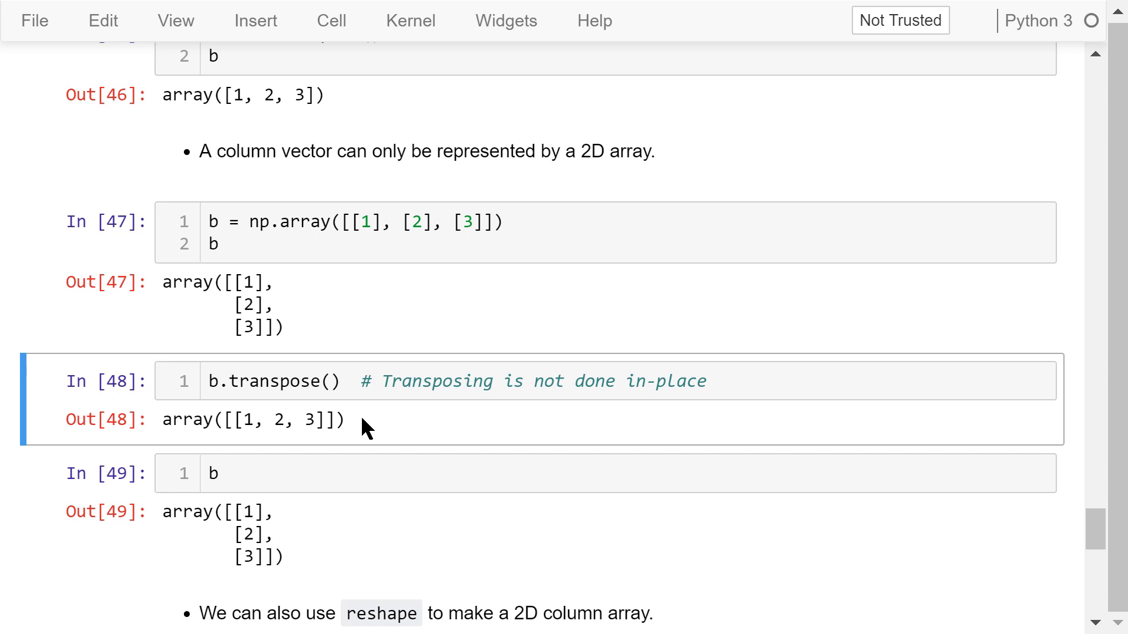
- Scroll down past the reshape(3, 1) example to the r_ and c_ cells
scroll(down, 3)
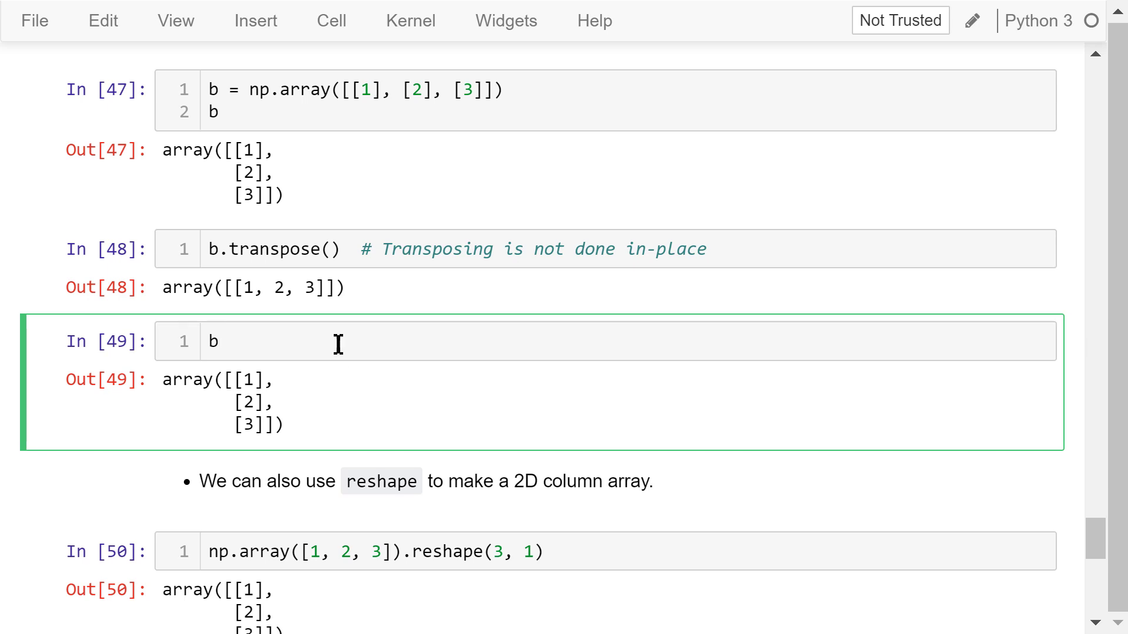
scroll(down, 3)
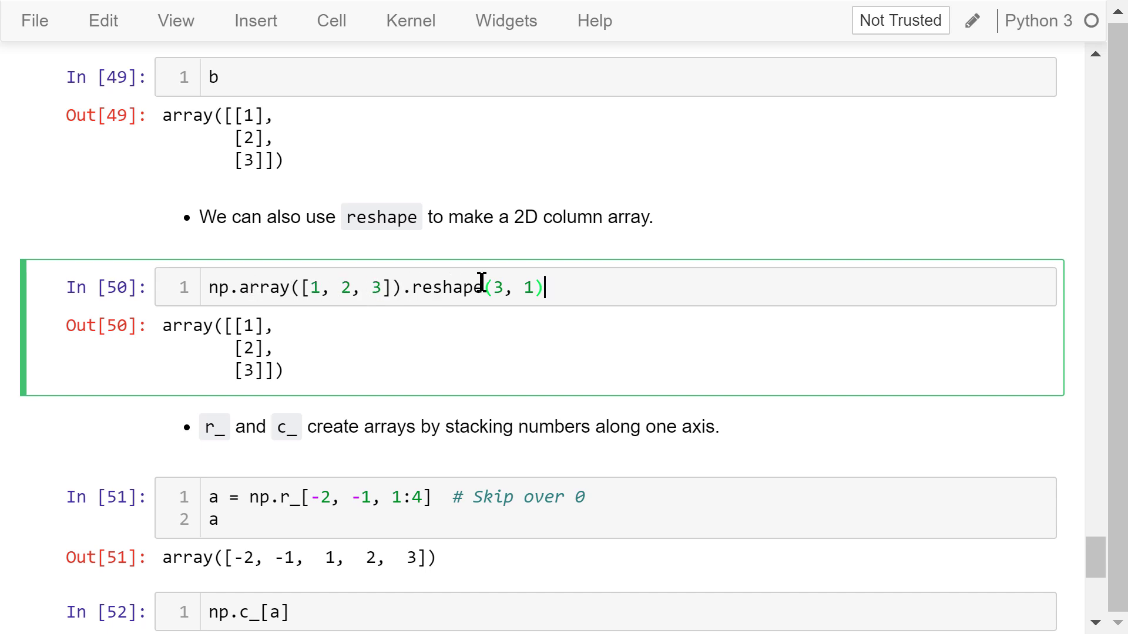
mouse_move(476, 324)
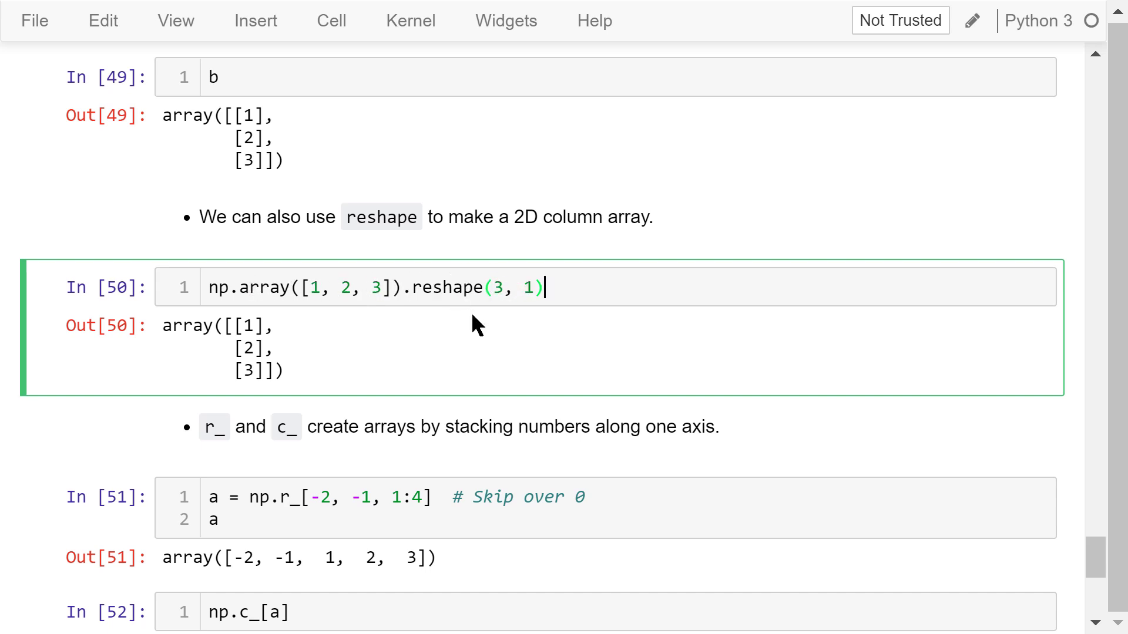
mouse_move(403, 352)
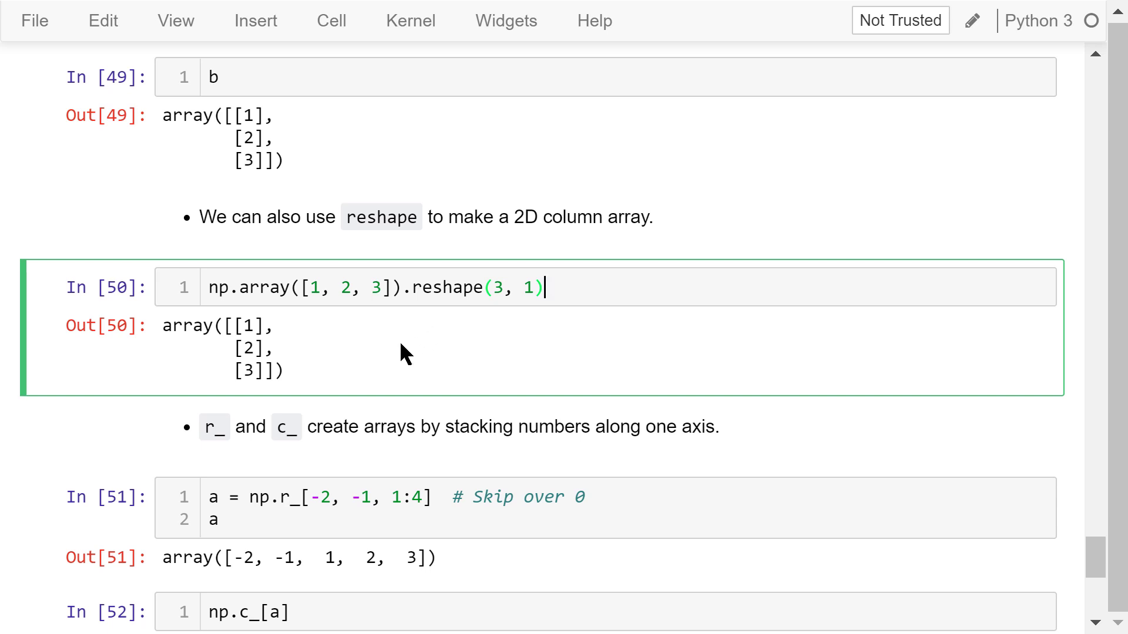
mouse_move(324, 363)
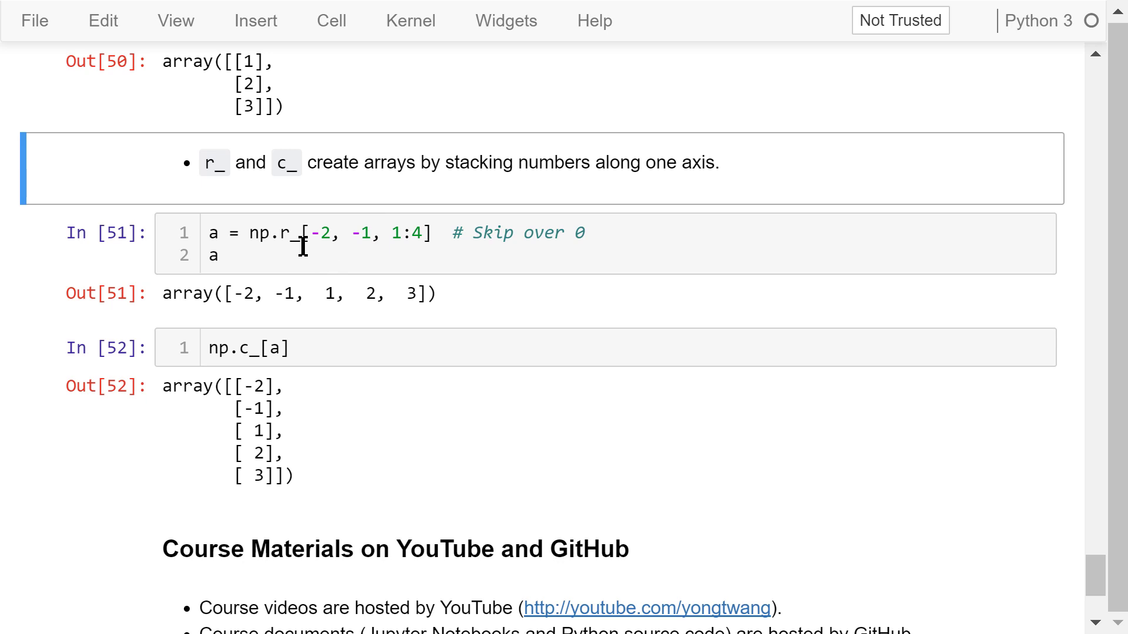
- Inspect the np.r_ example that skips over 0
click(388, 246)
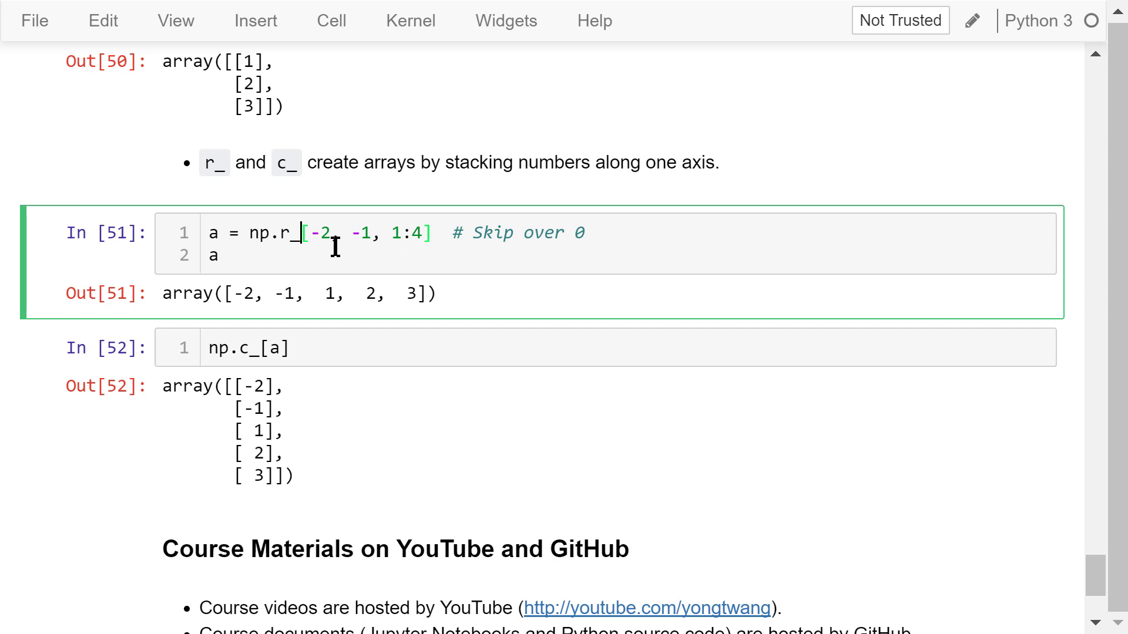
mouse_move(350, 233)
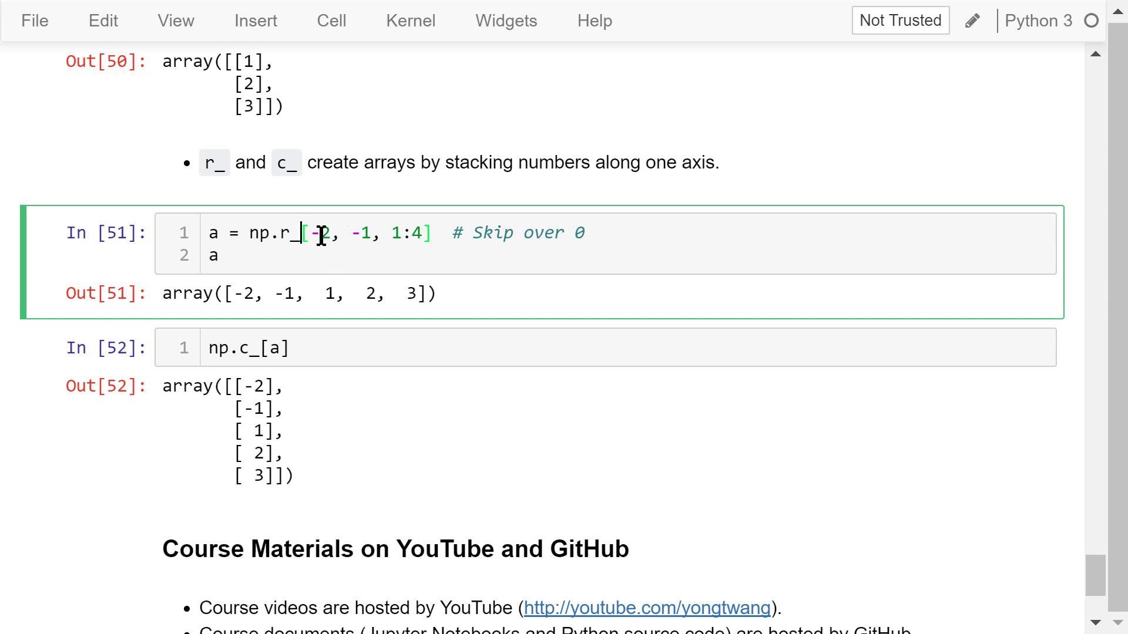
mouse_move(363, 253)
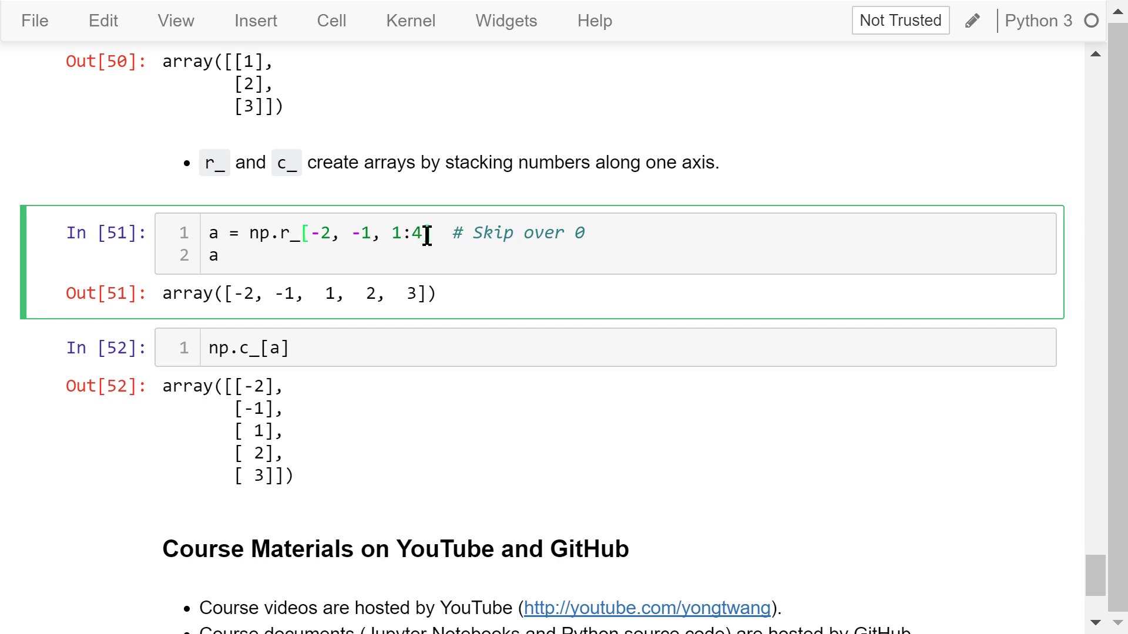
mouse_move(321, 295)
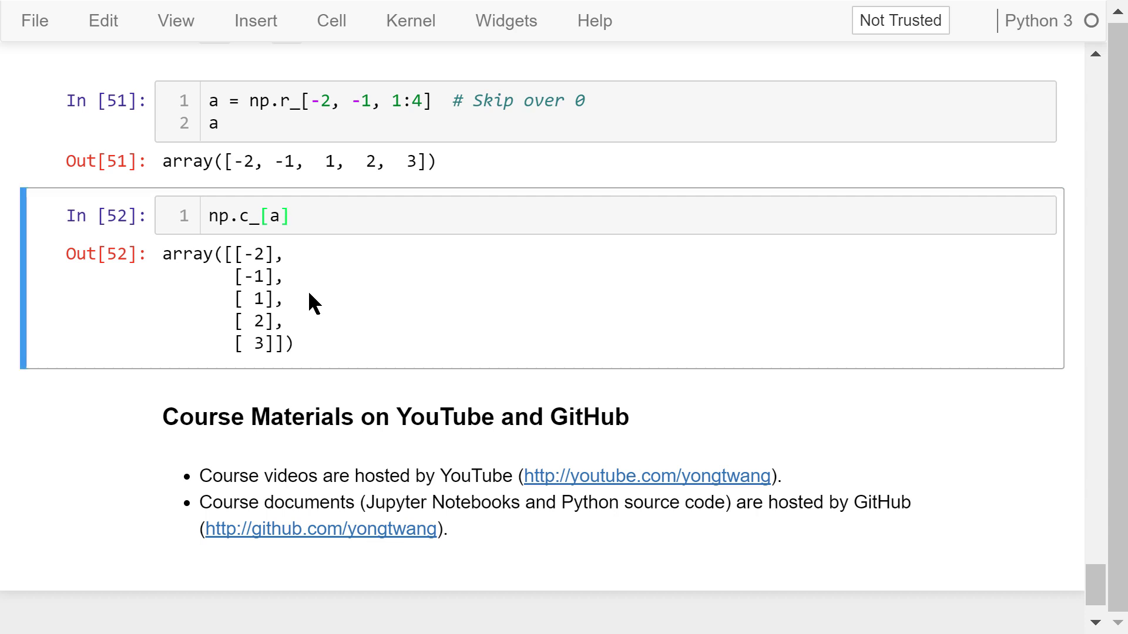
mouse_move(292, 259)
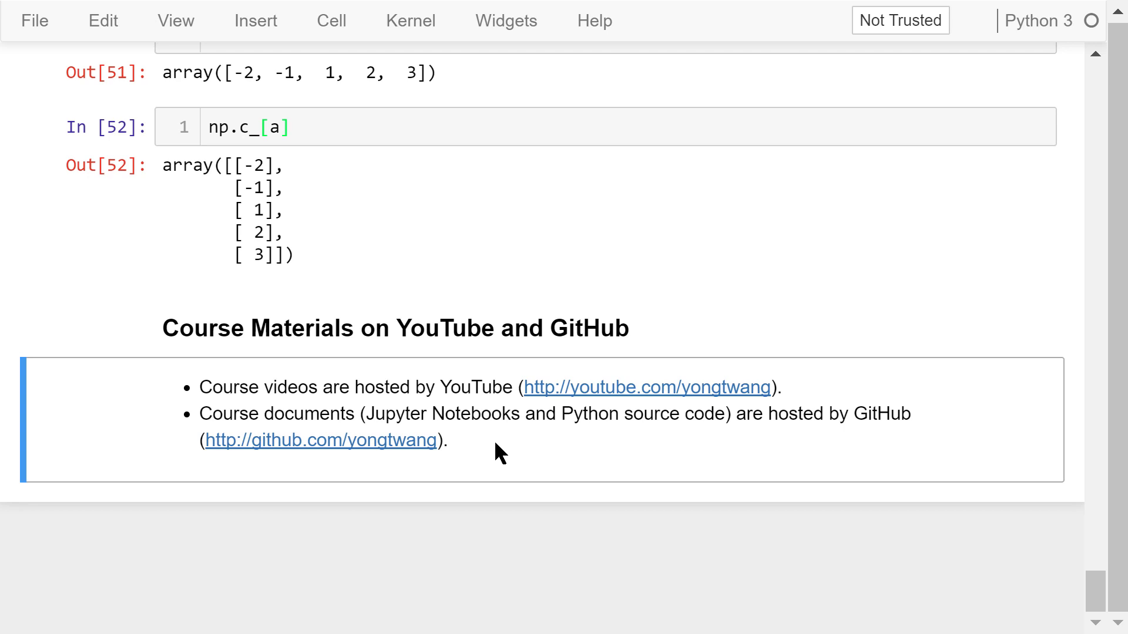
mouse_move(594, 523)
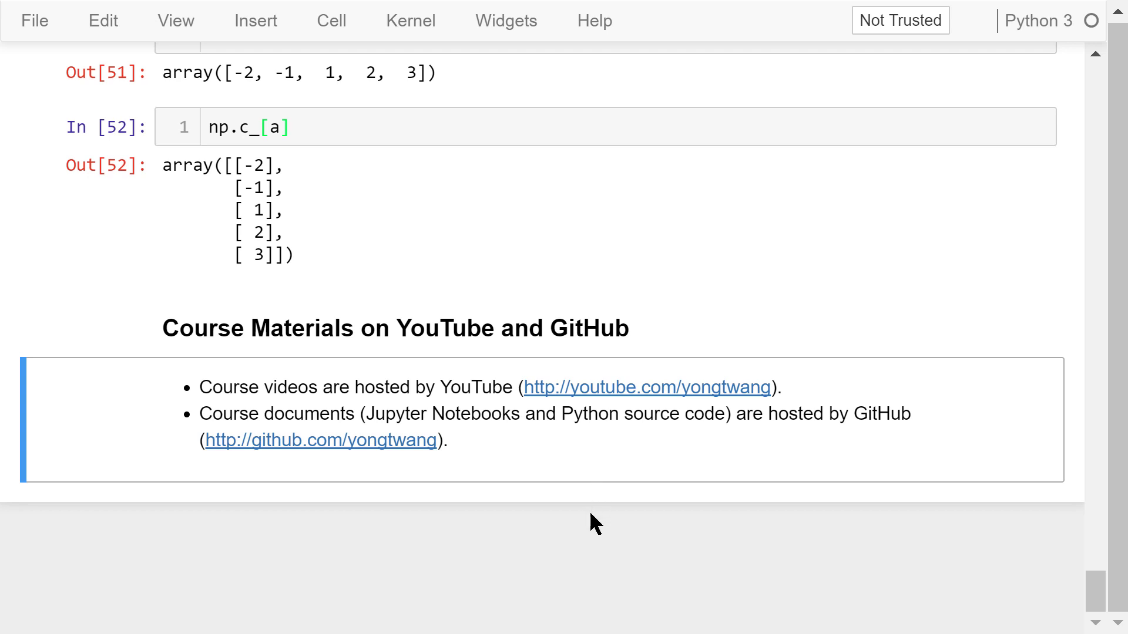